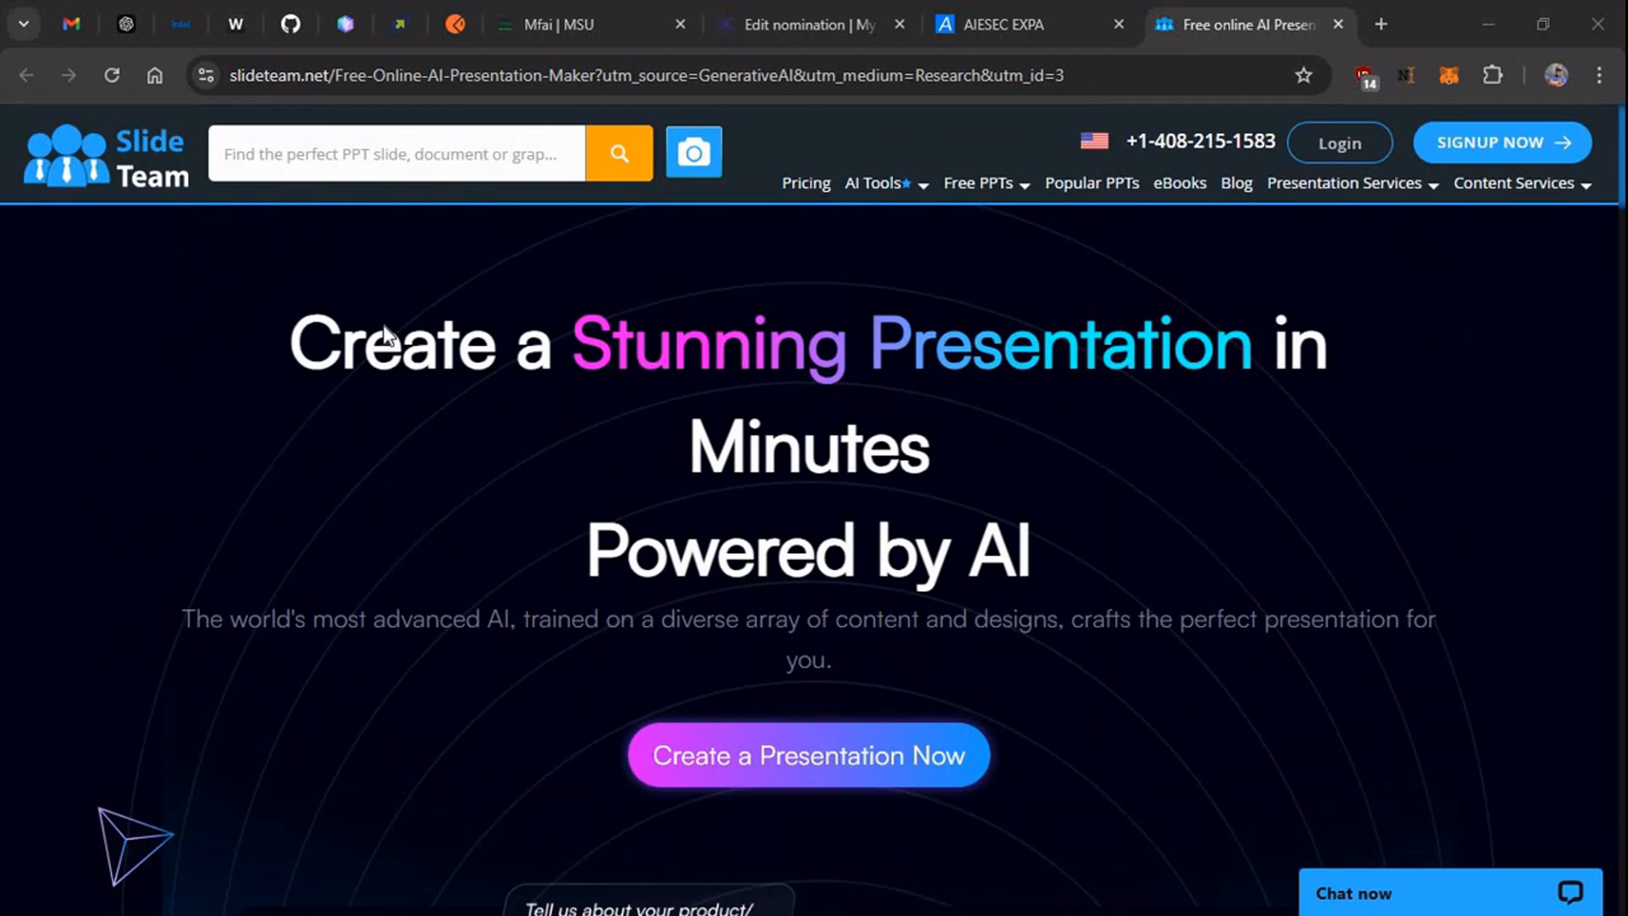
pyautogui.moveTo(597, 455)
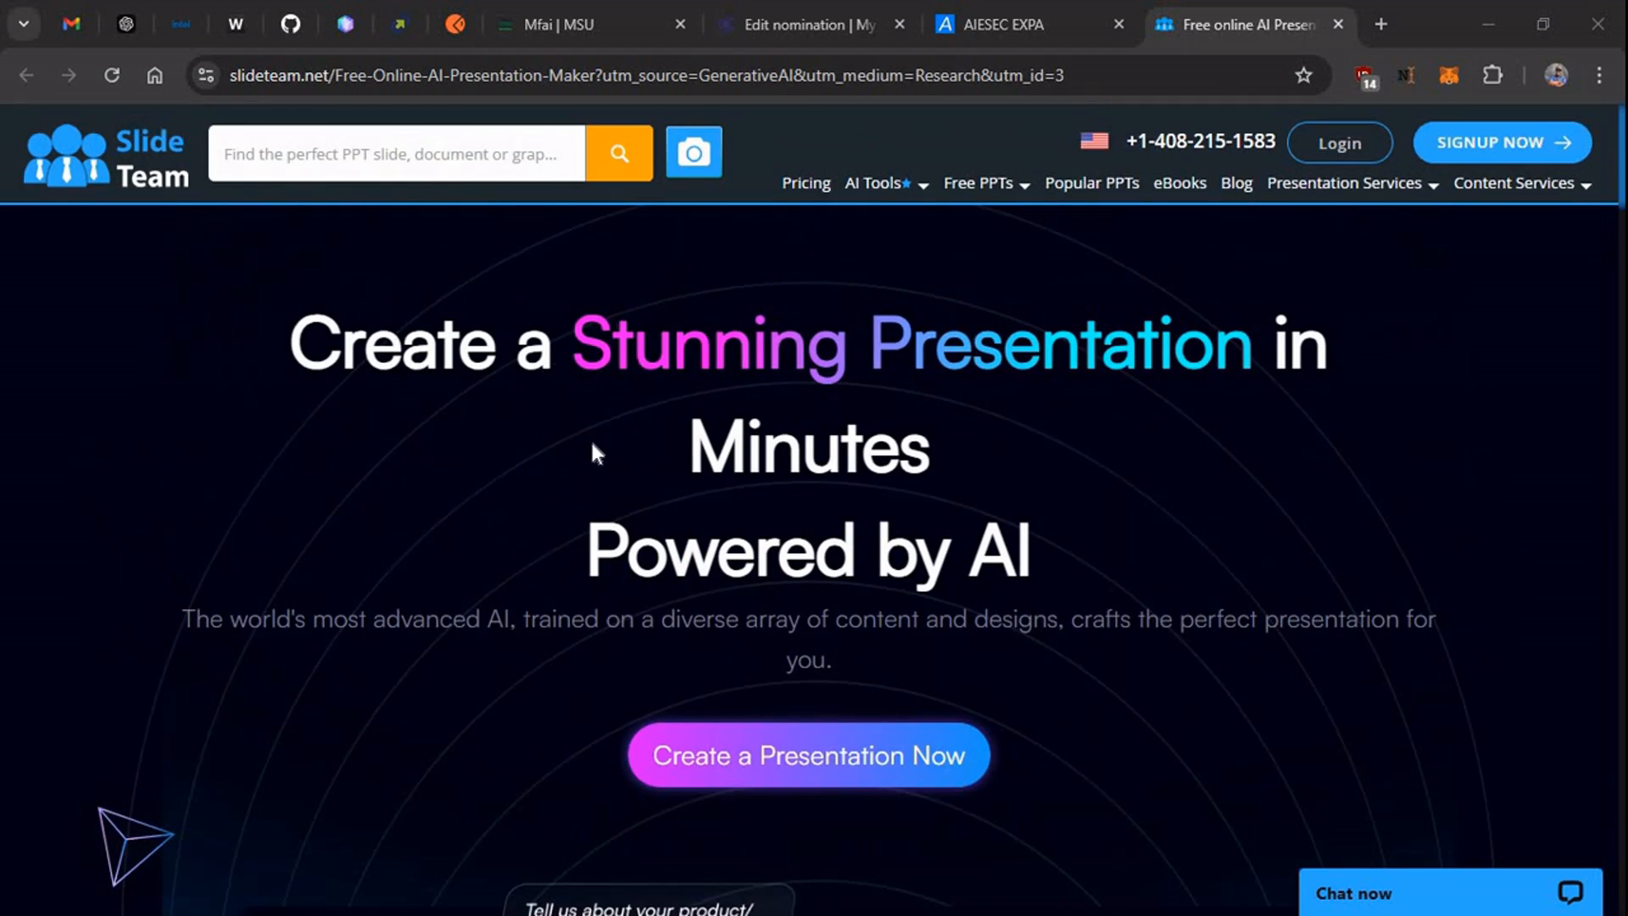
pyautogui.moveTo(830, 802)
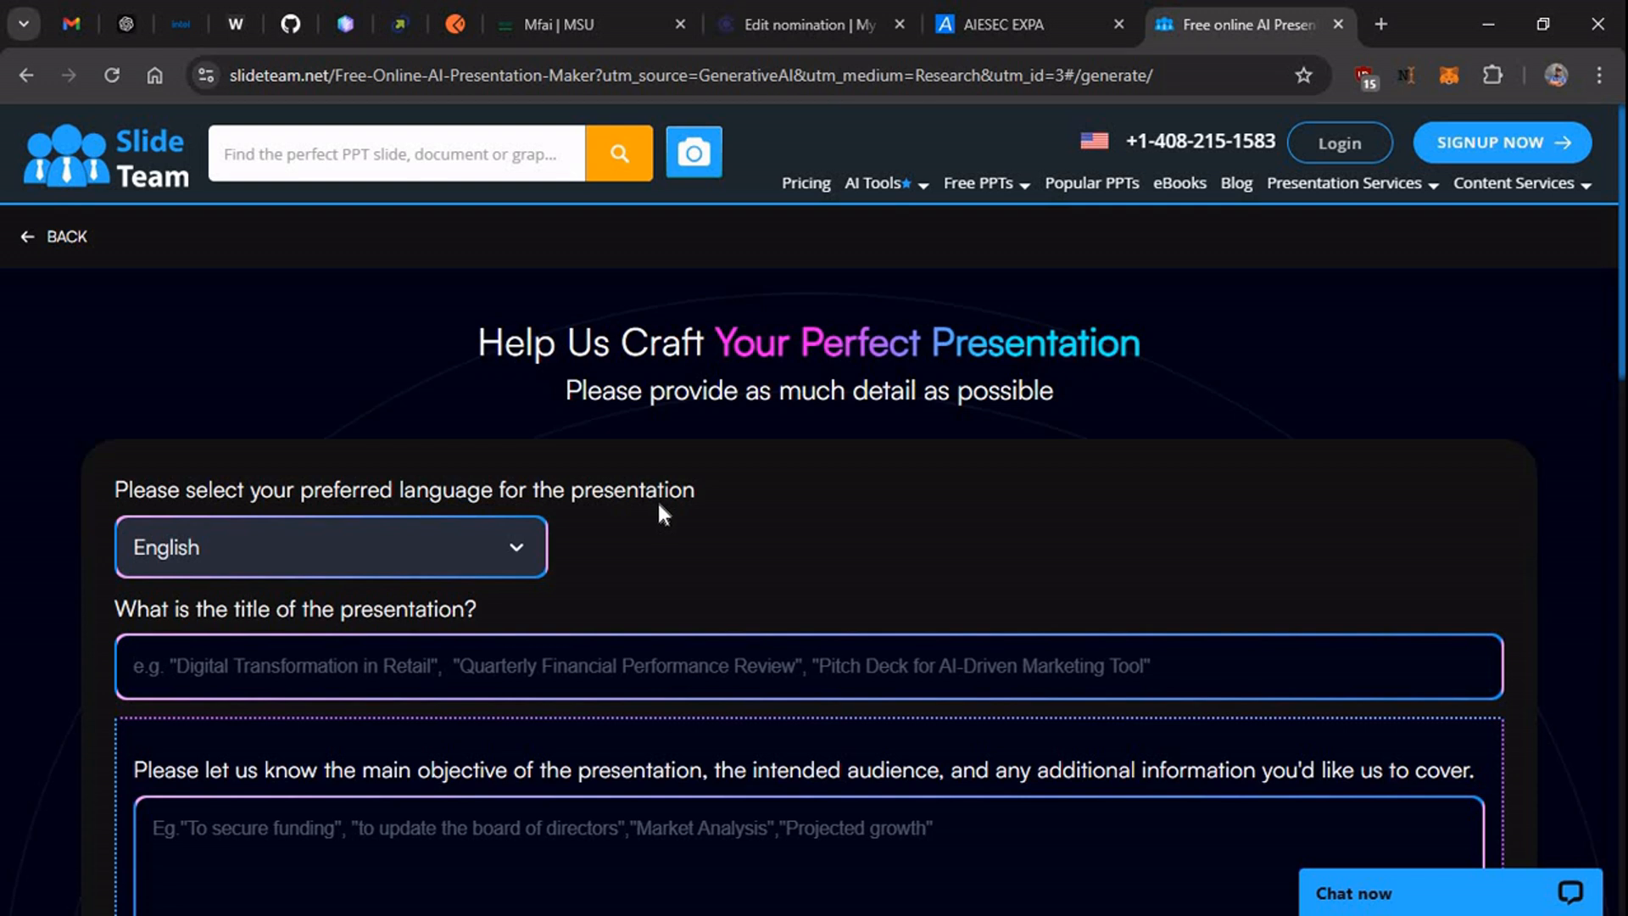
pyautogui.moveTo(372, 539)
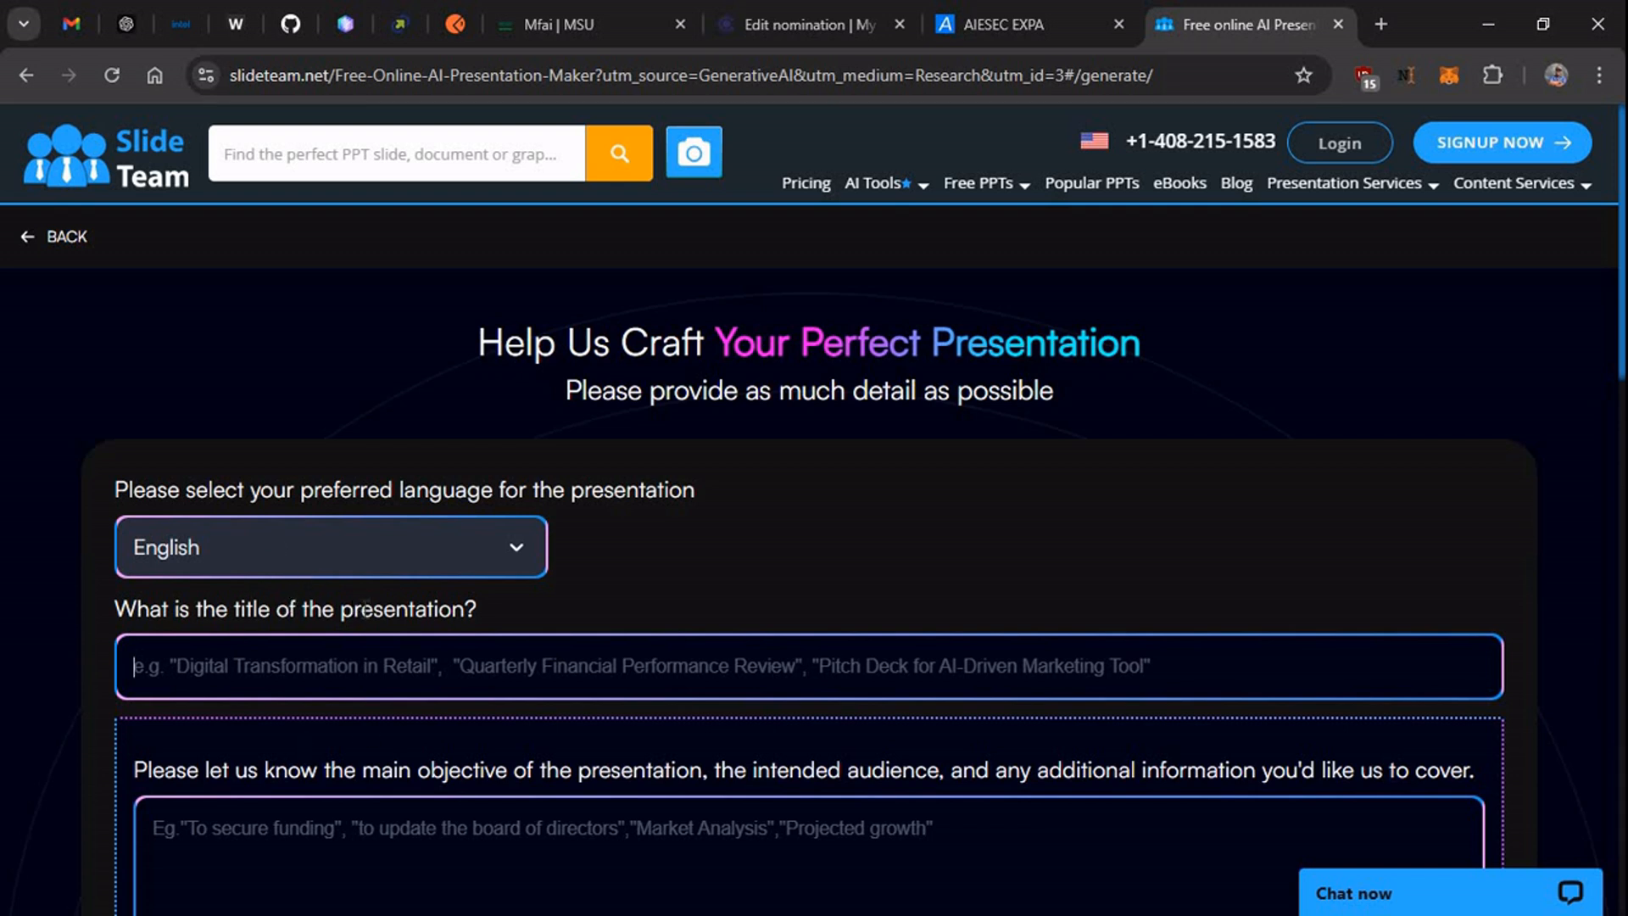
# Enter the presentation title 'Agriculture status in Uganda'.
pyautogui.write('Agr')
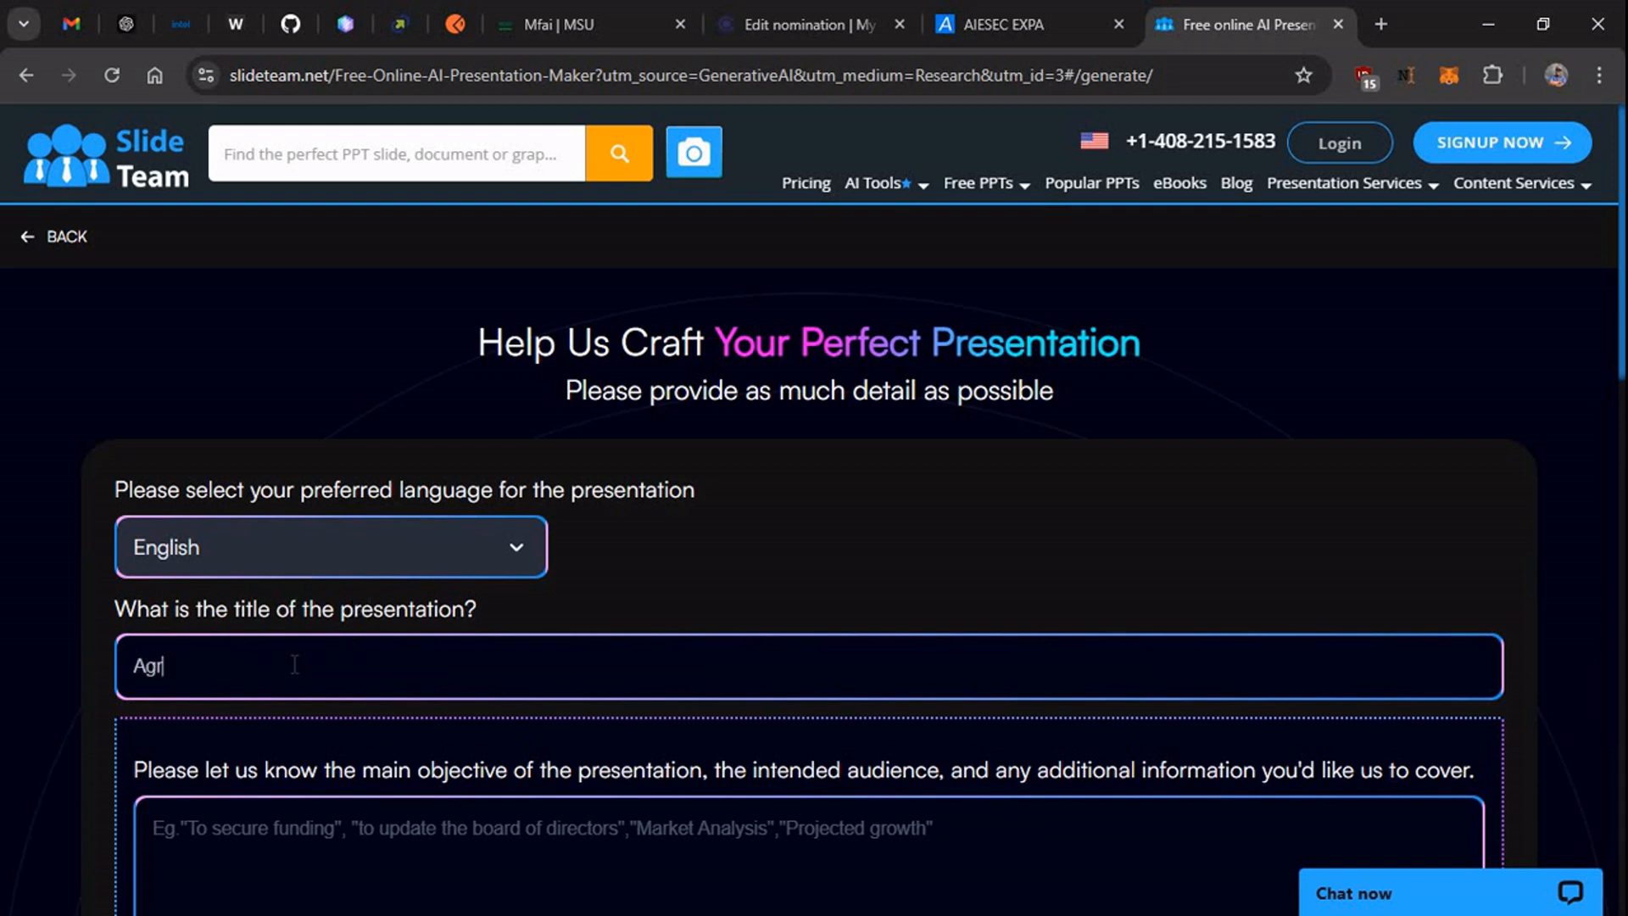
pyautogui.write('icul')
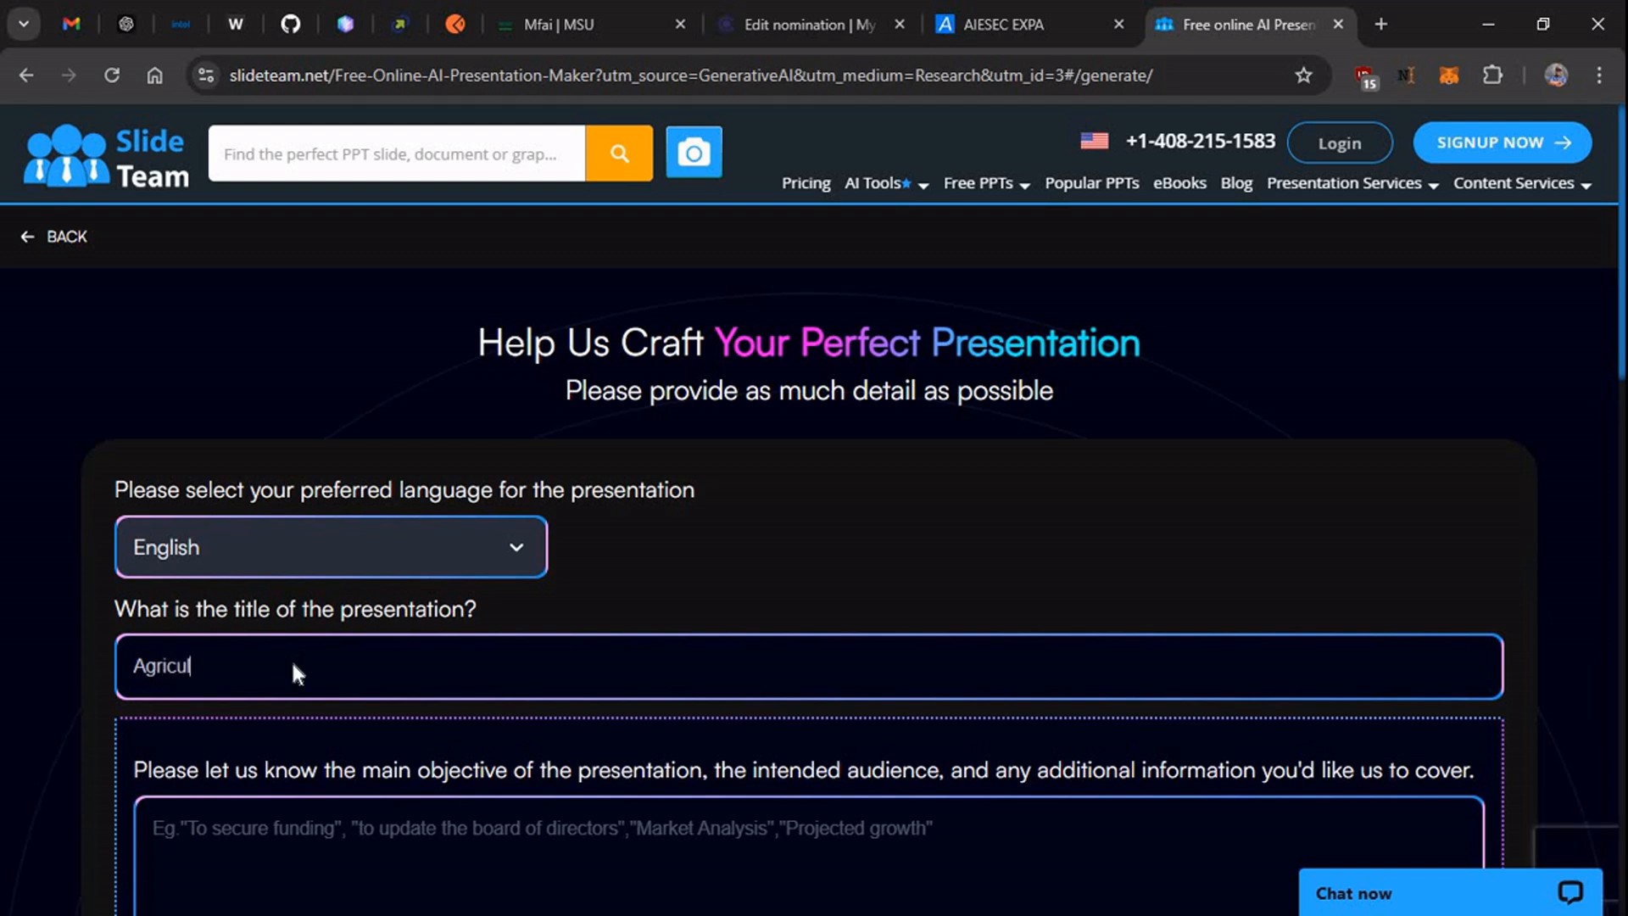
pyautogui.write('ture')
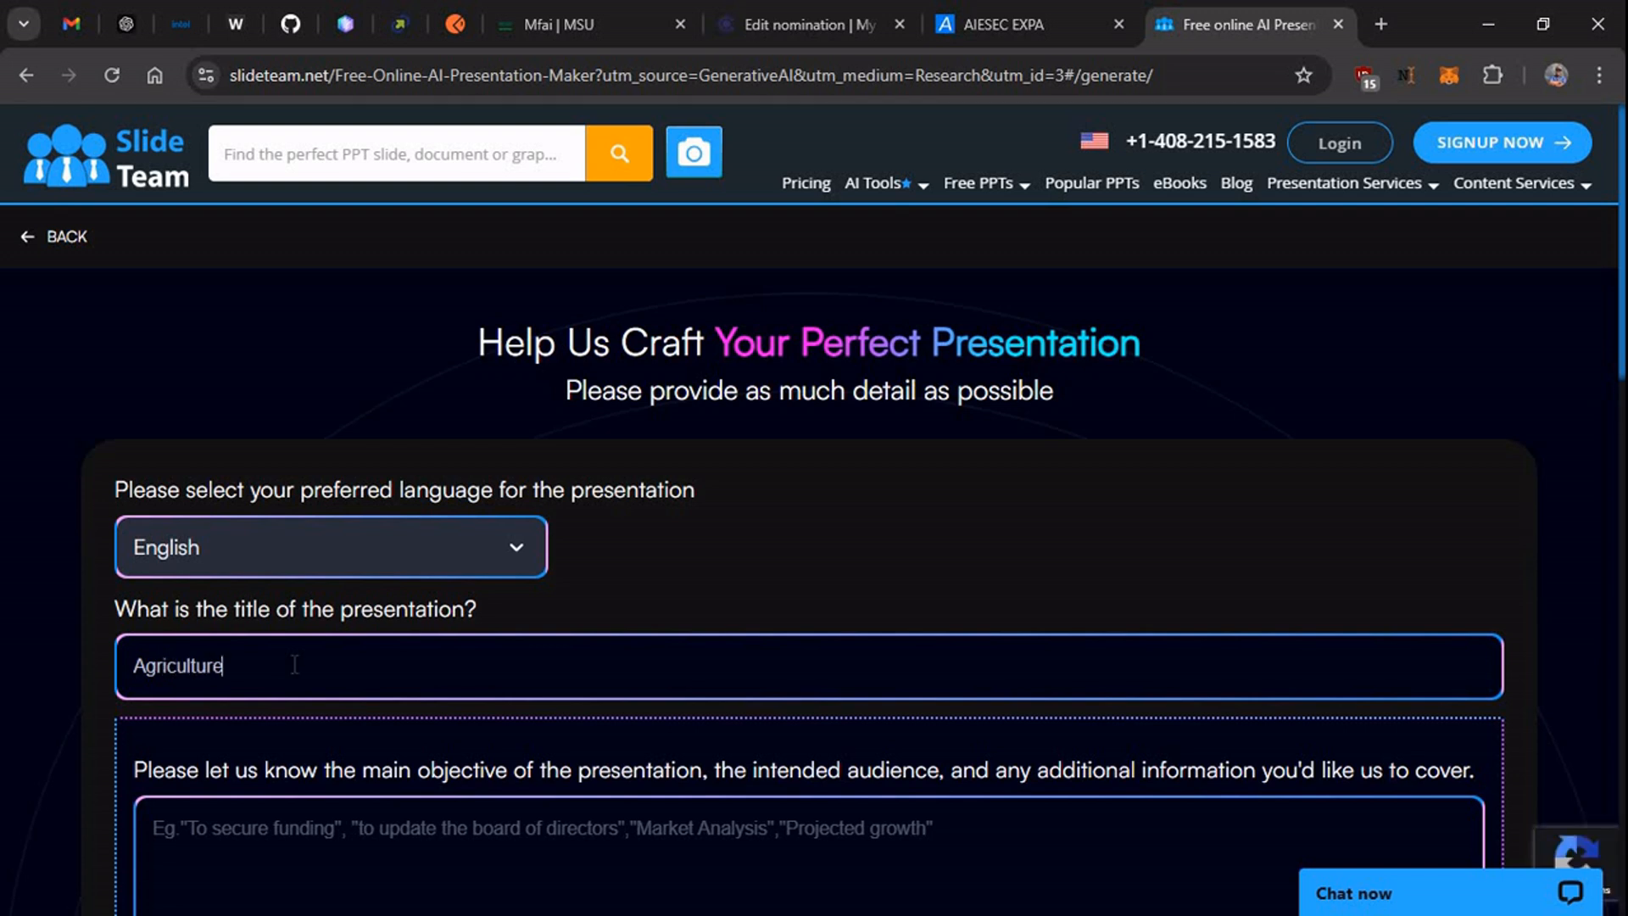
pyautogui.write('status')
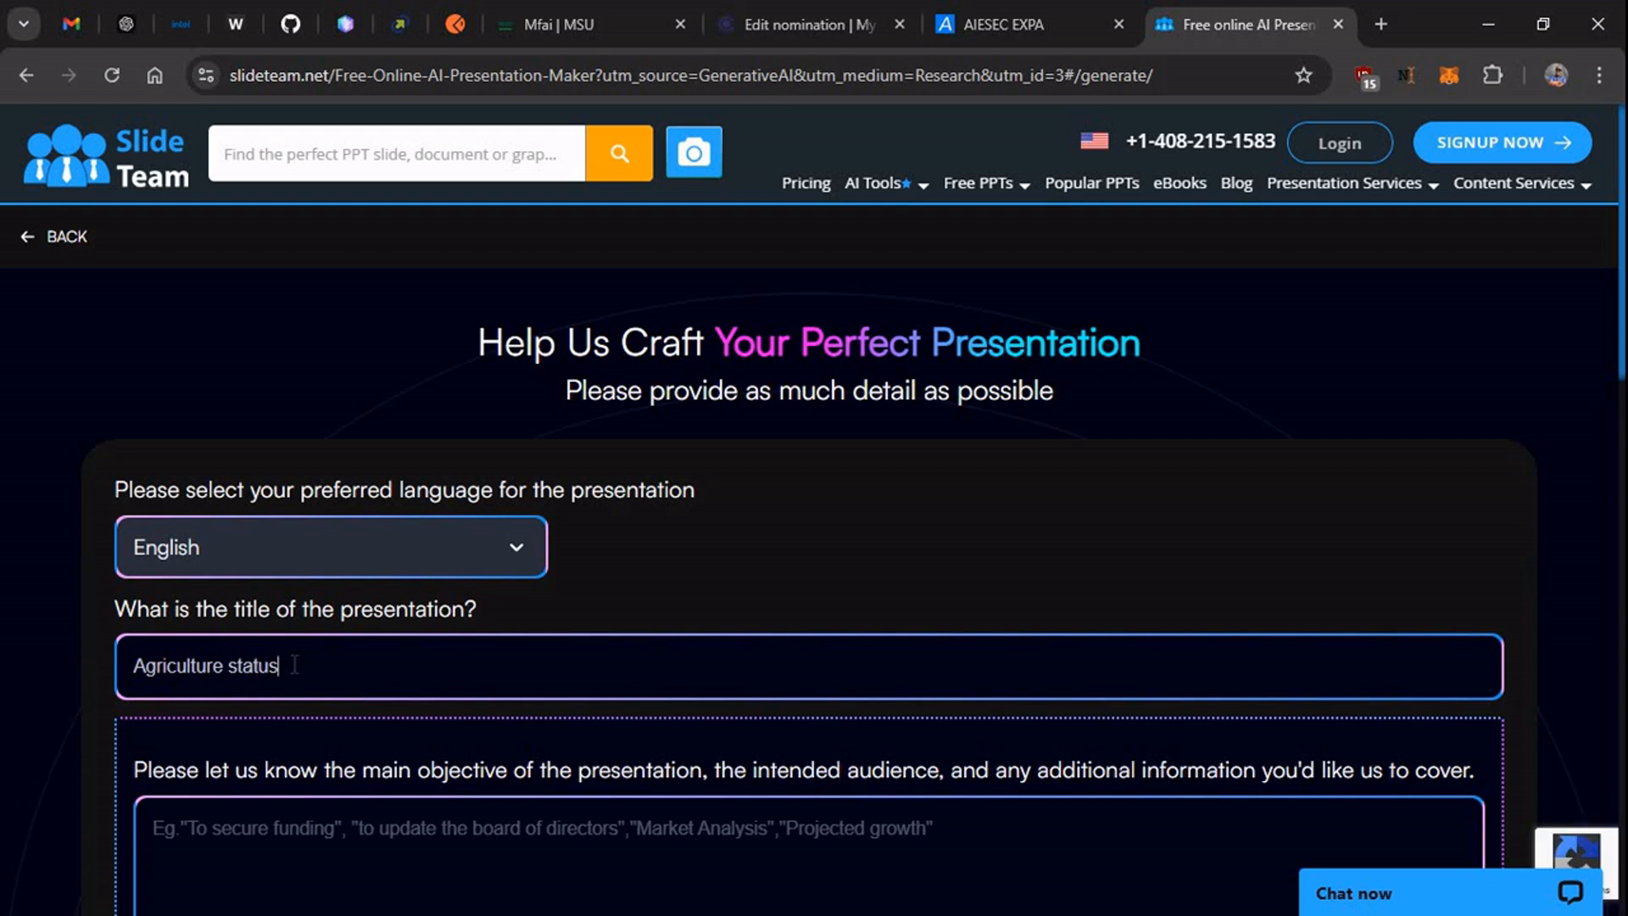
pyautogui.write('in Ugand')
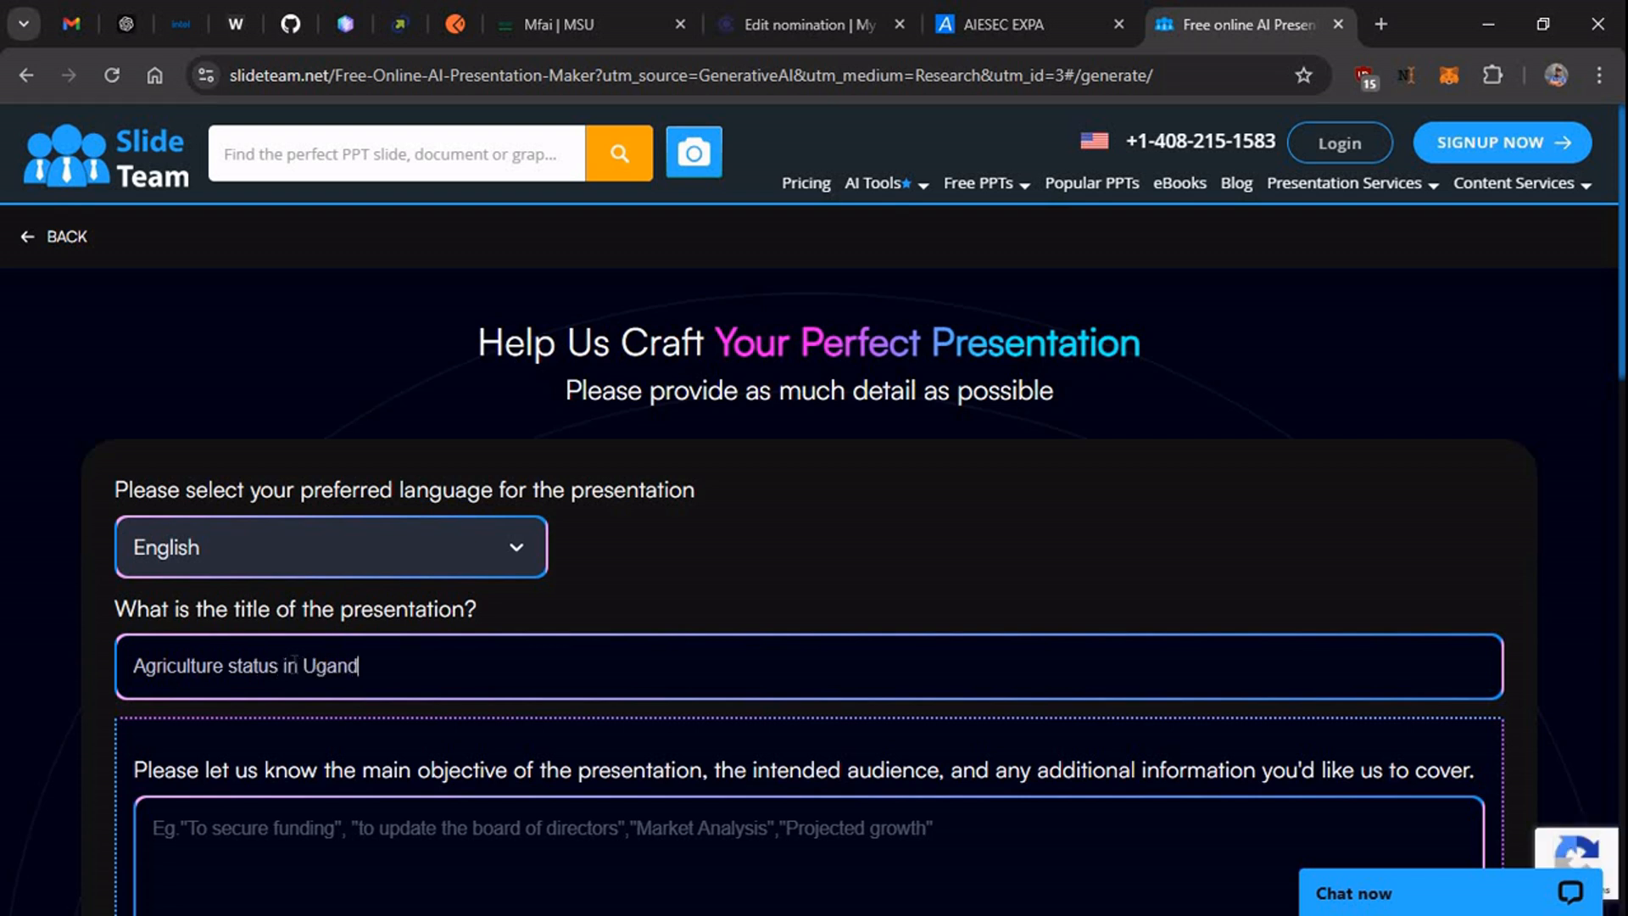
# Choose the 'Brief: up to 10 slides' length and generate the outline.
pyautogui.scroll(-3)
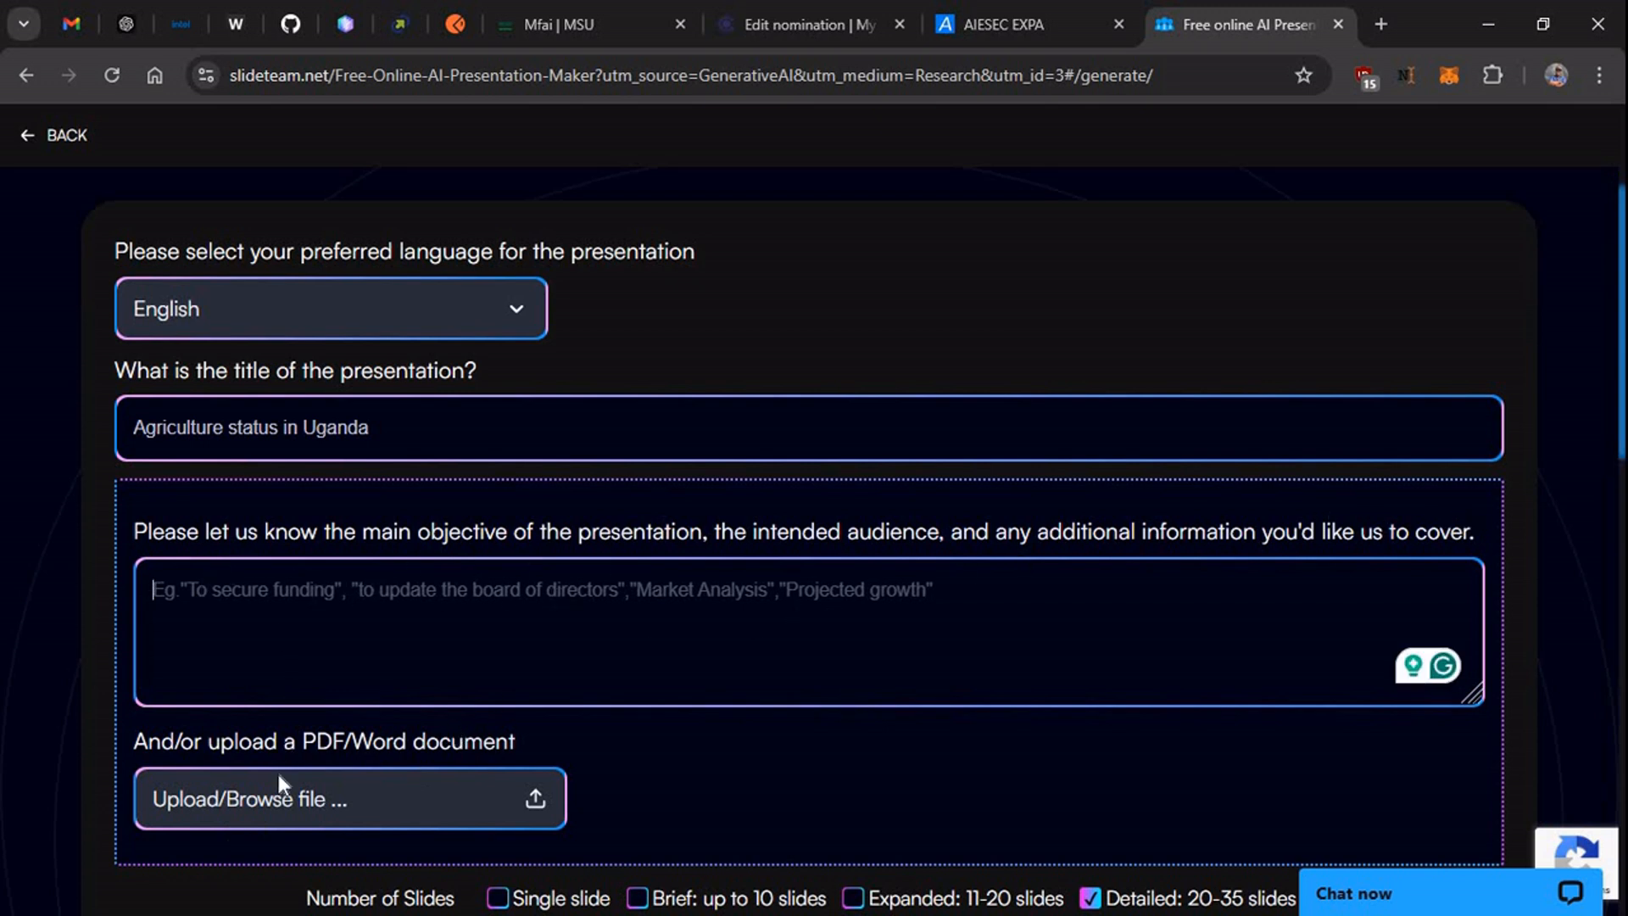
pyautogui.moveTo(392, 776)
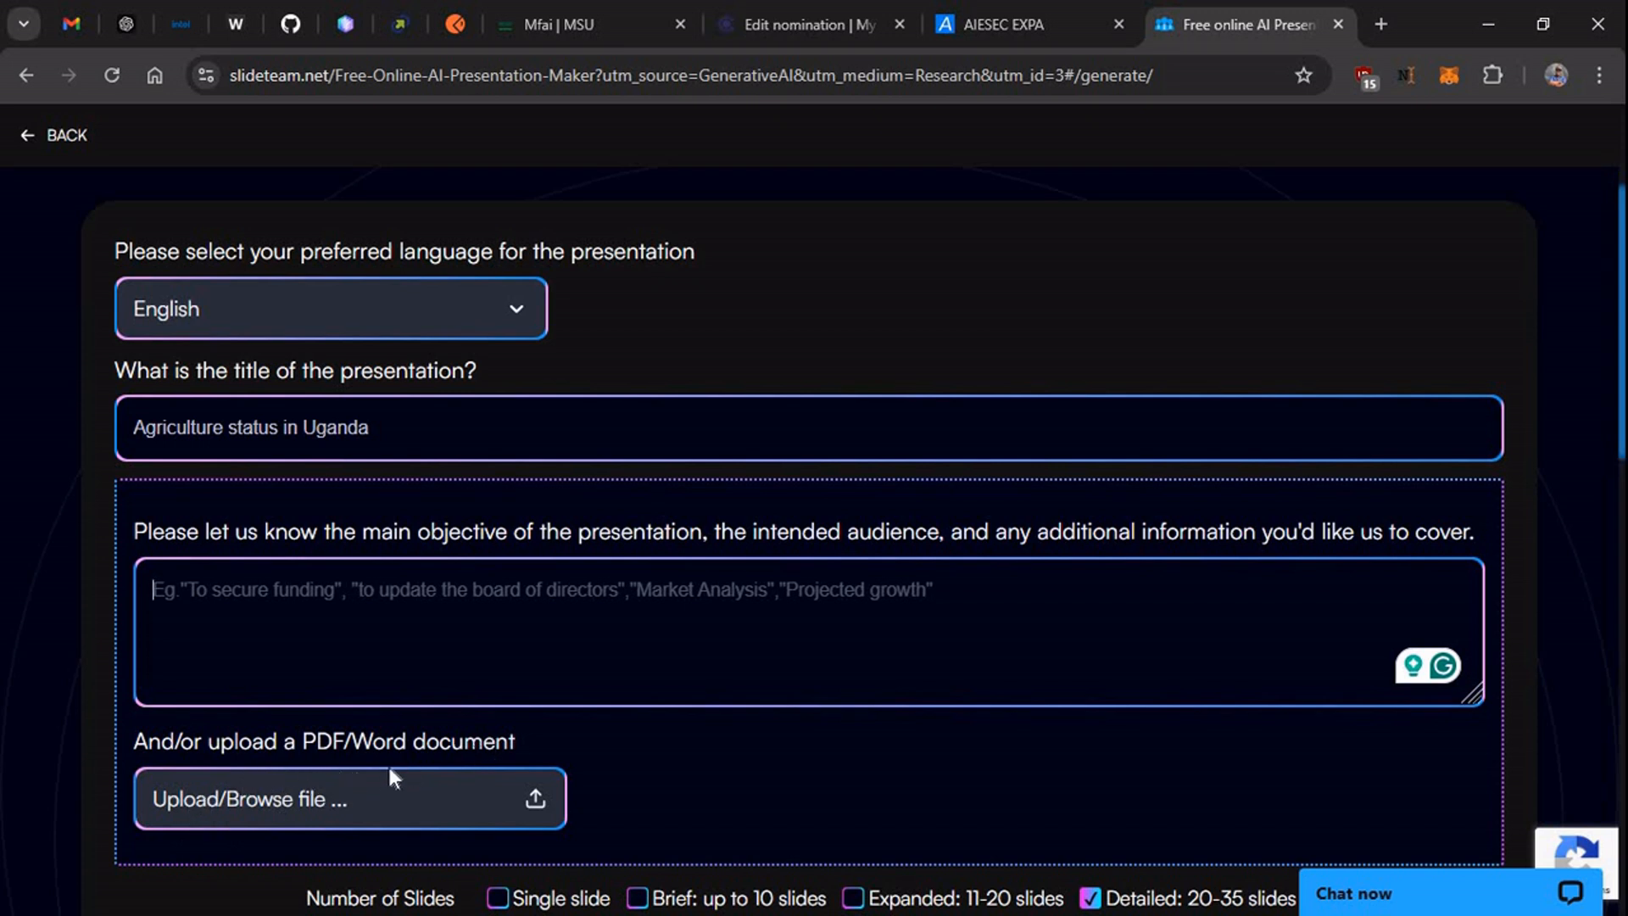
pyautogui.scroll(-3)
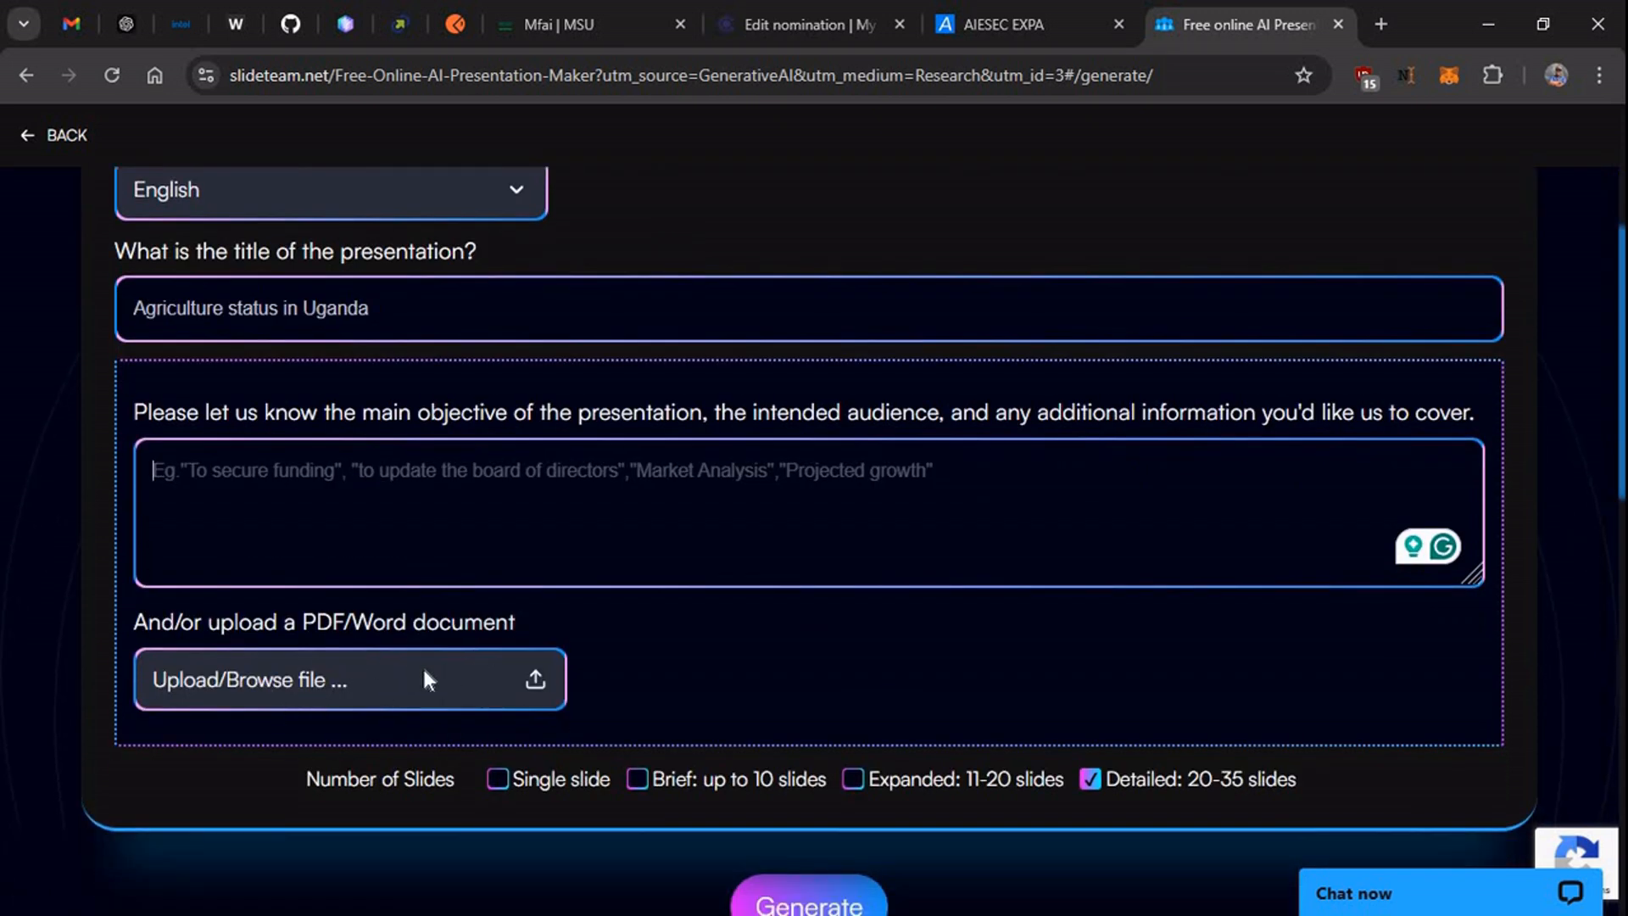
pyautogui.moveTo(485, 692)
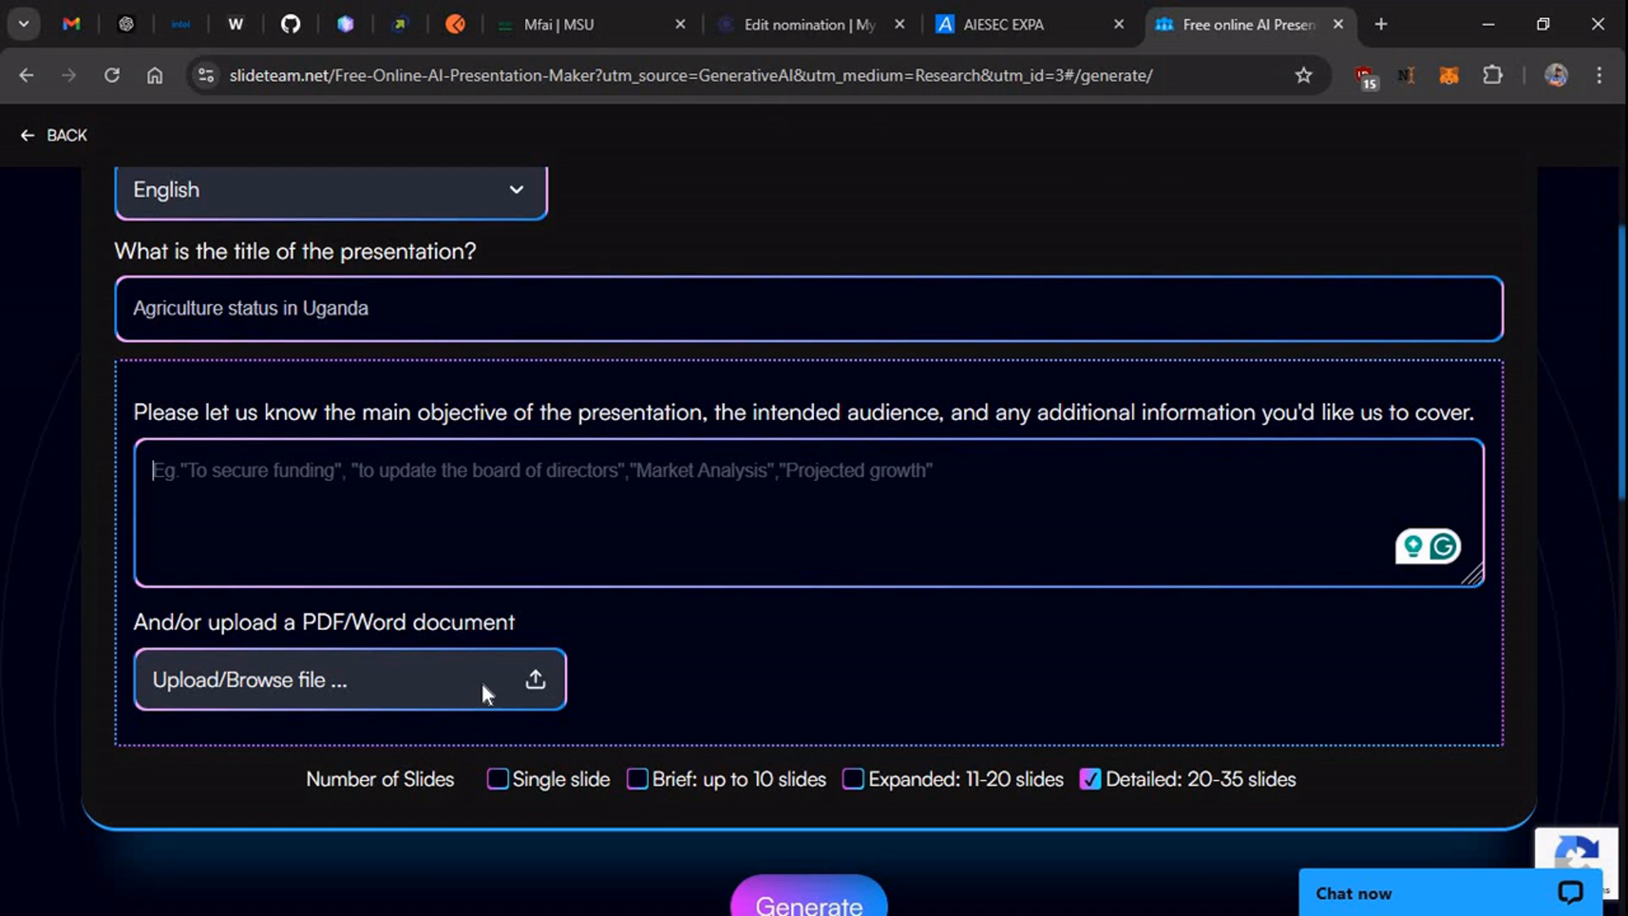
pyautogui.moveTo(641, 762)
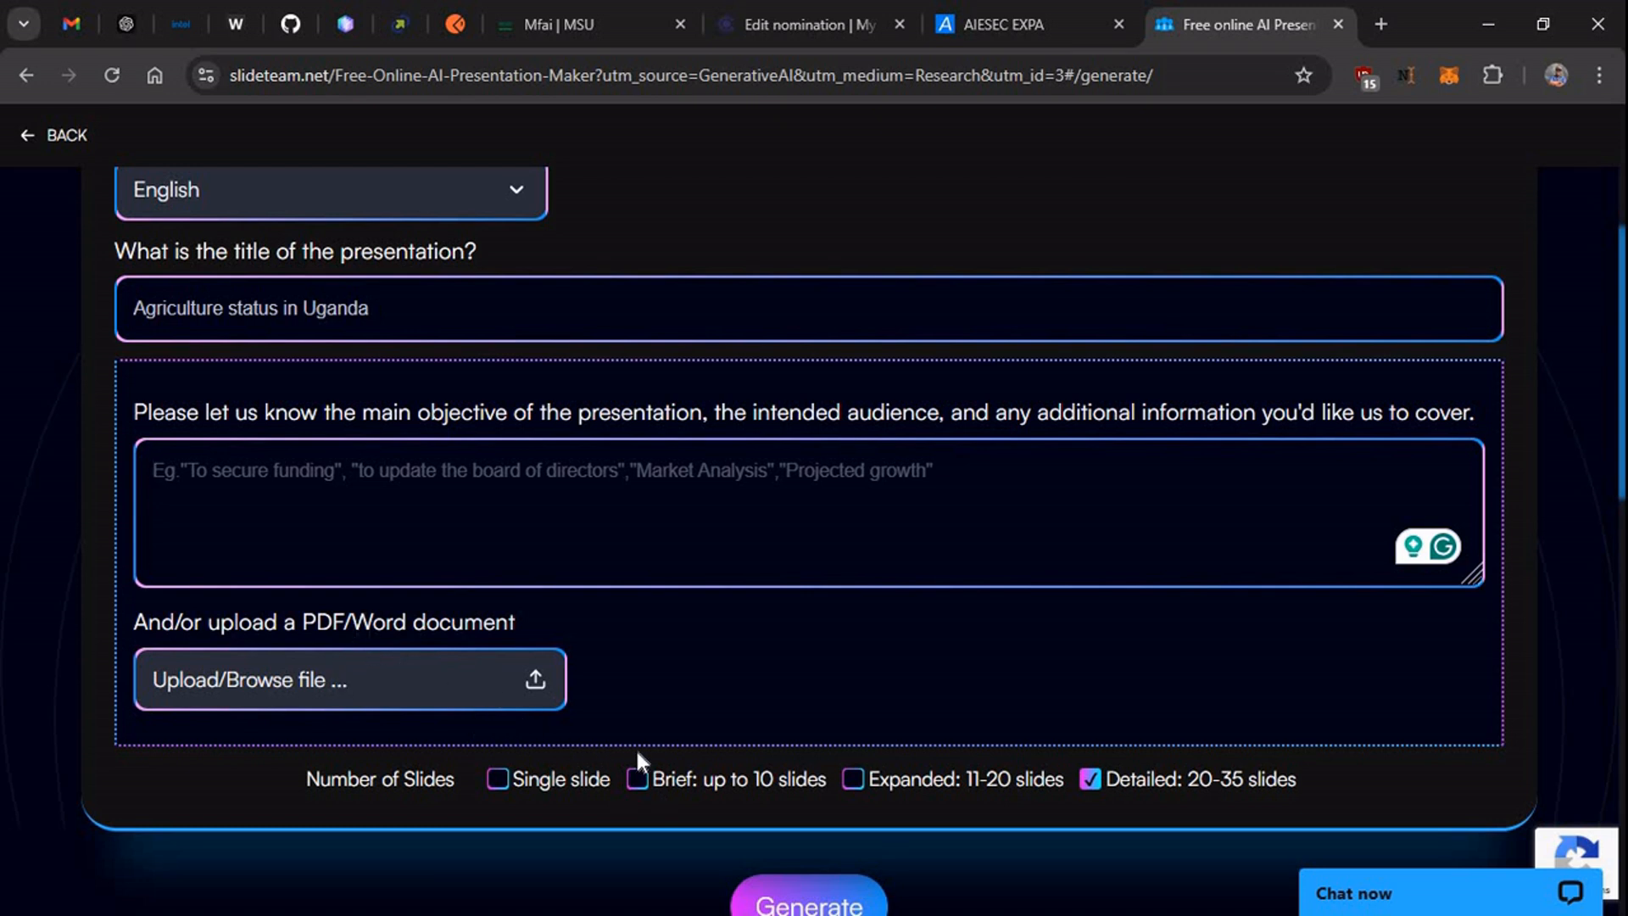
pyautogui.click(638, 780)
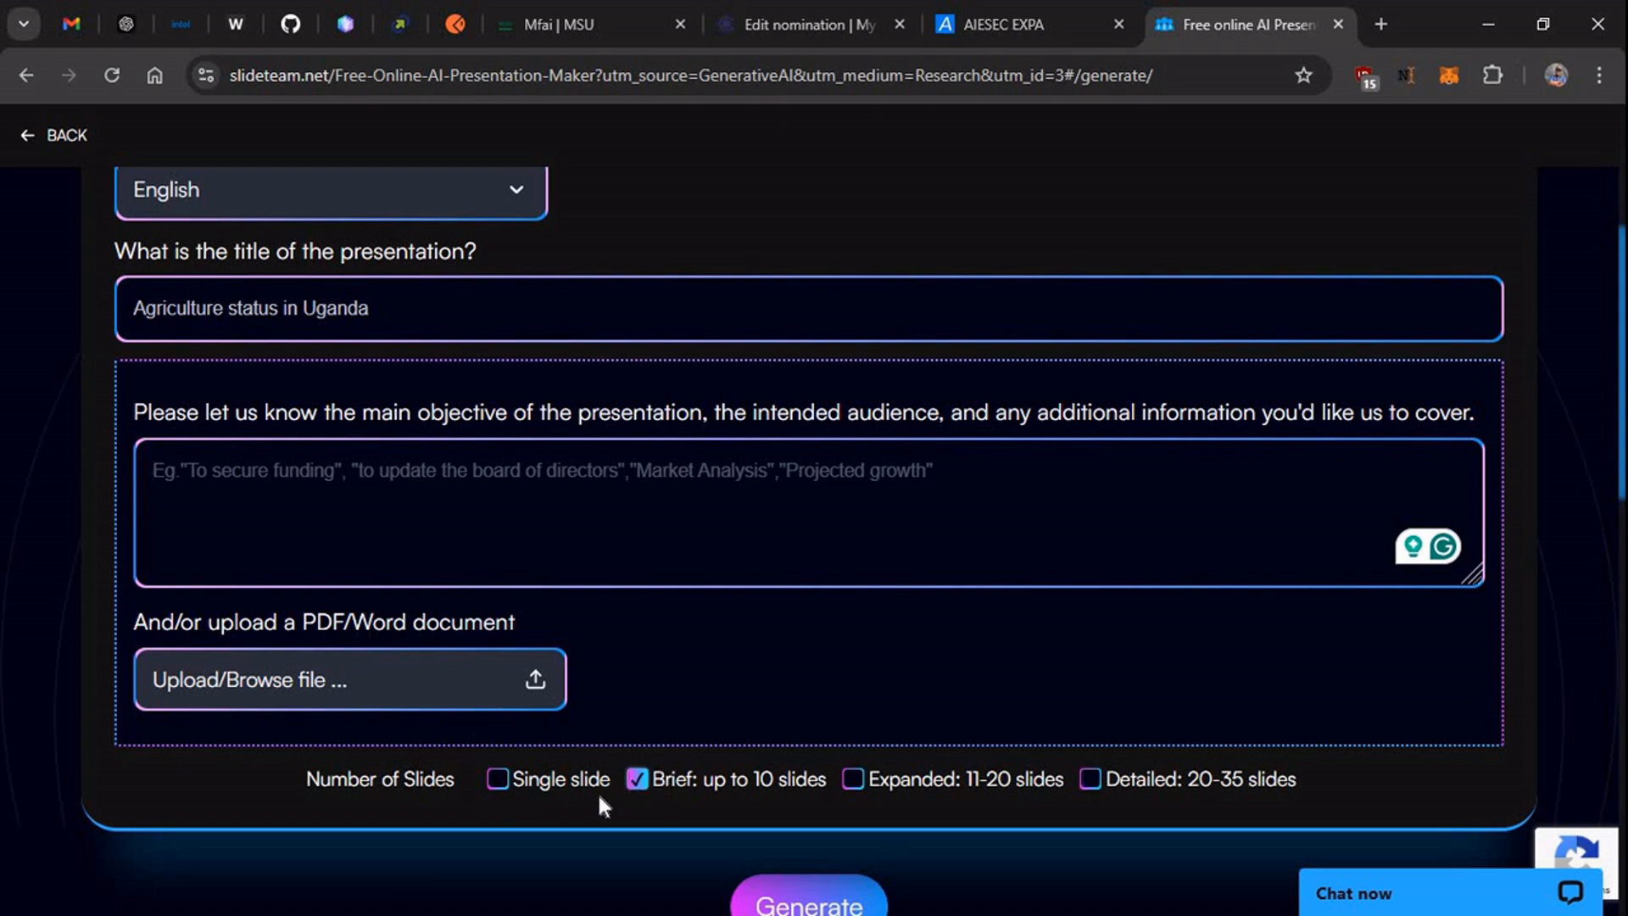
pyautogui.scroll(-3)
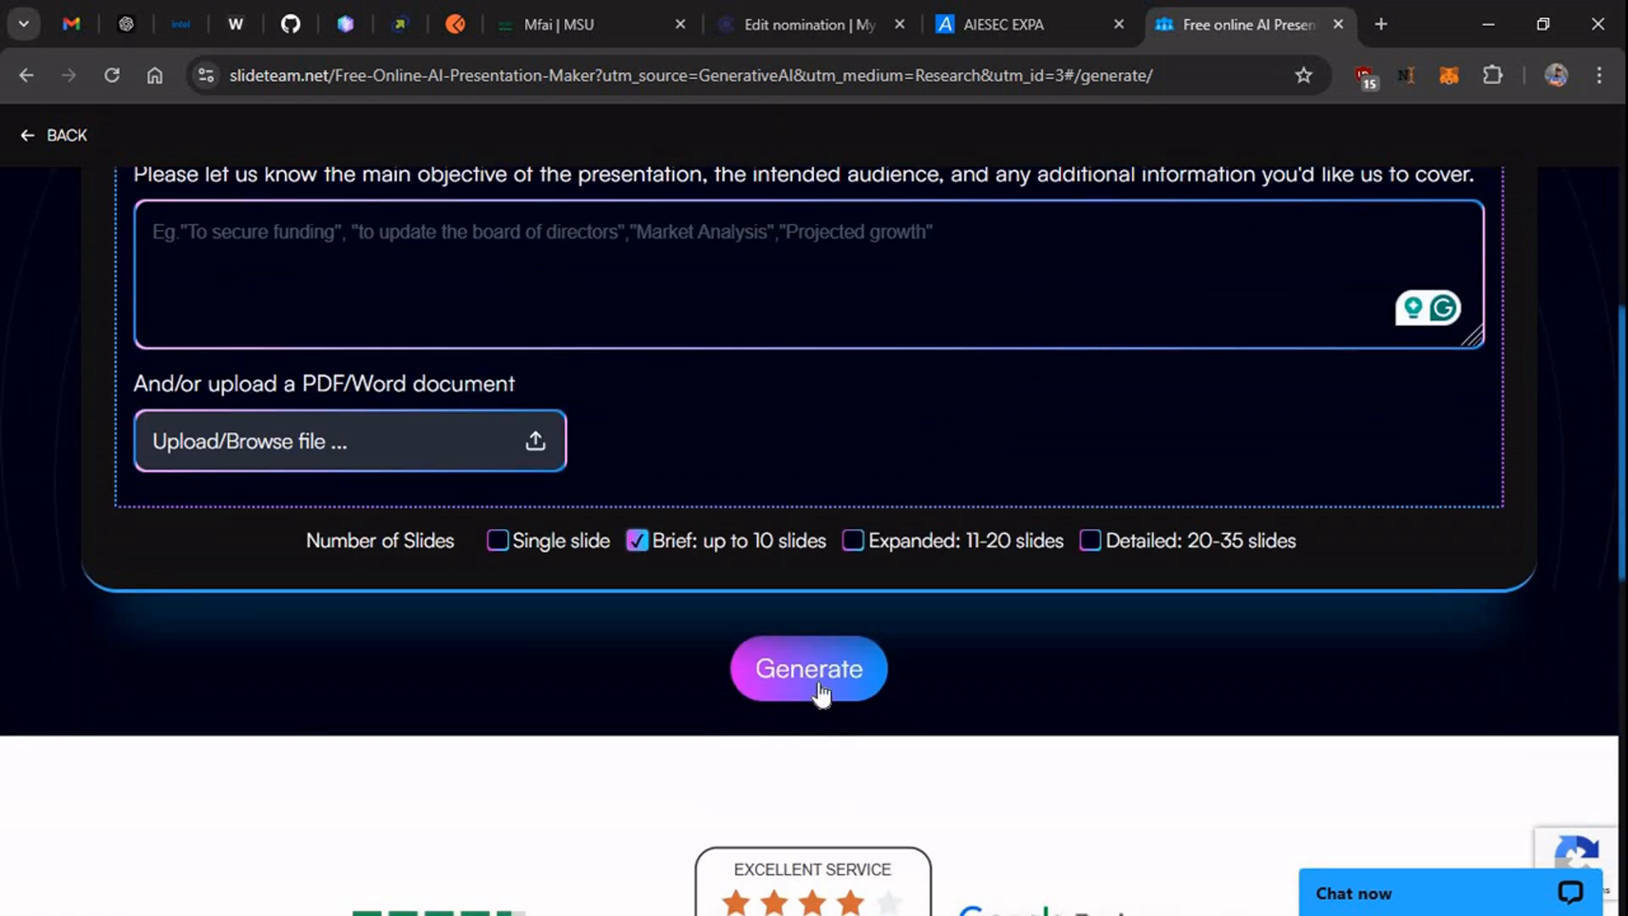
pyautogui.click(809, 668)
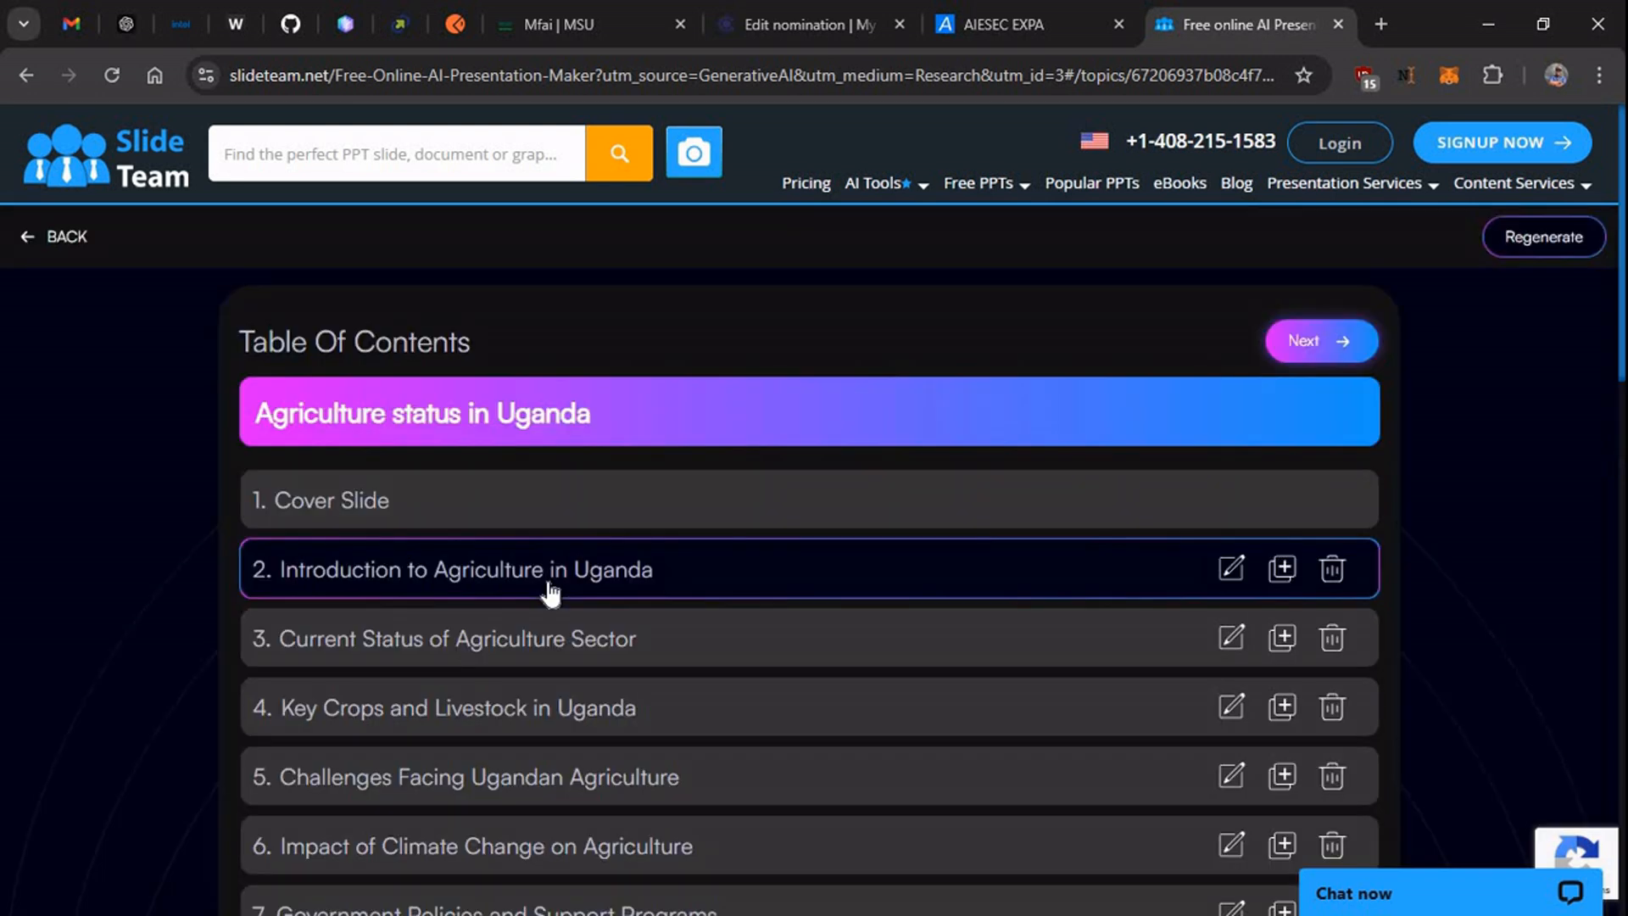
# Look over the ten-topic table of contents and accept it unchanged with Next.
pyautogui.click(468, 637)
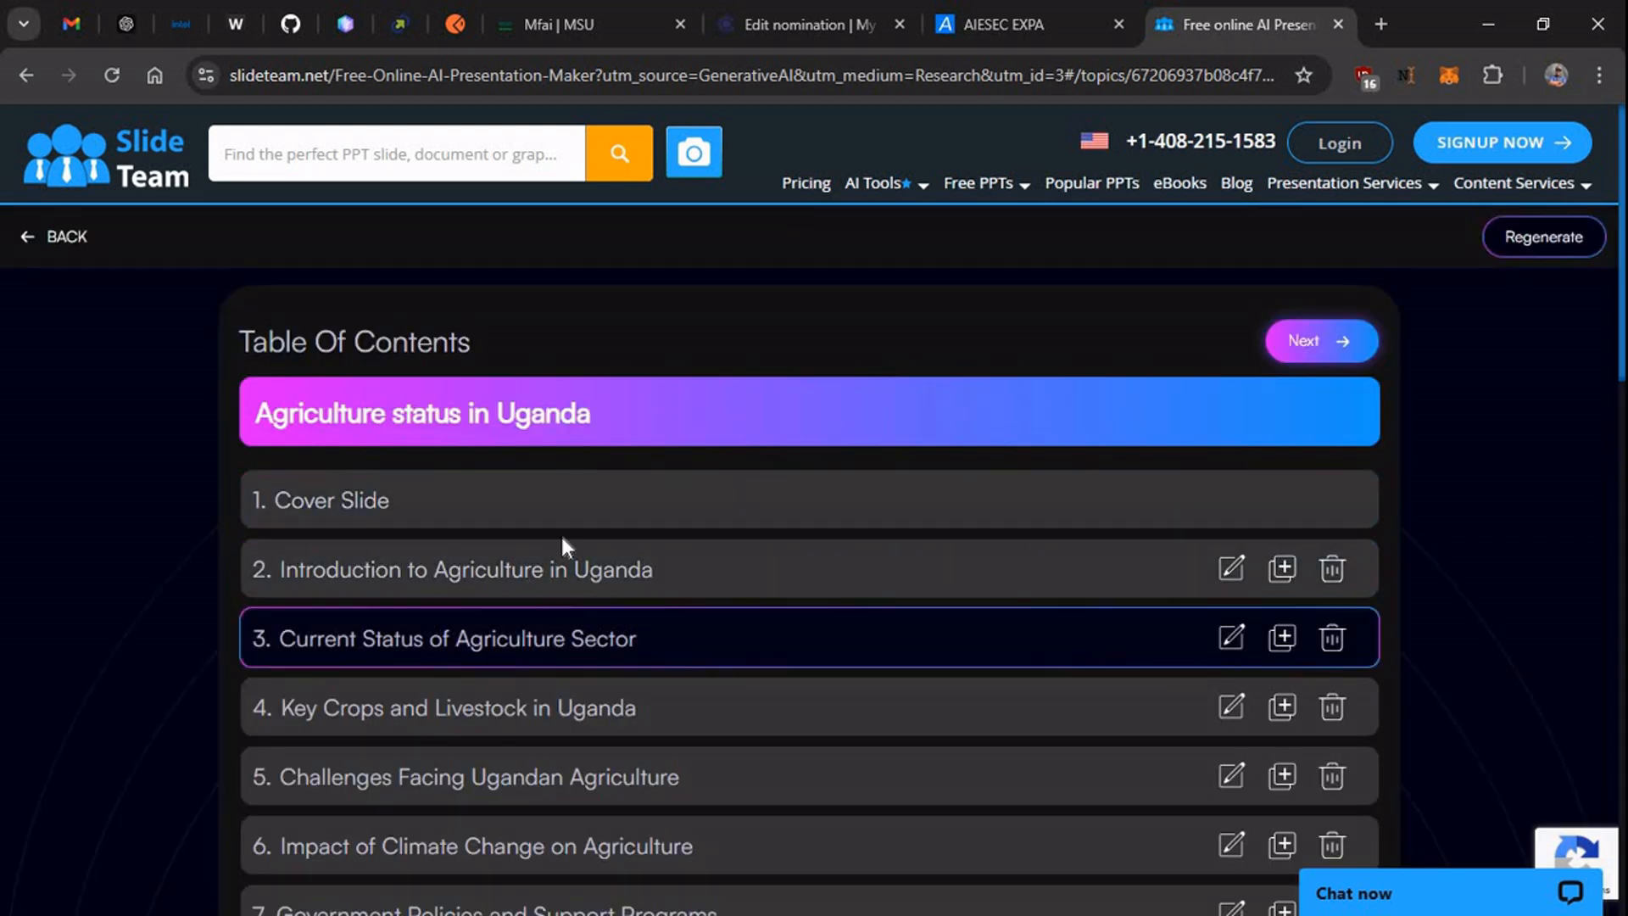
pyautogui.scroll(-3)
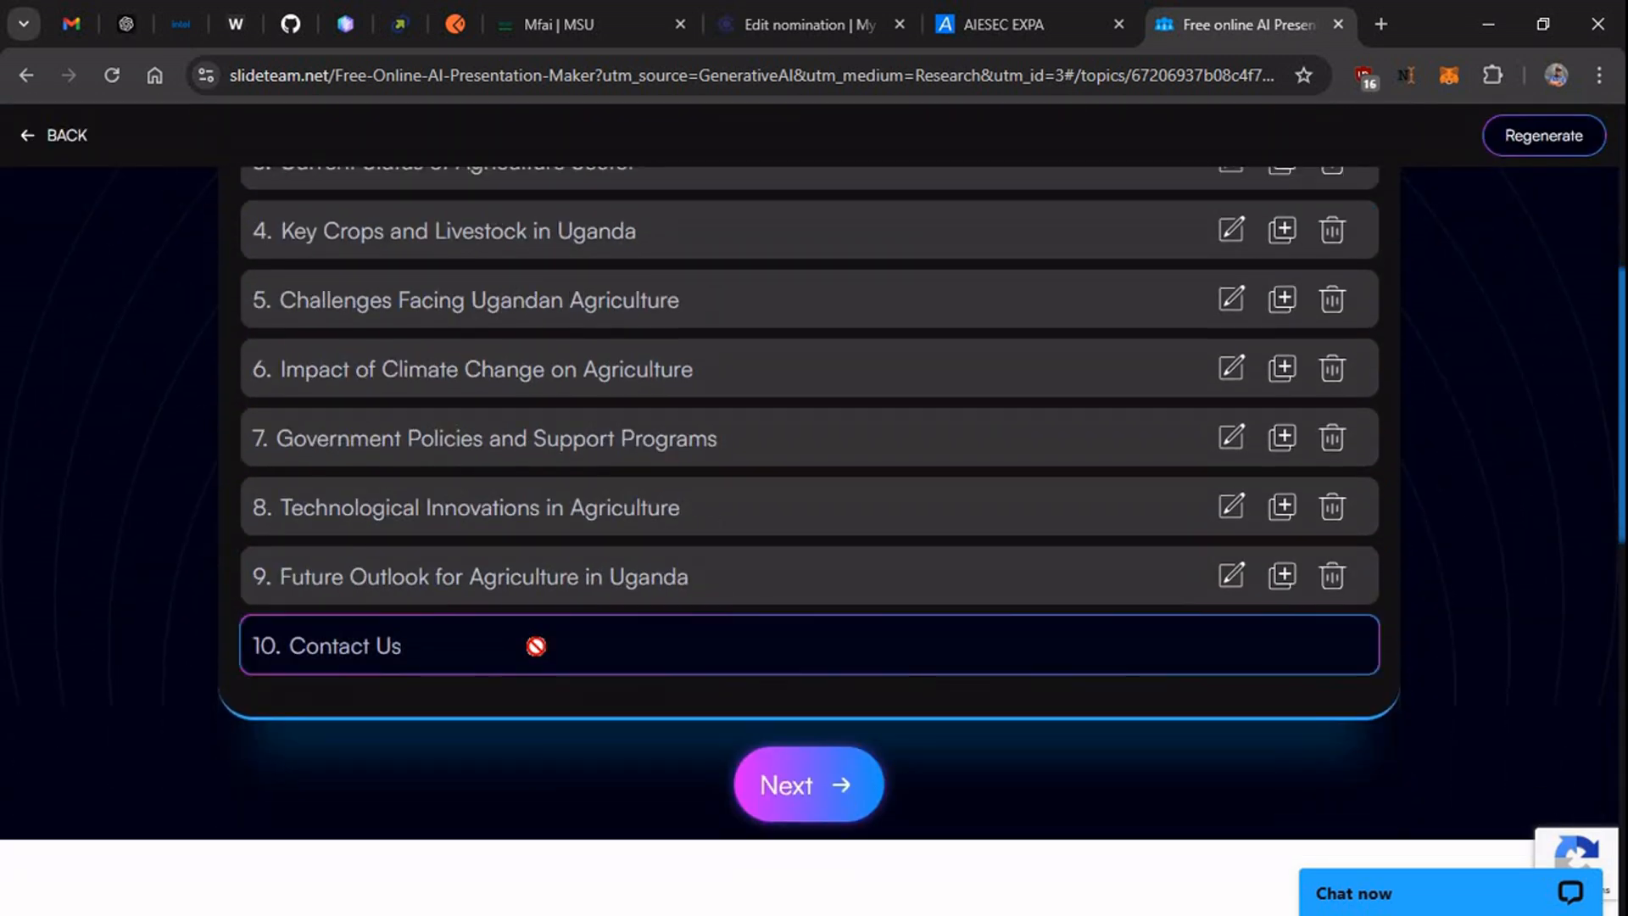
pyautogui.scroll(3)
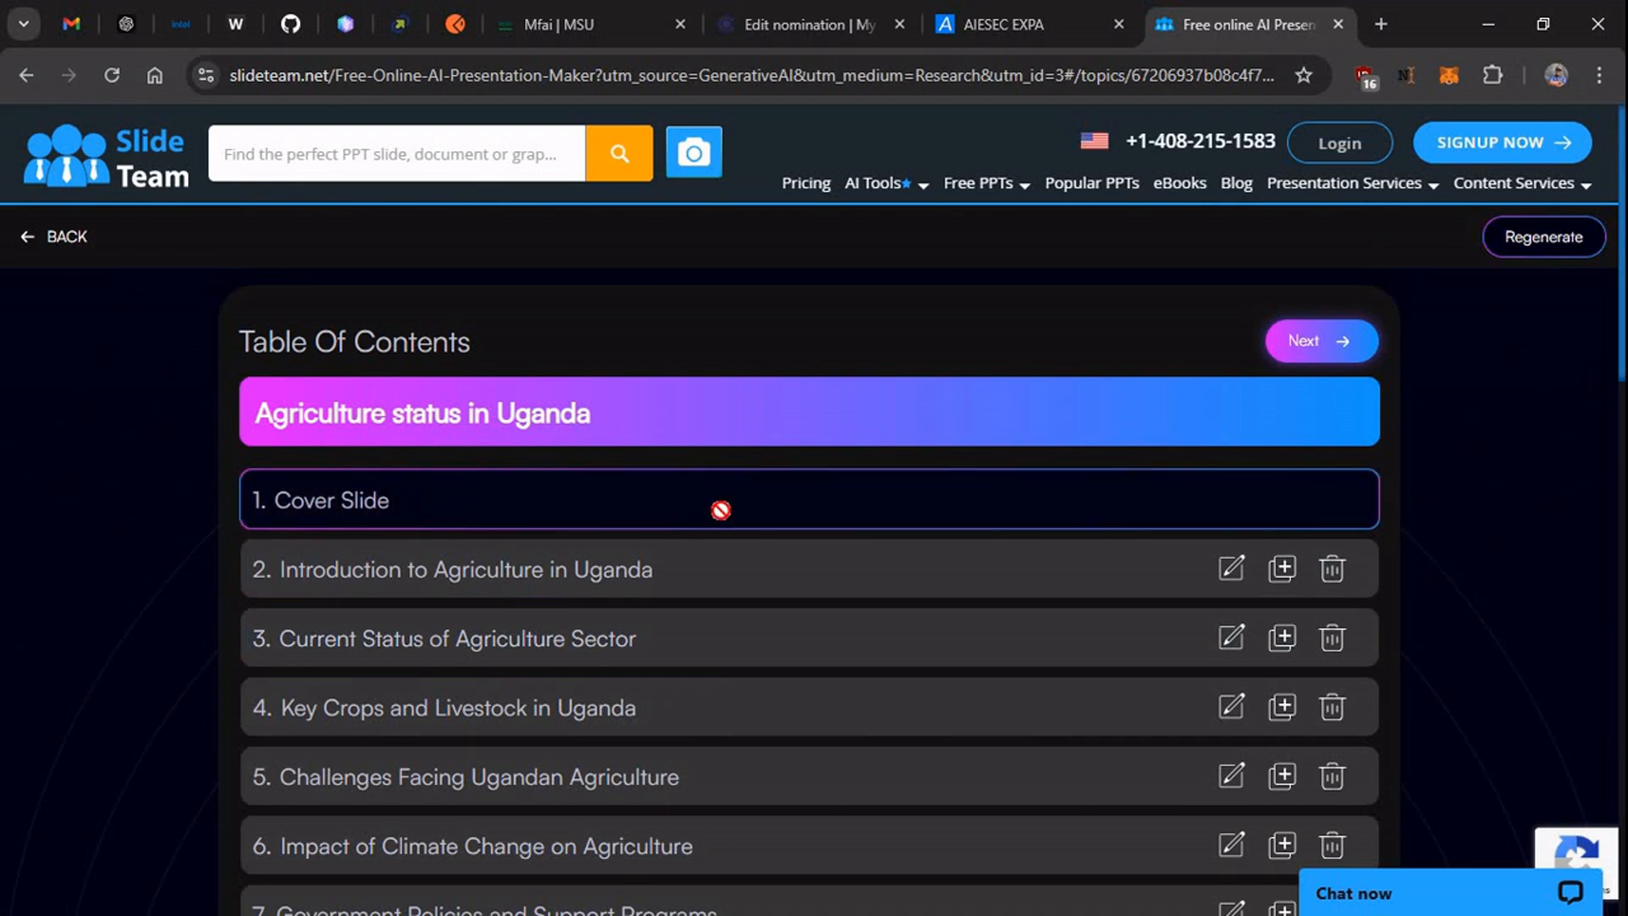
pyautogui.scroll(-3)
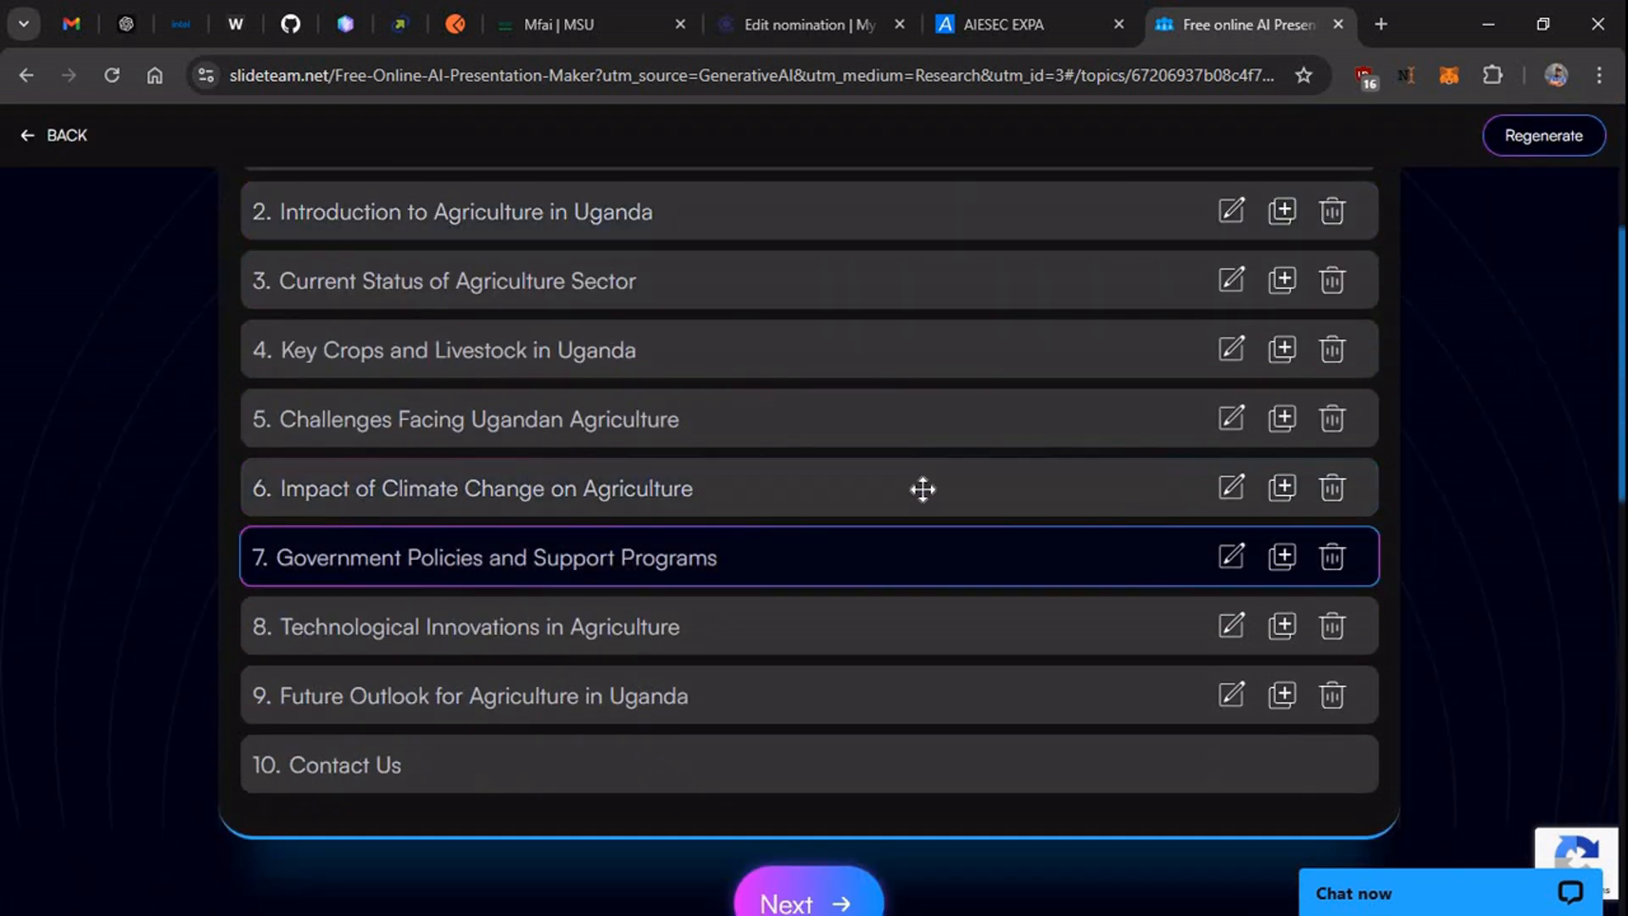
pyautogui.scroll(3)
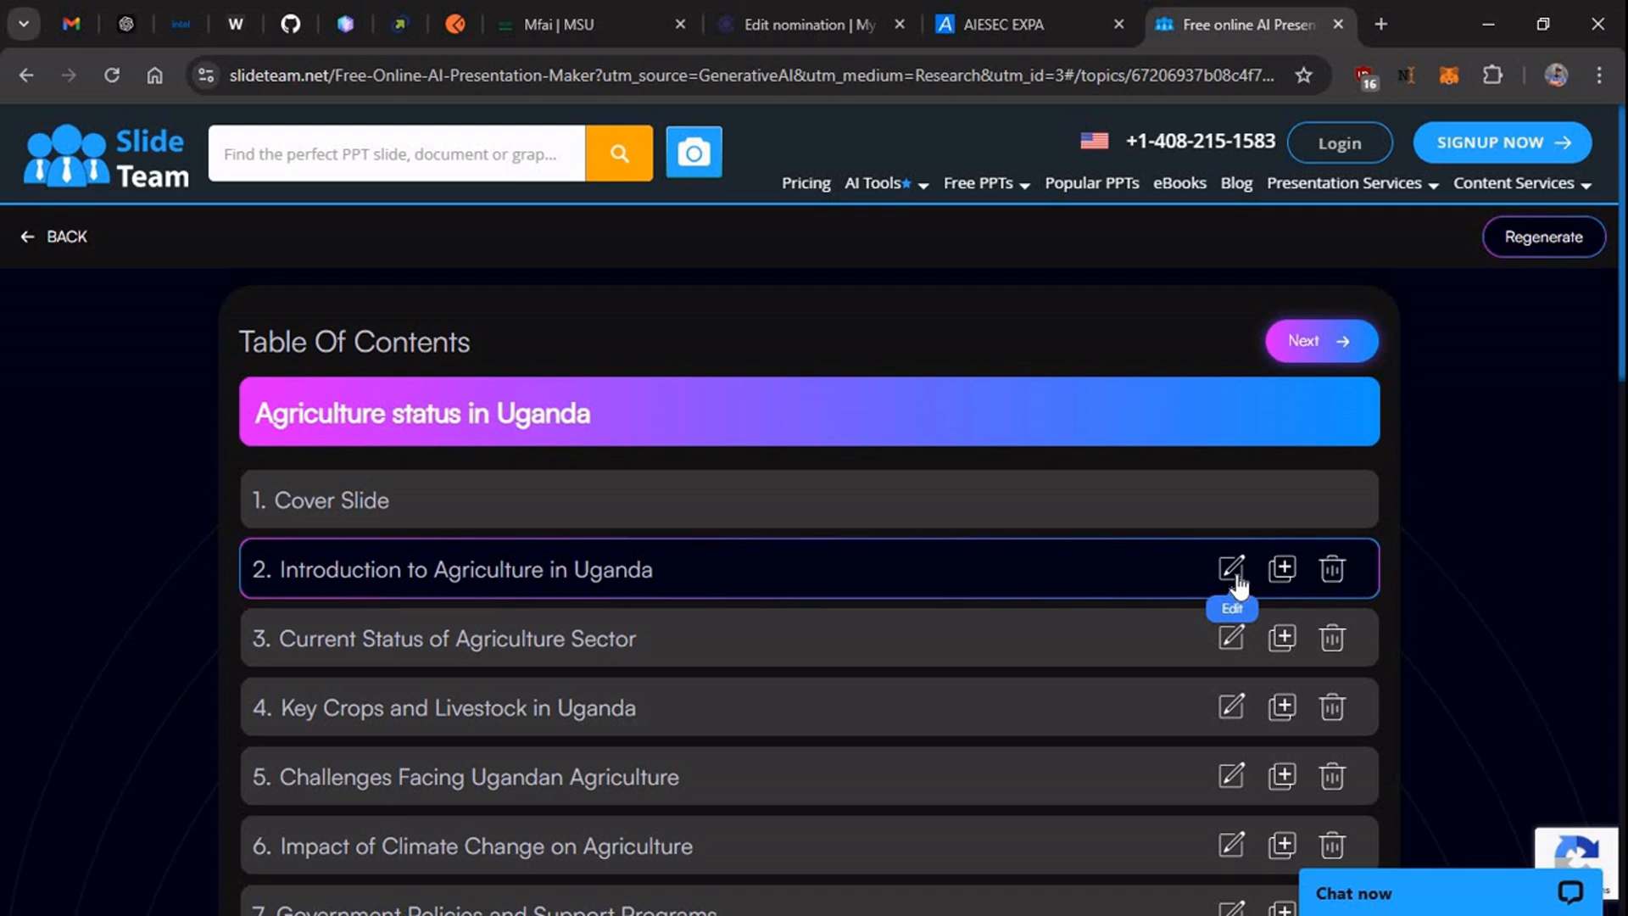
pyautogui.moveTo(1321, 340)
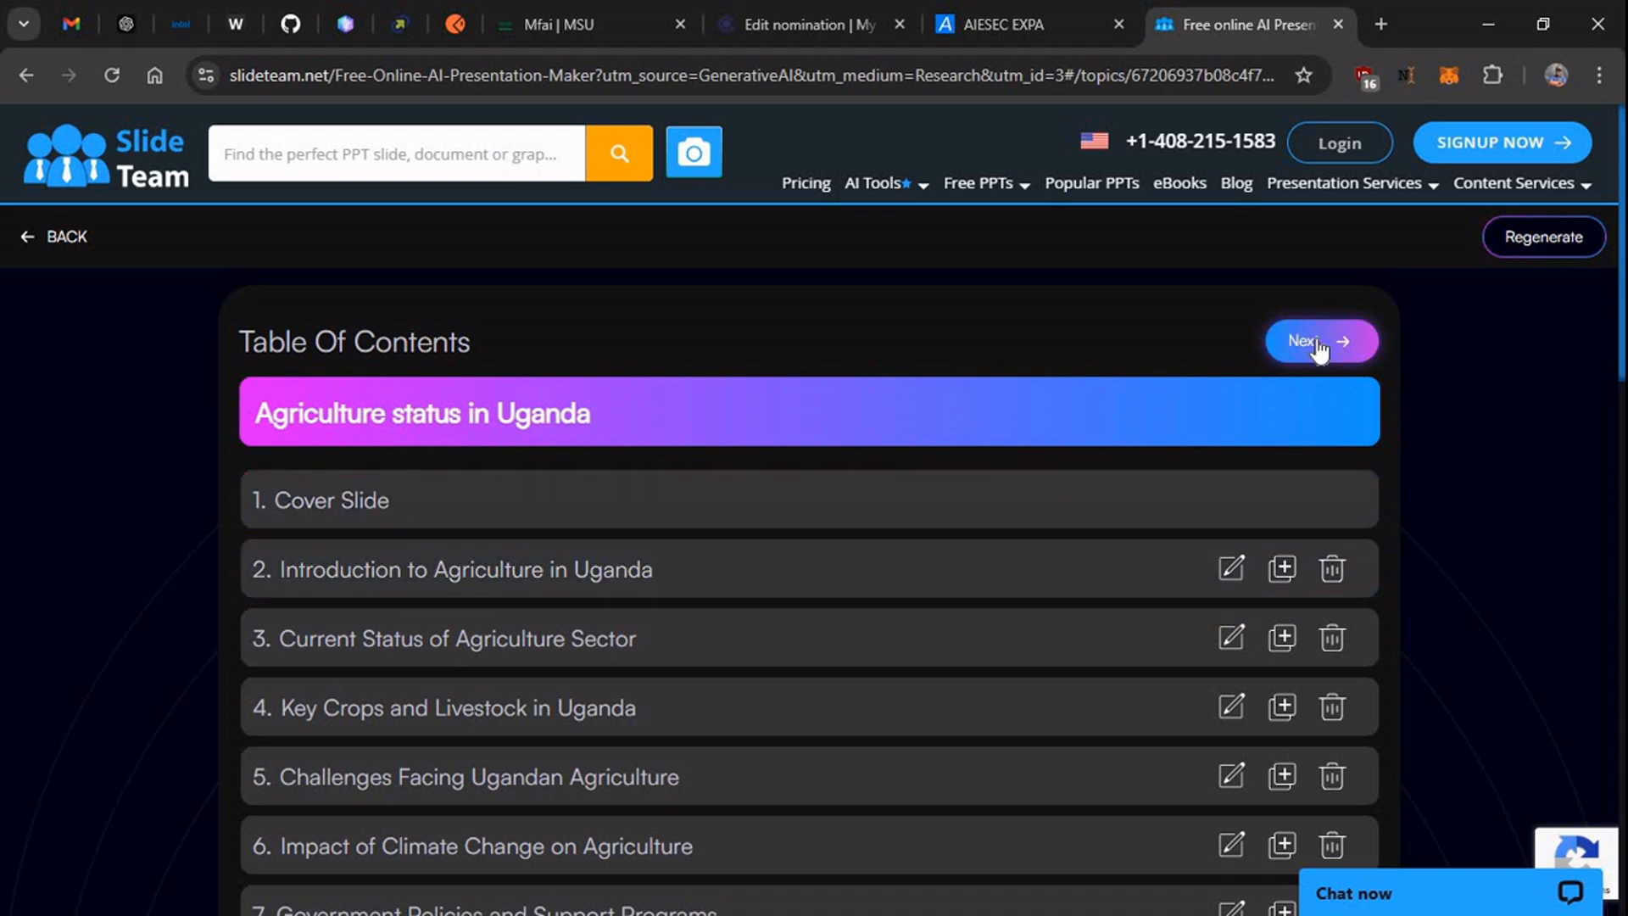
pyautogui.click(1319, 340)
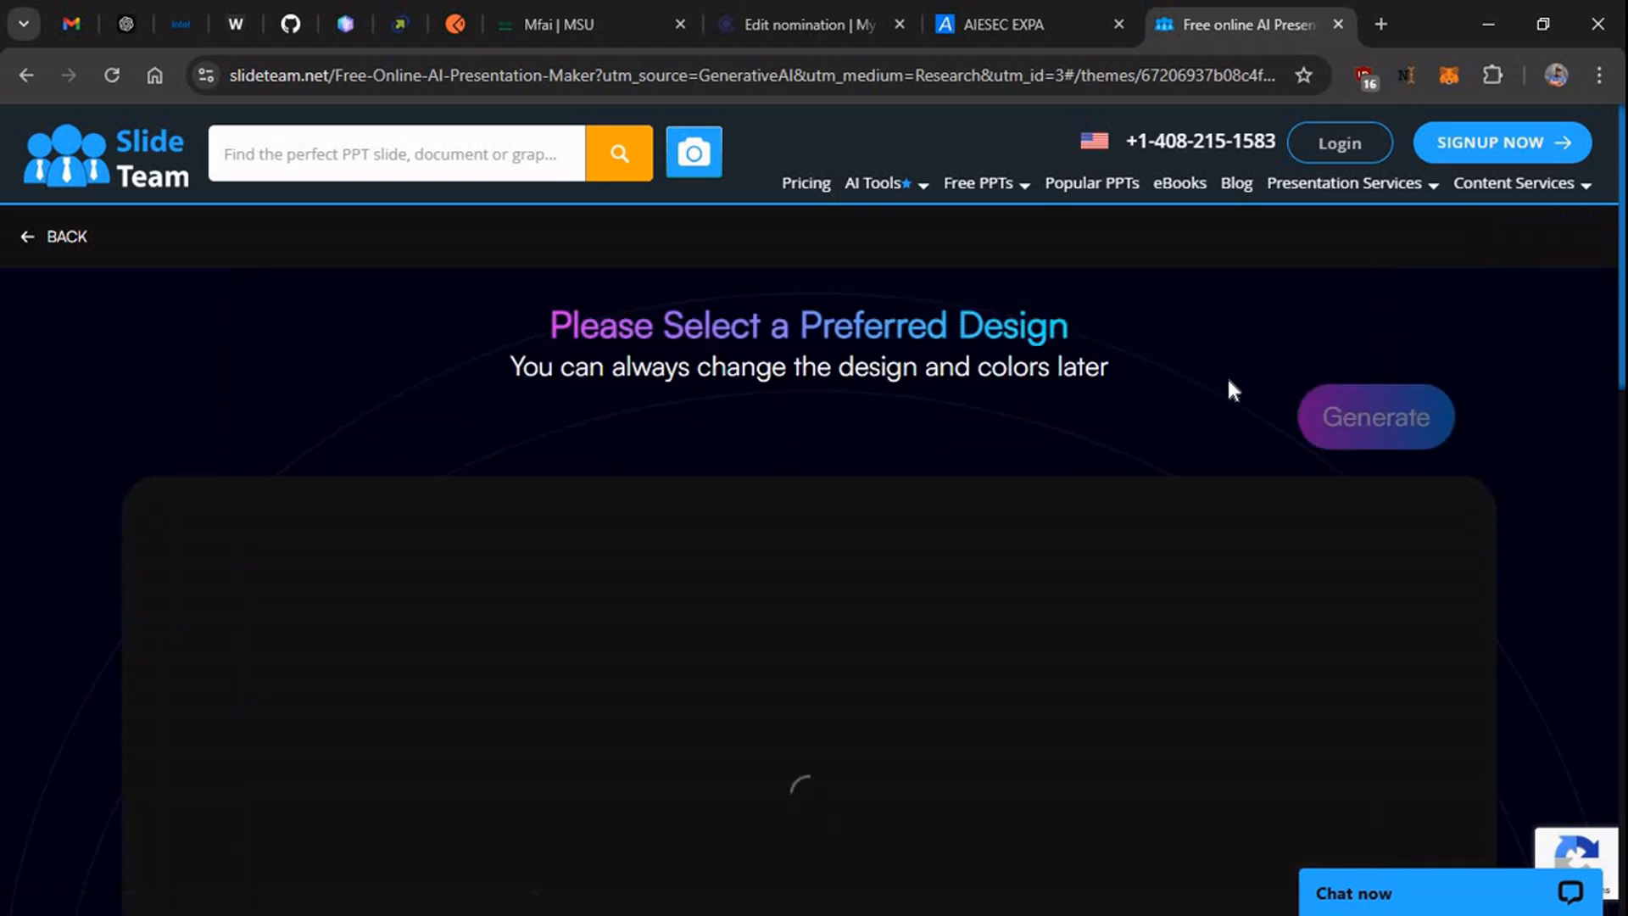
# Browse the design thumbnails, then go back to the table of contents.
pyautogui.scroll(-3)
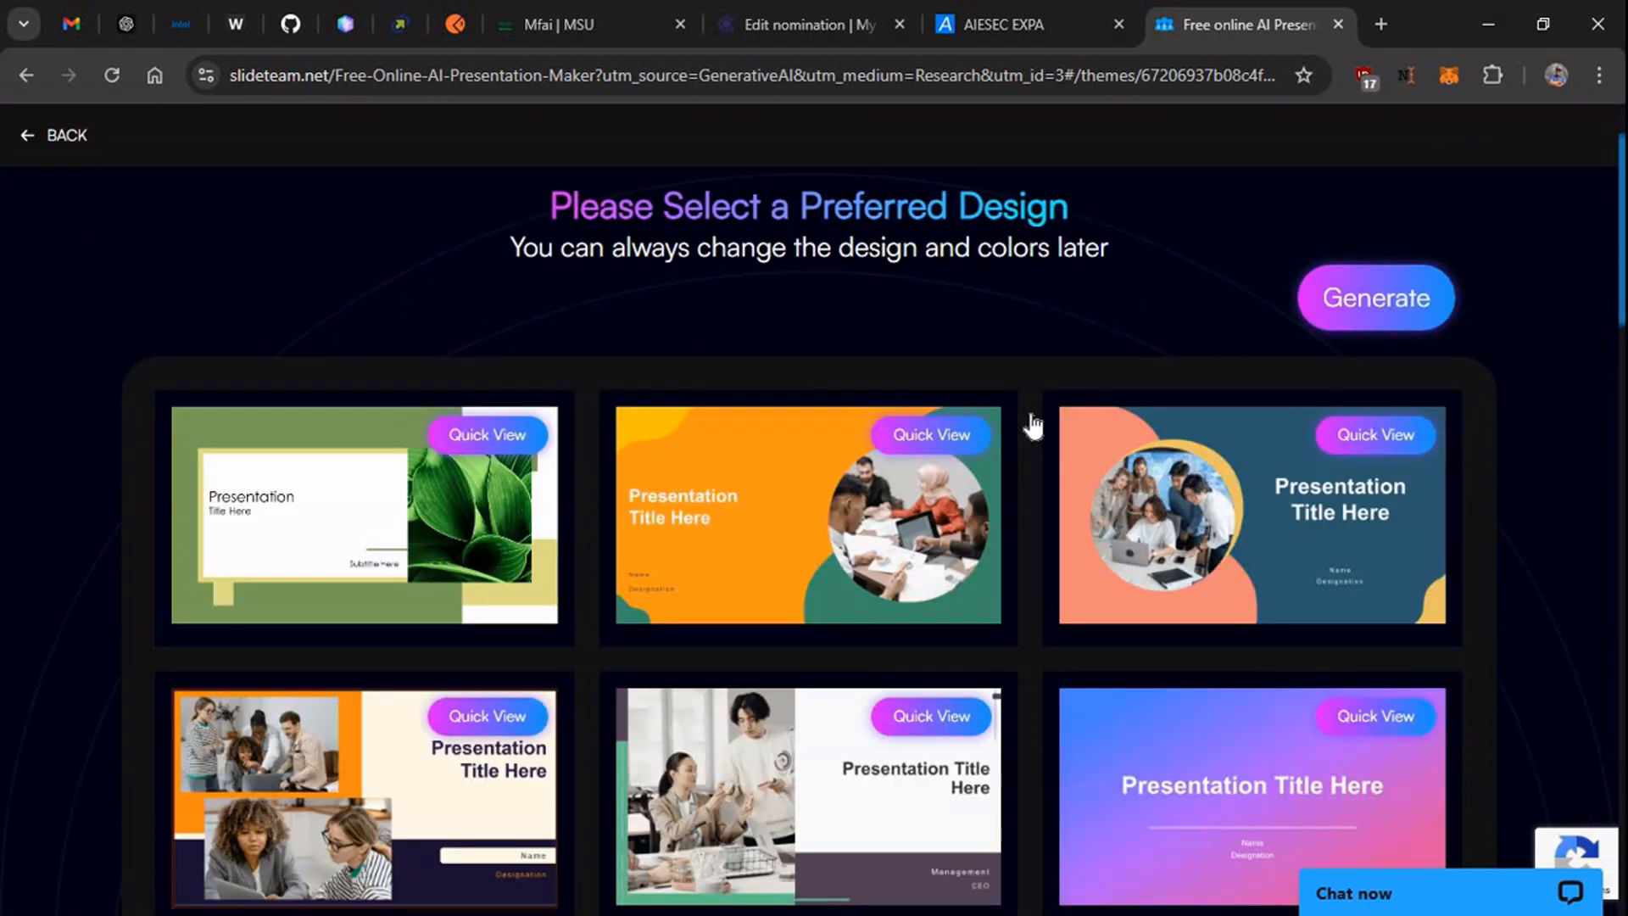
pyautogui.scroll(-3)
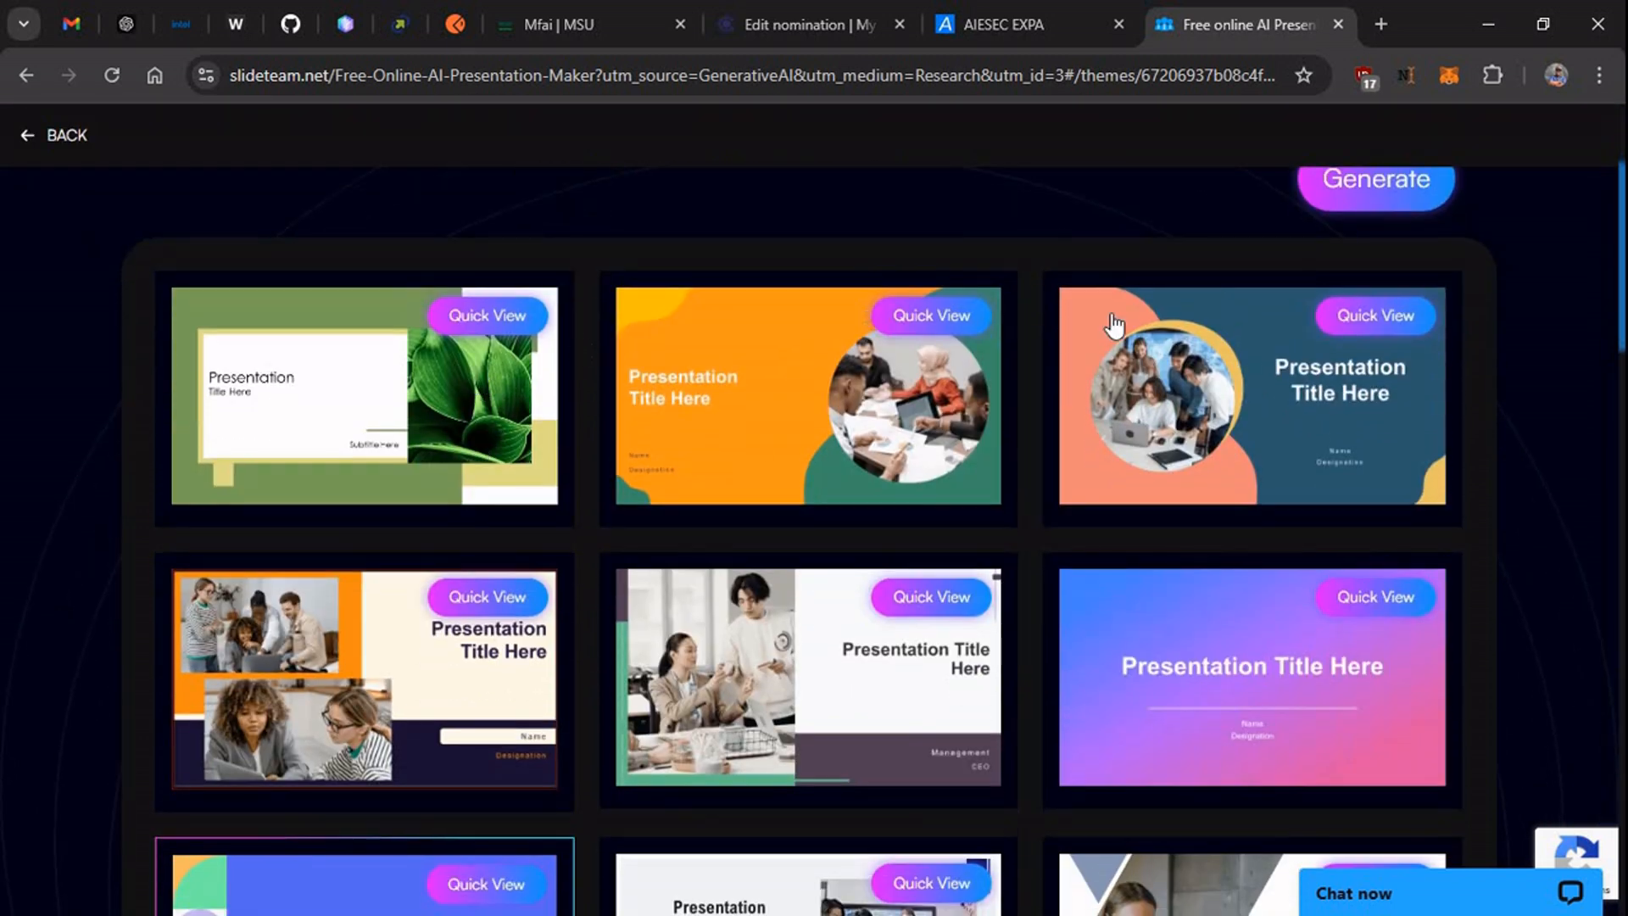
pyautogui.scroll(-3)
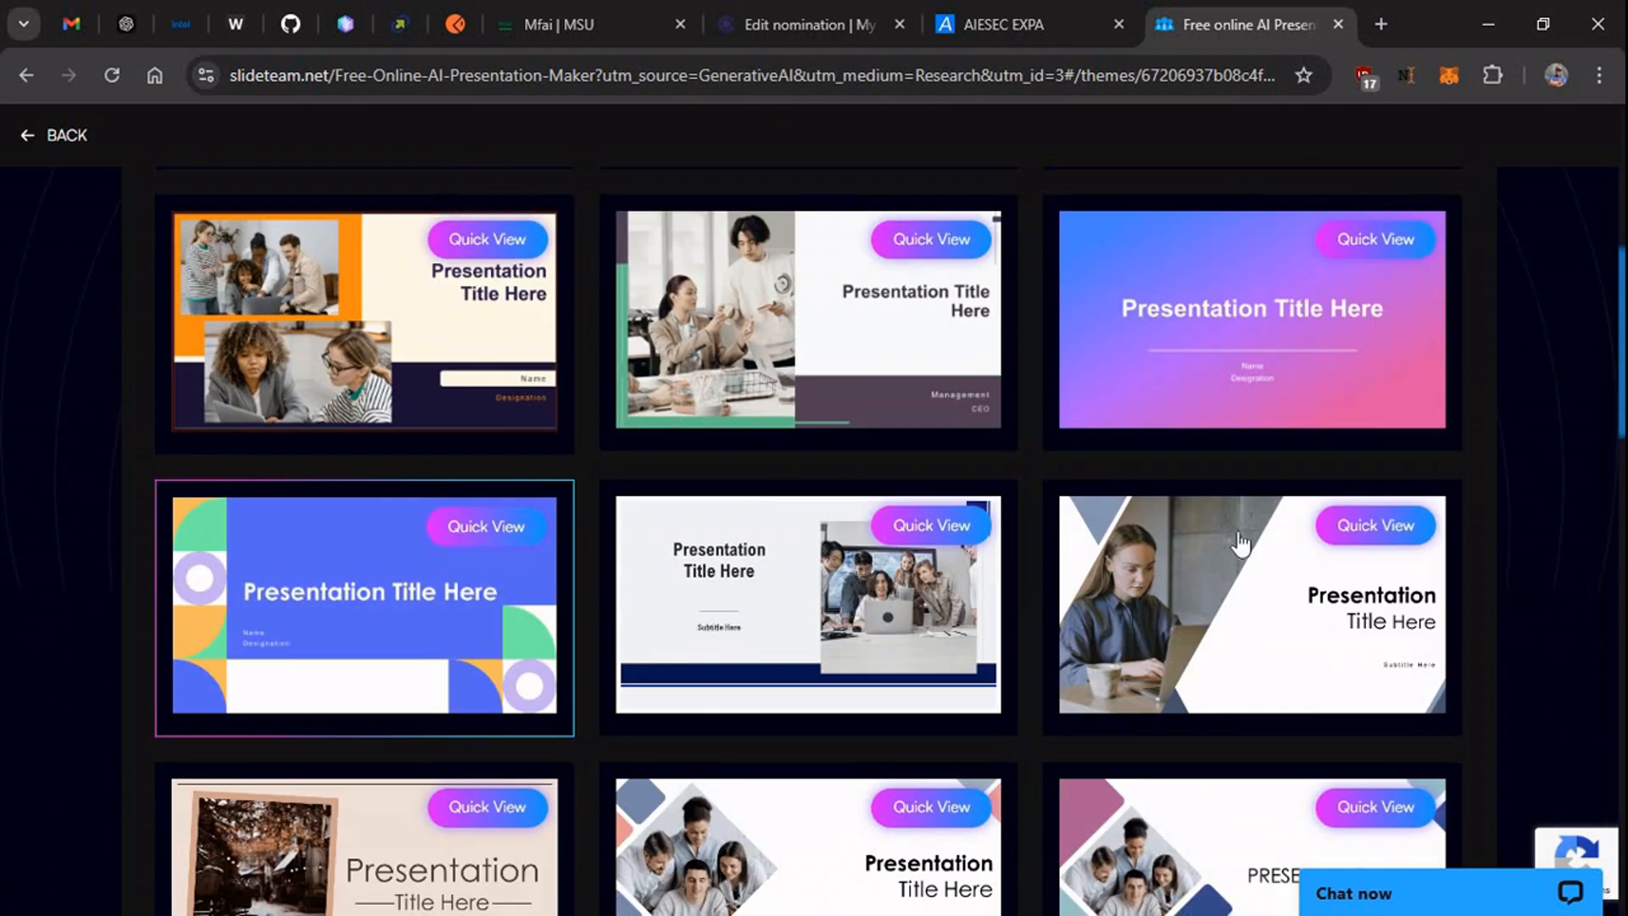
pyautogui.scroll(-3)
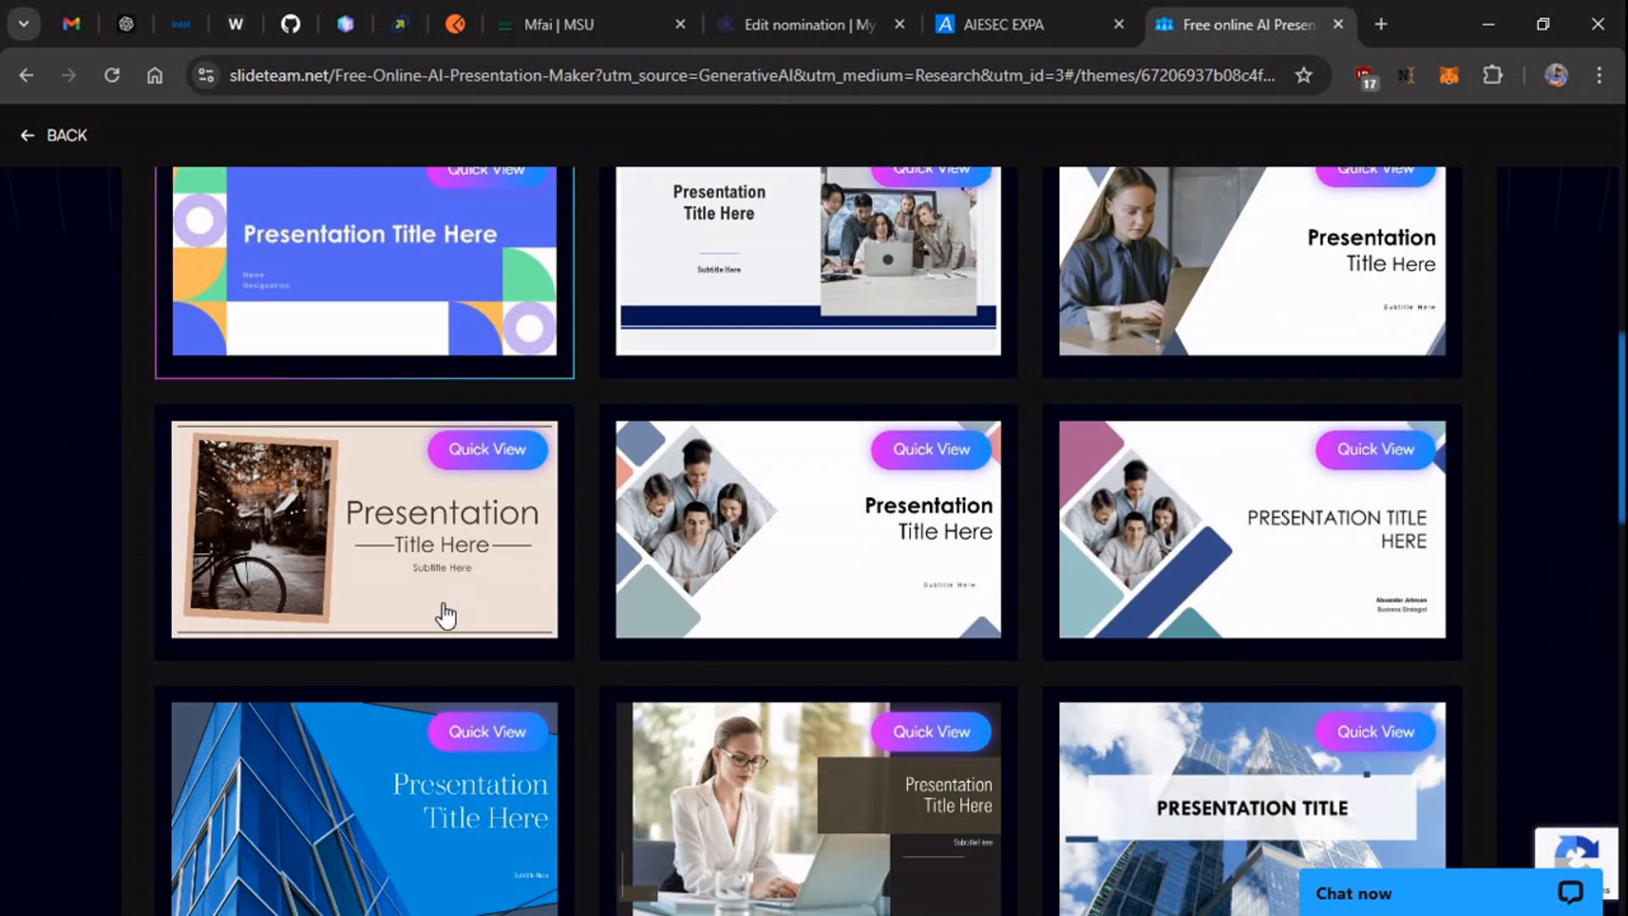
pyautogui.scroll(-3)
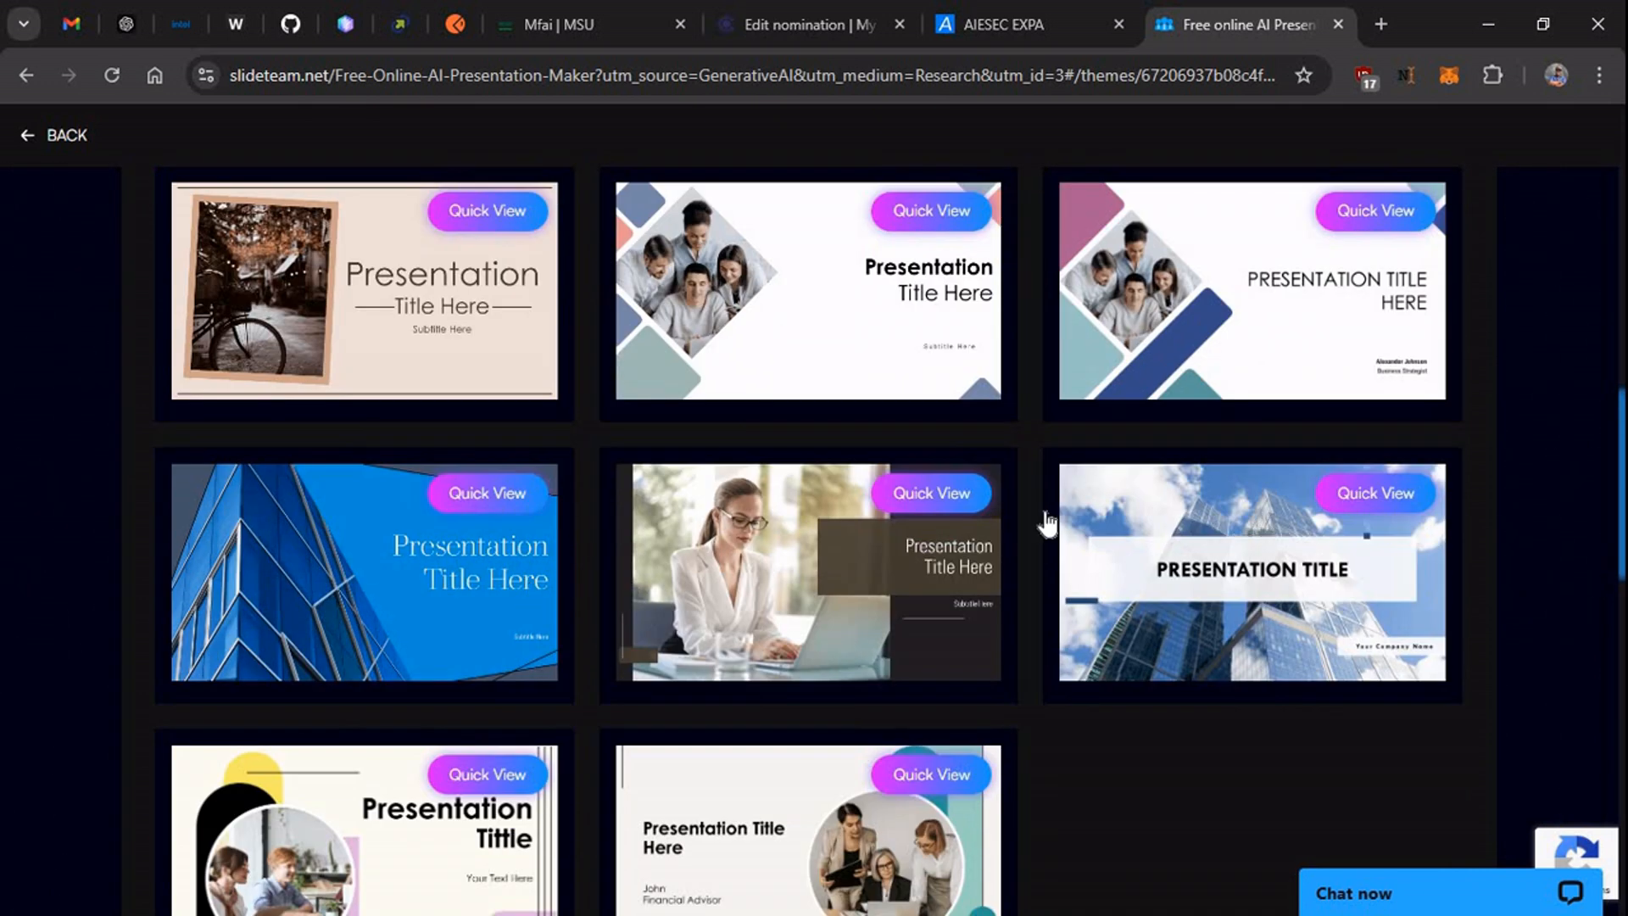
pyautogui.scroll(3)
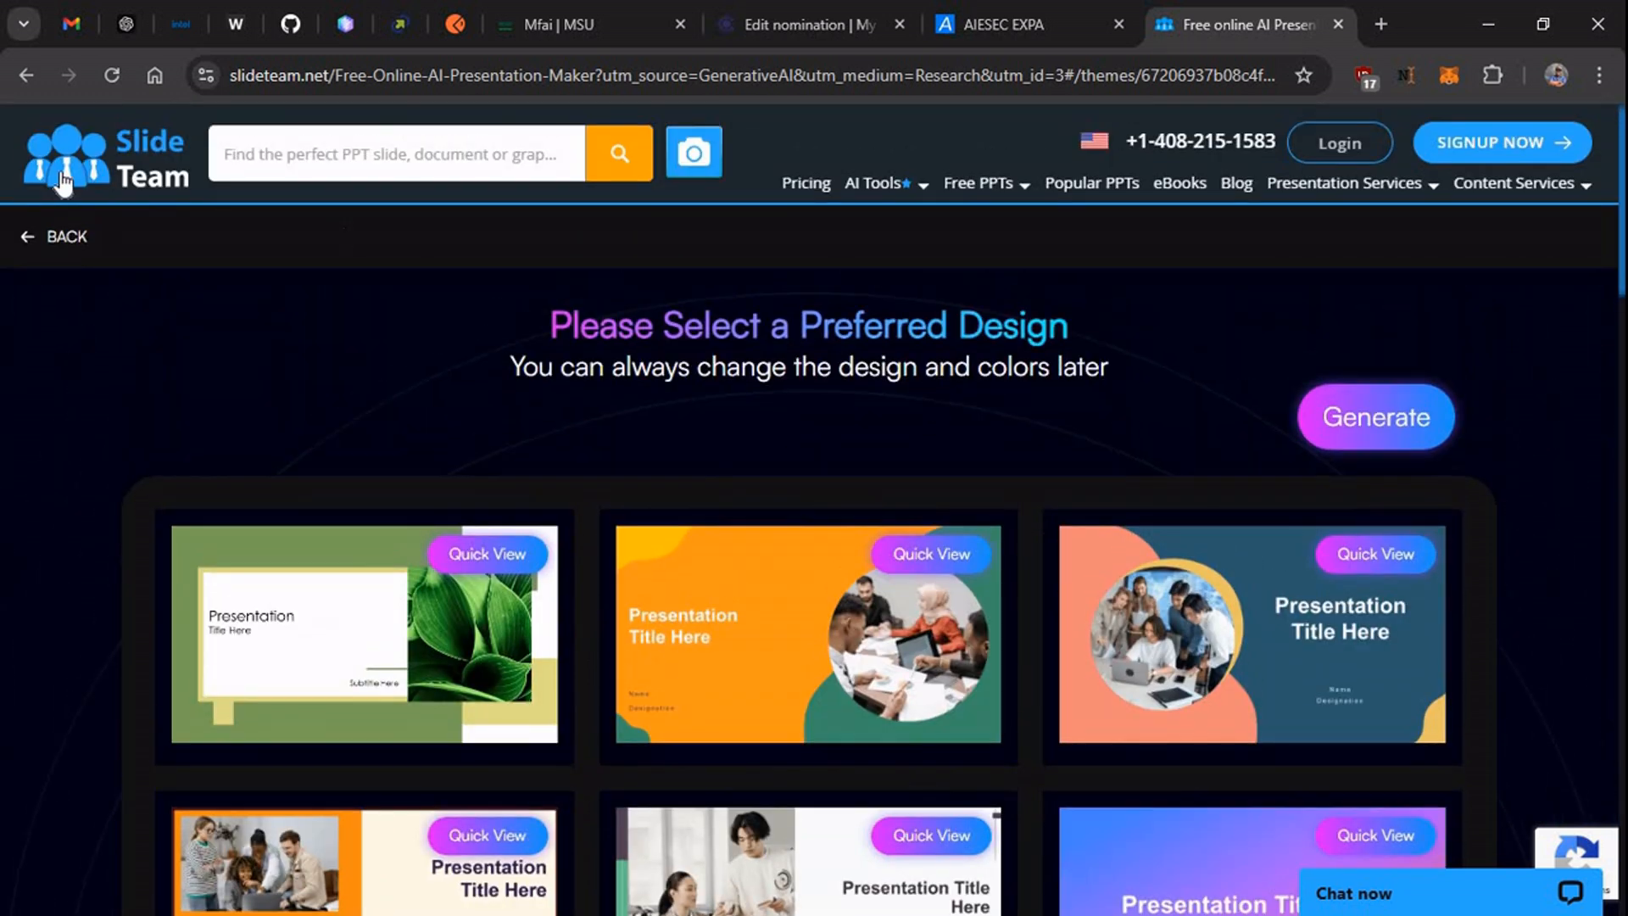
pyautogui.click(1373, 417)
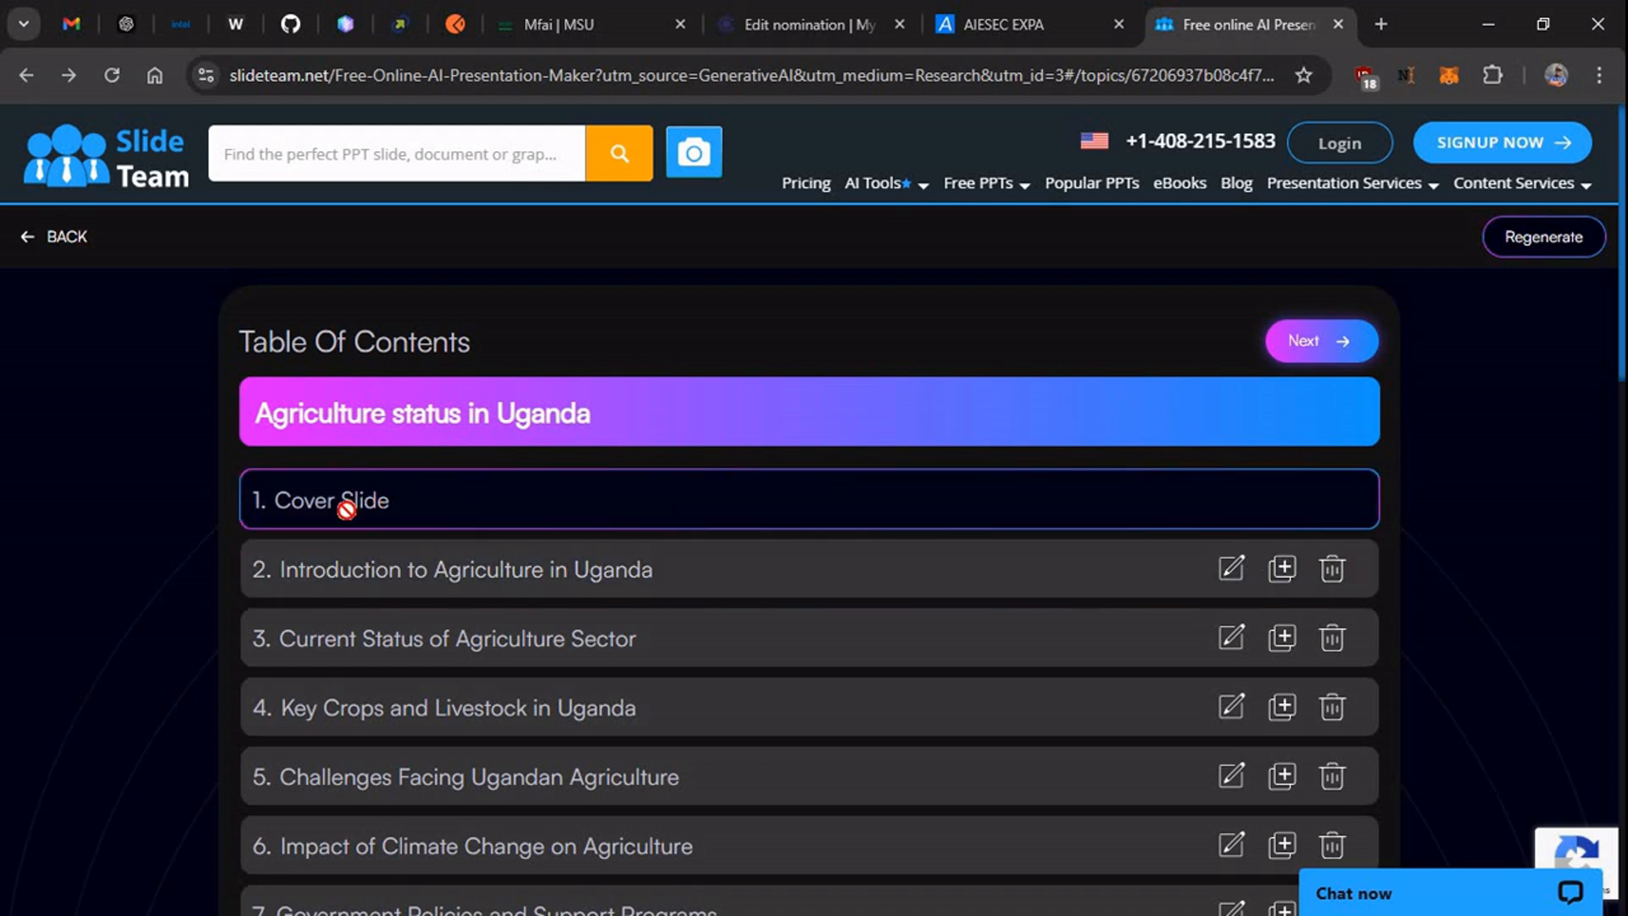
pyautogui.moveTo(1280, 570)
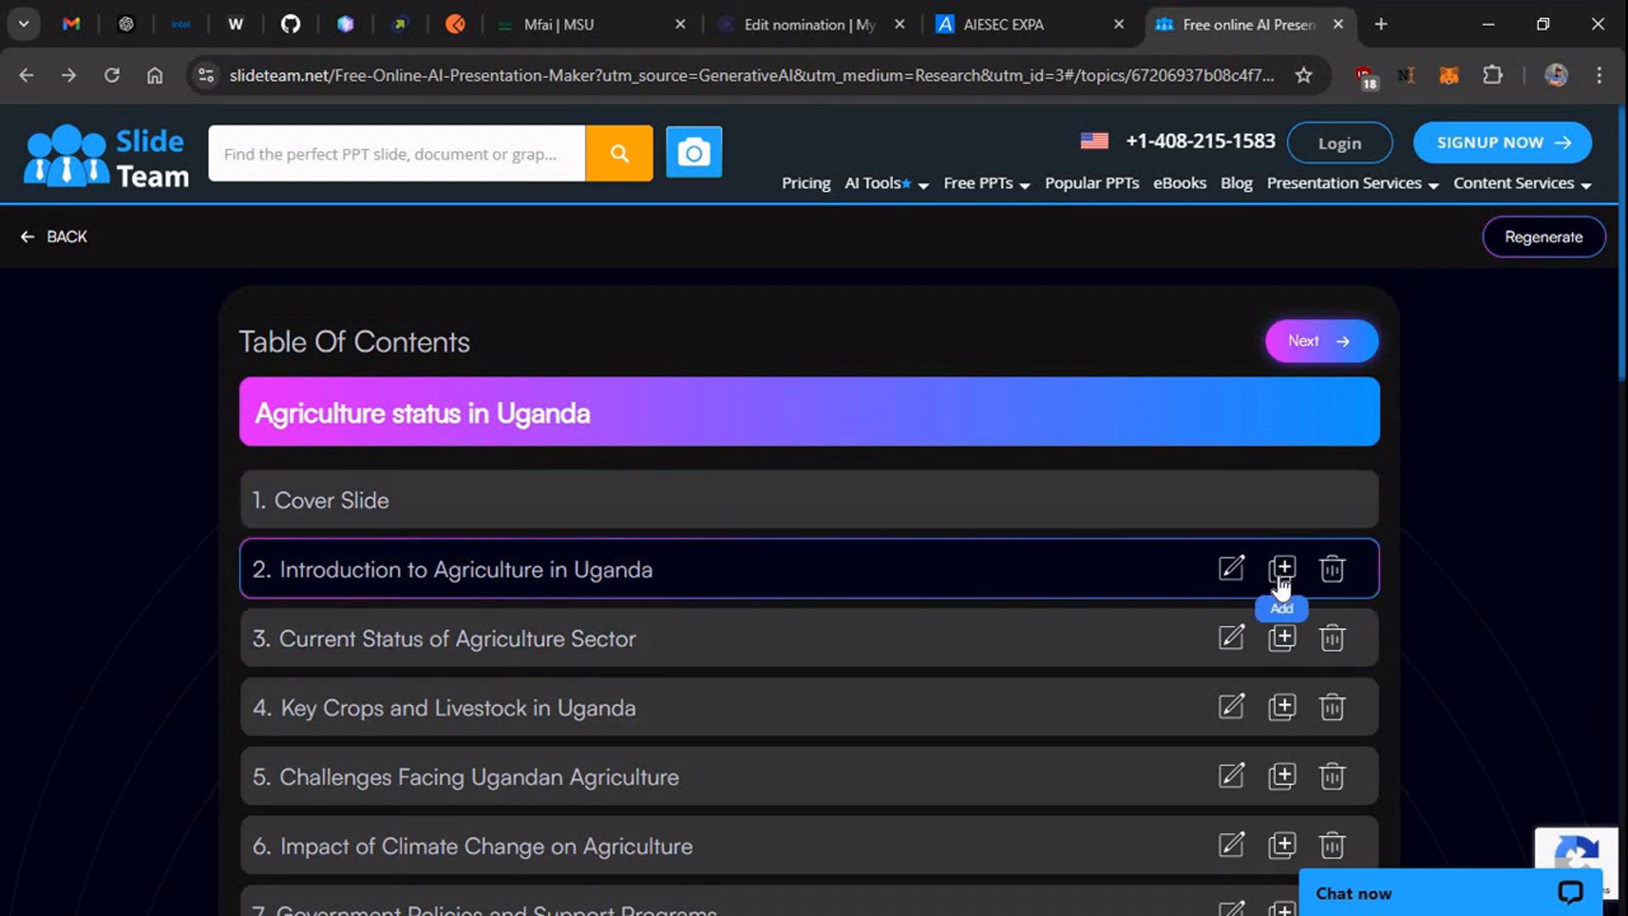
# Re-check the outline items and accept them again to reach design choice.
pyautogui.click(1231, 570)
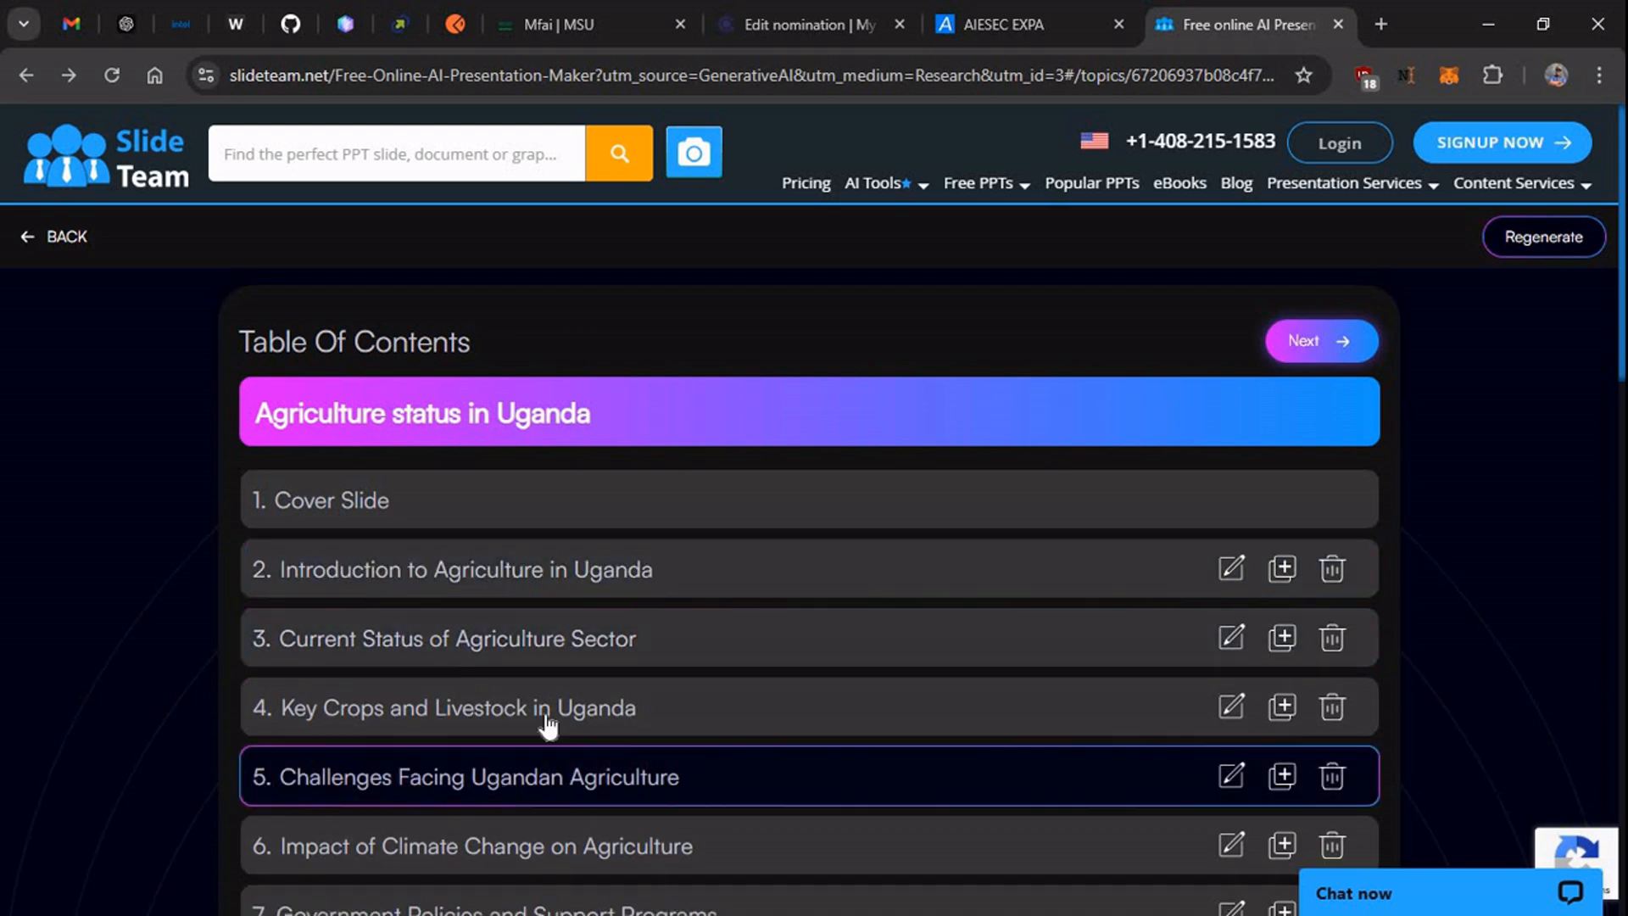
pyautogui.scroll(-3)
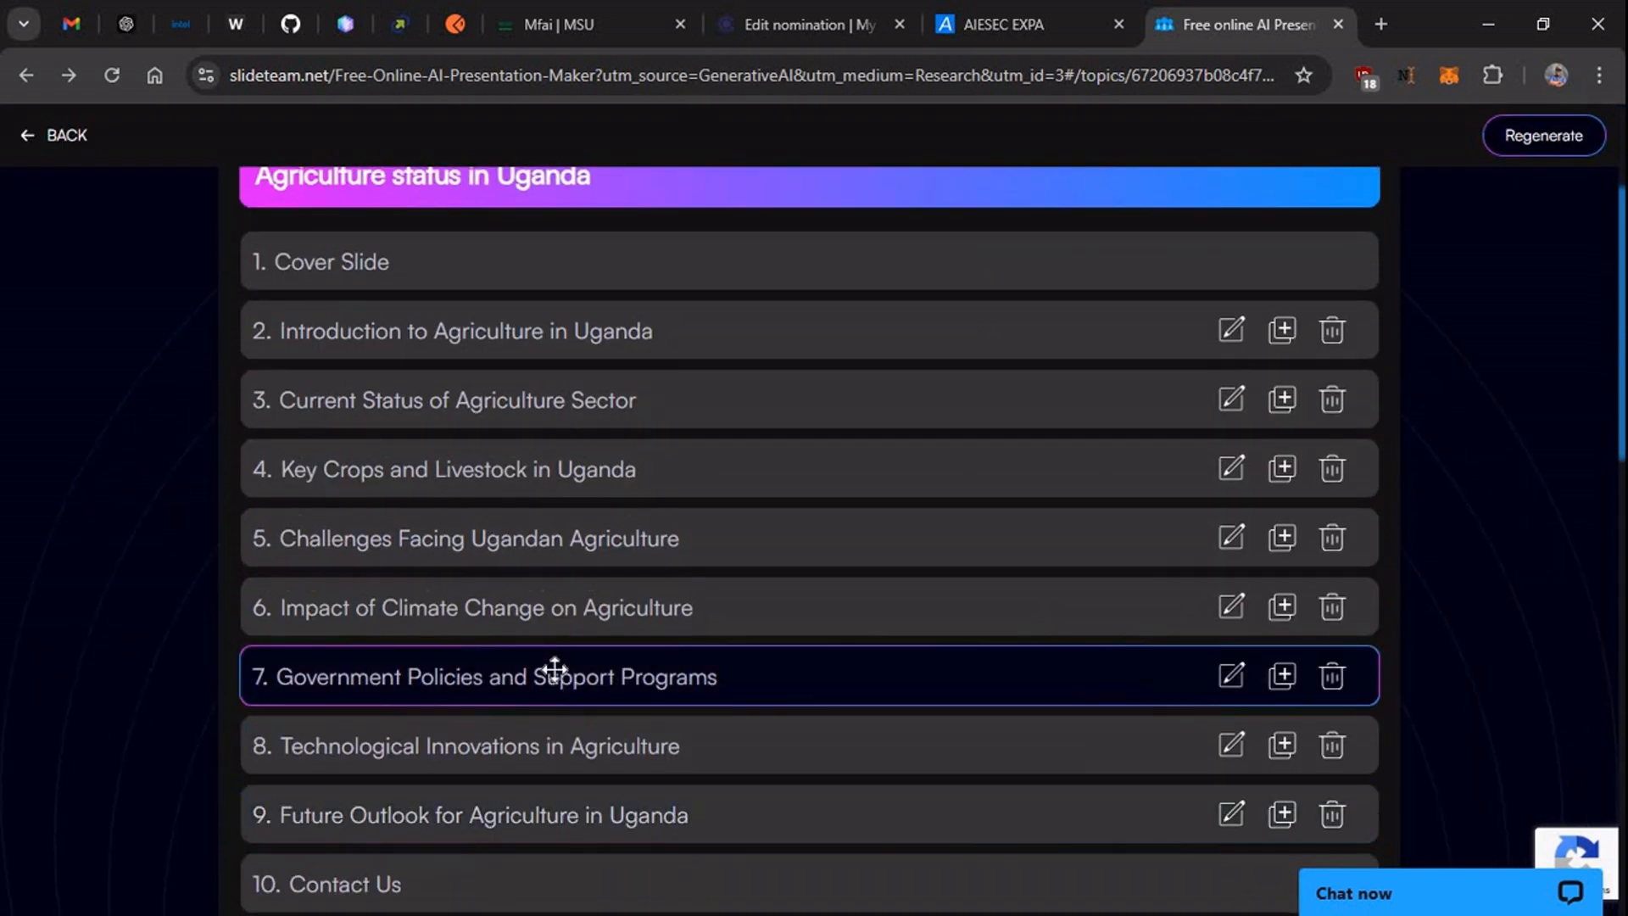
pyautogui.scroll(-3)
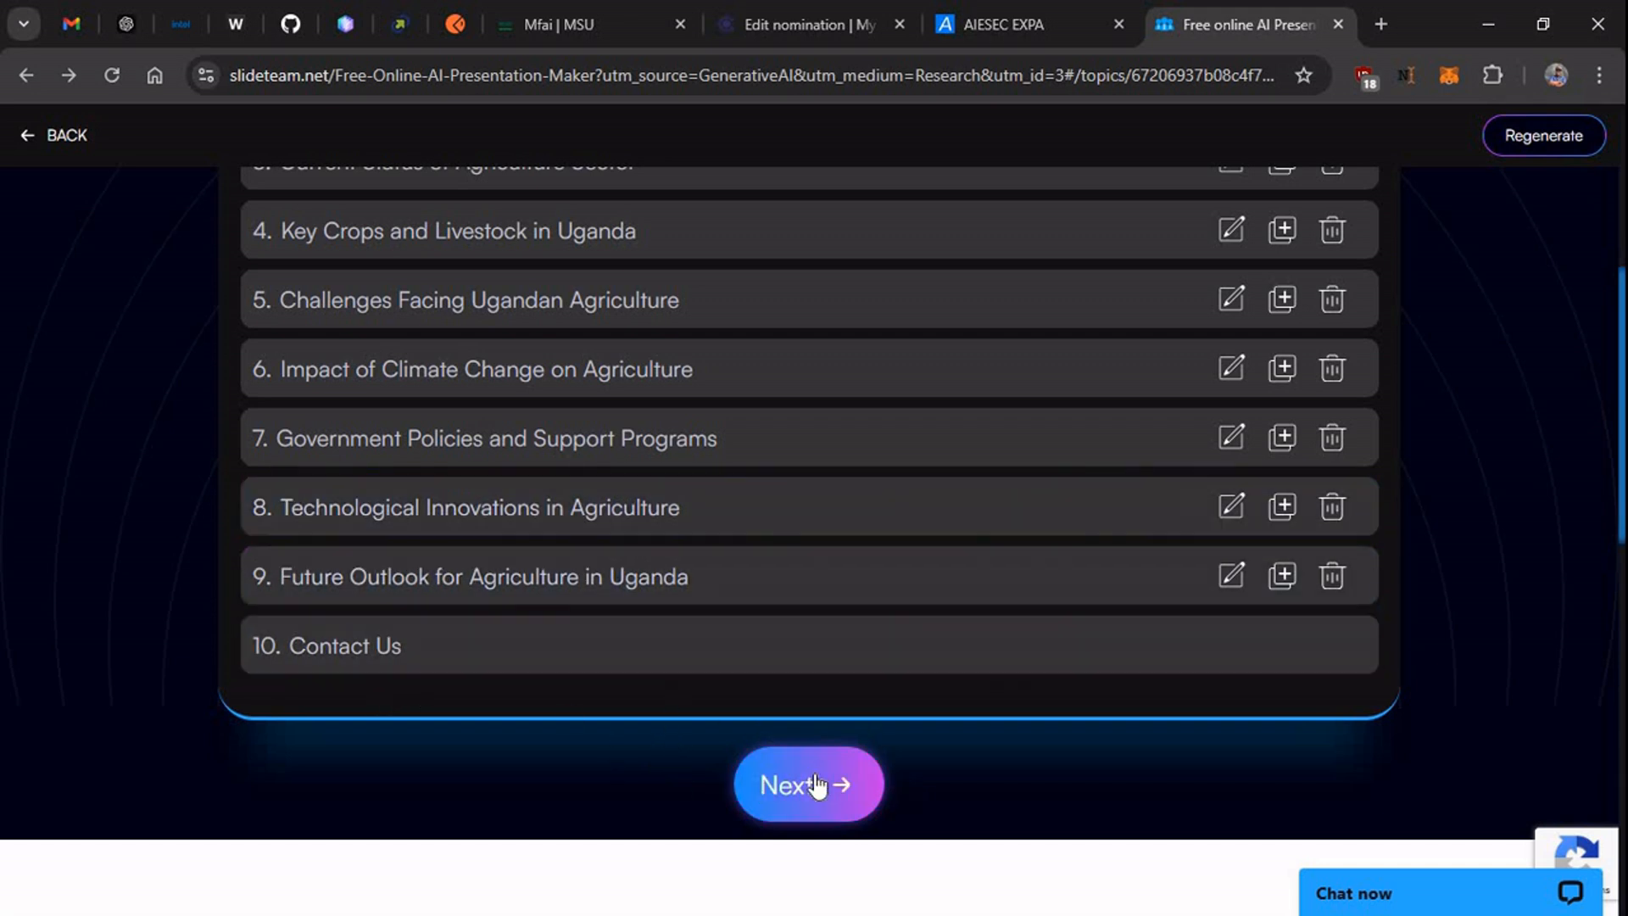
pyautogui.click(807, 783)
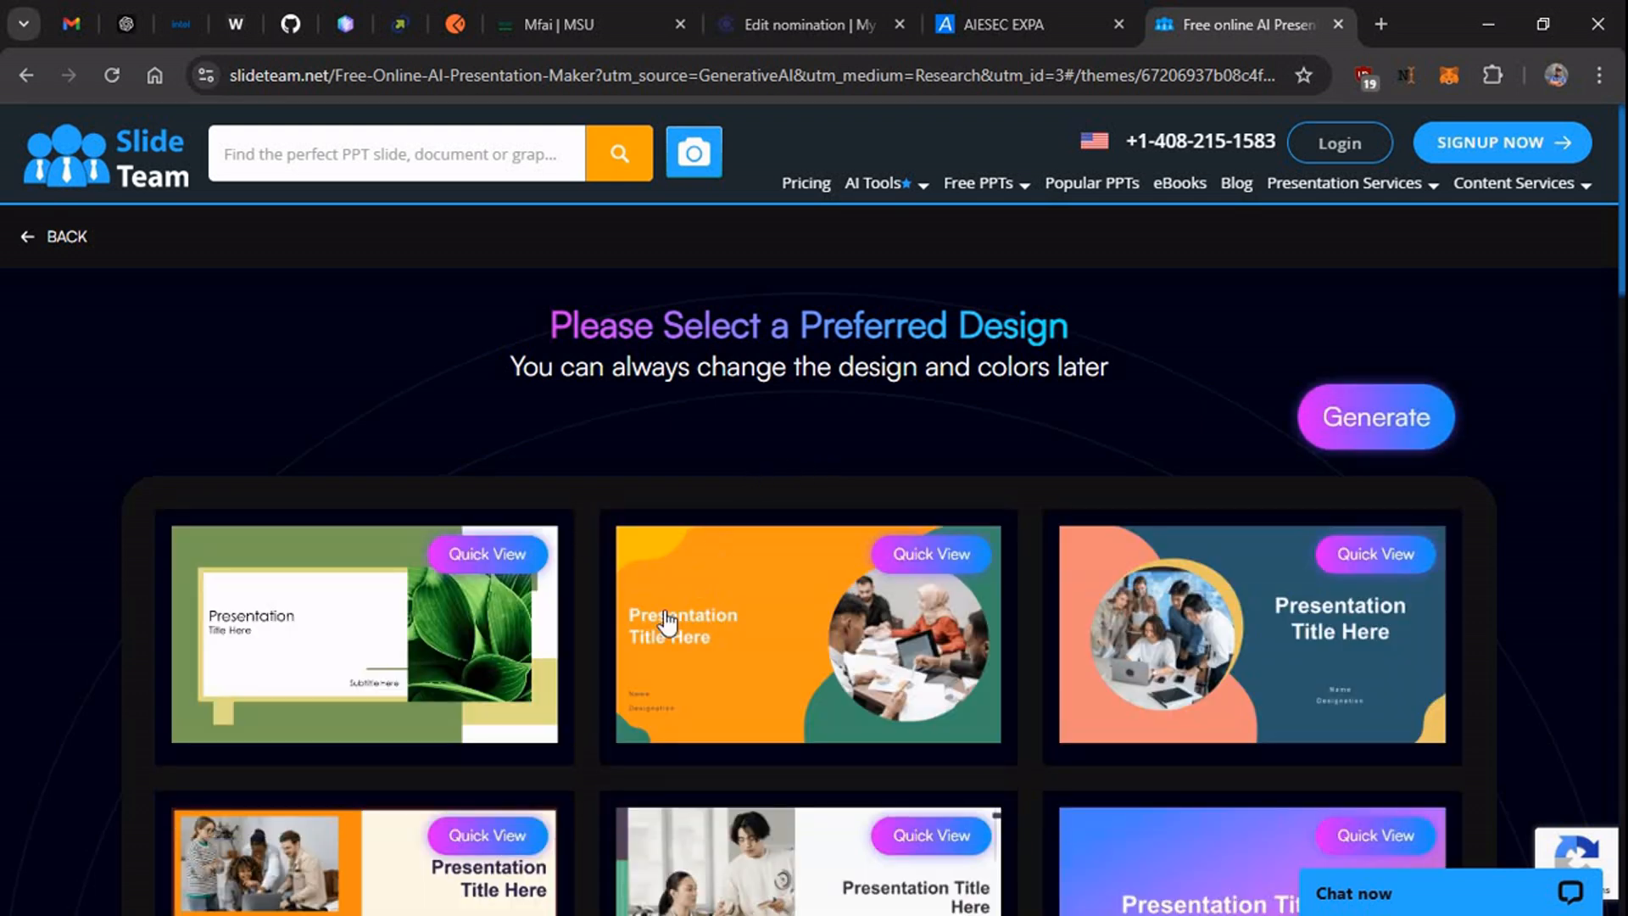
pyautogui.moveTo(384, 663)
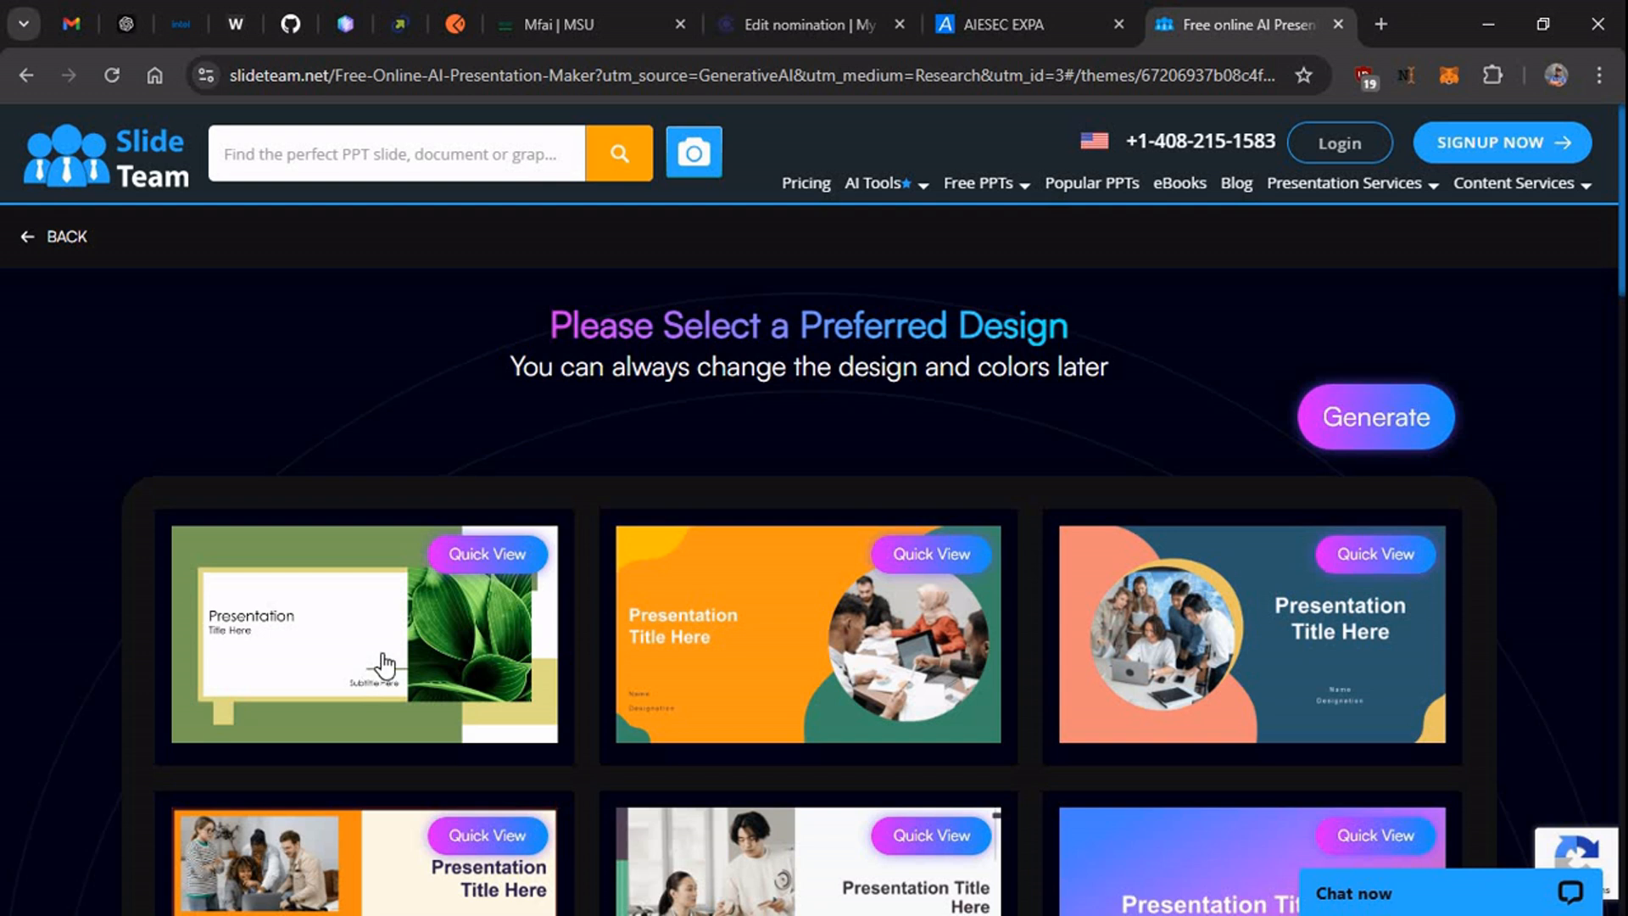
# Generate the deck with the green leaf design and continue past the creation notice.
pyautogui.scroll(-3)
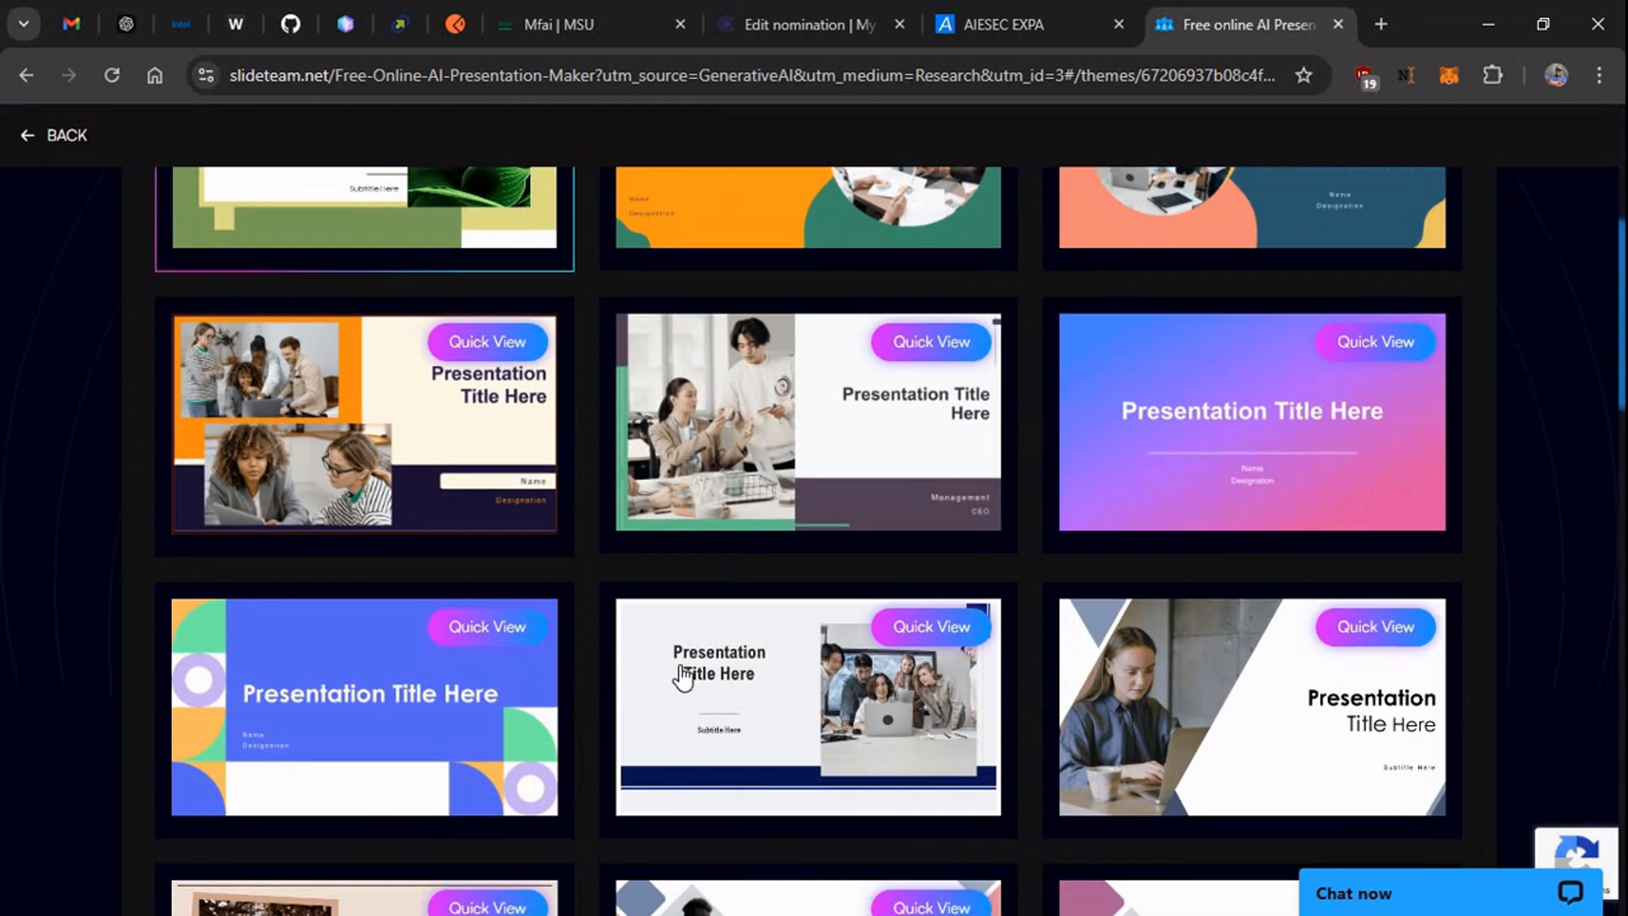
pyautogui.scroll(-3)
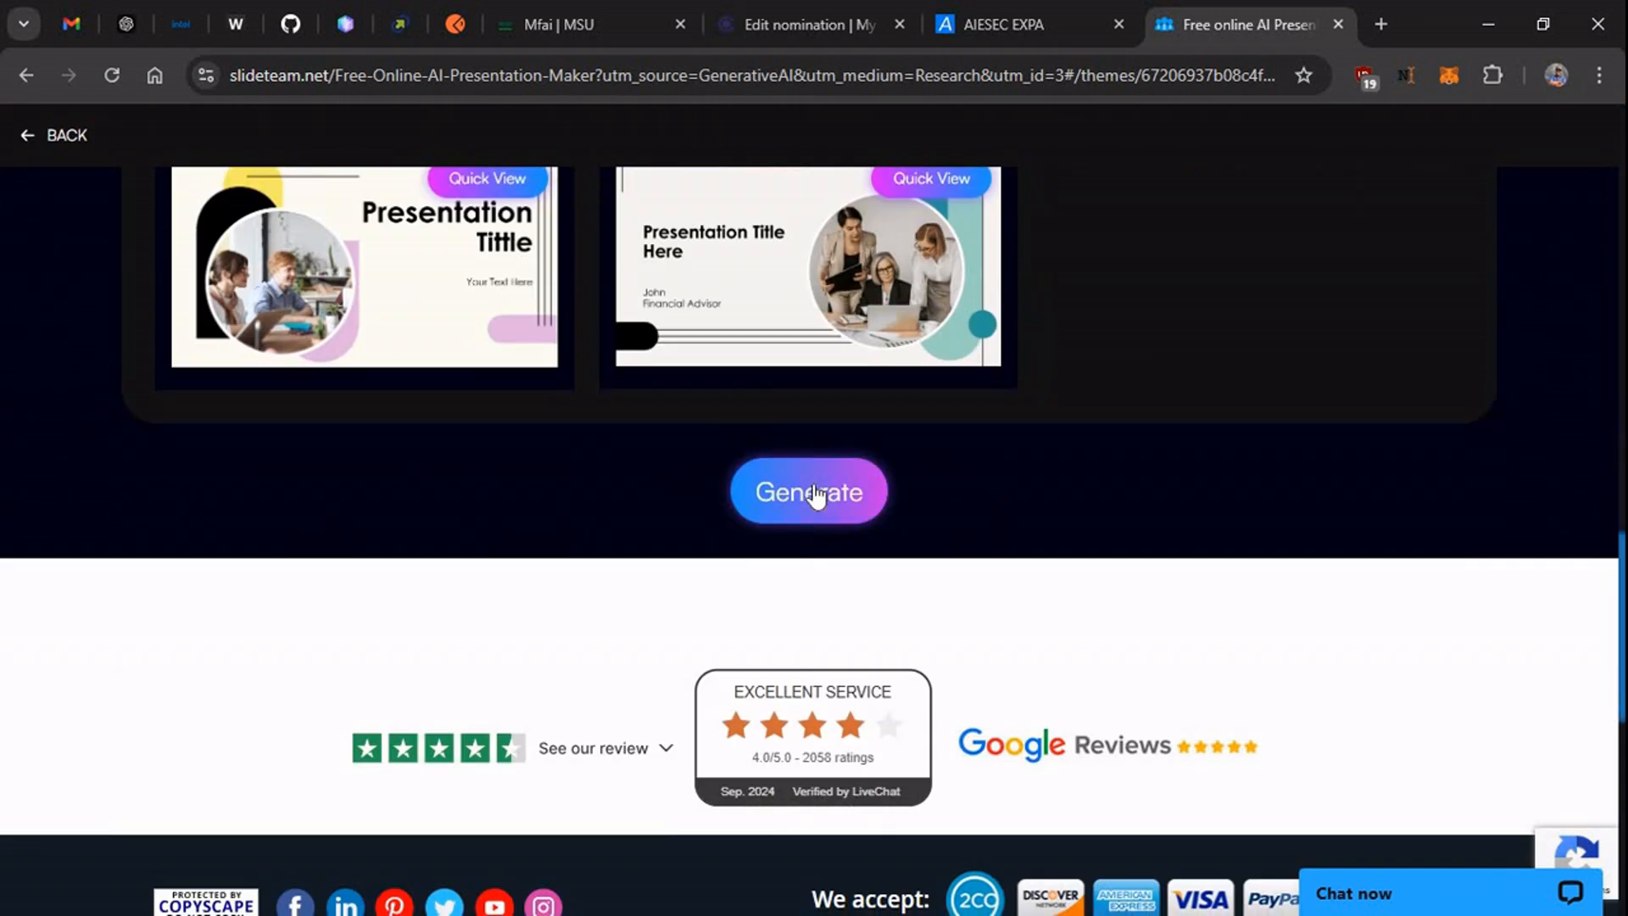
pyautogui.click(807, 492)
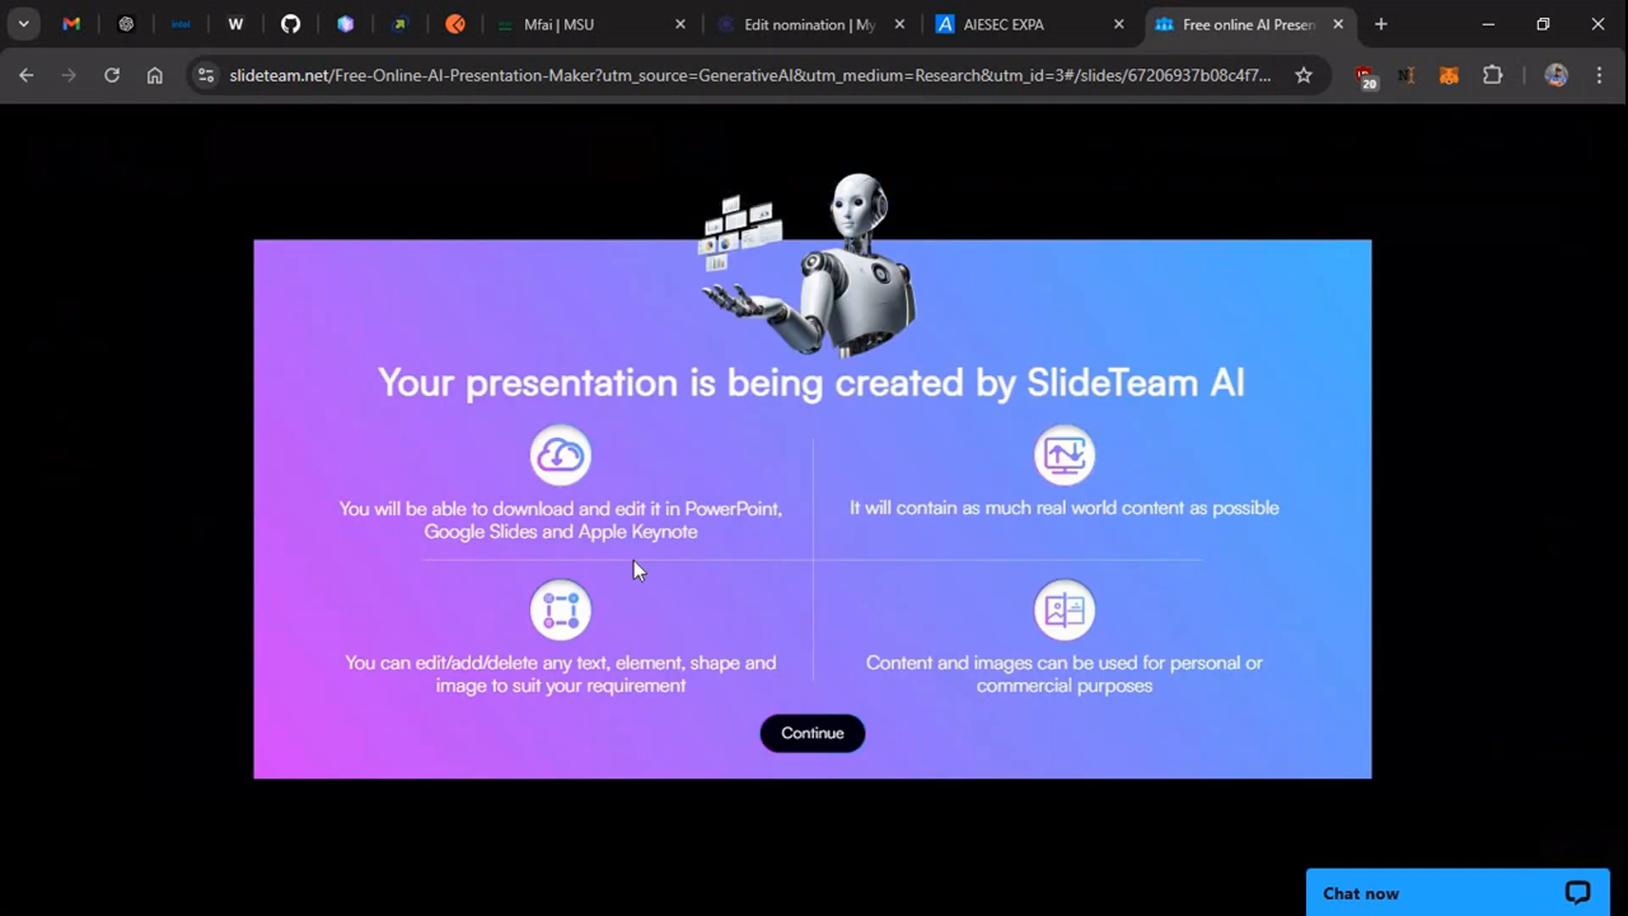
pyautogui.moveTo(872, 602)
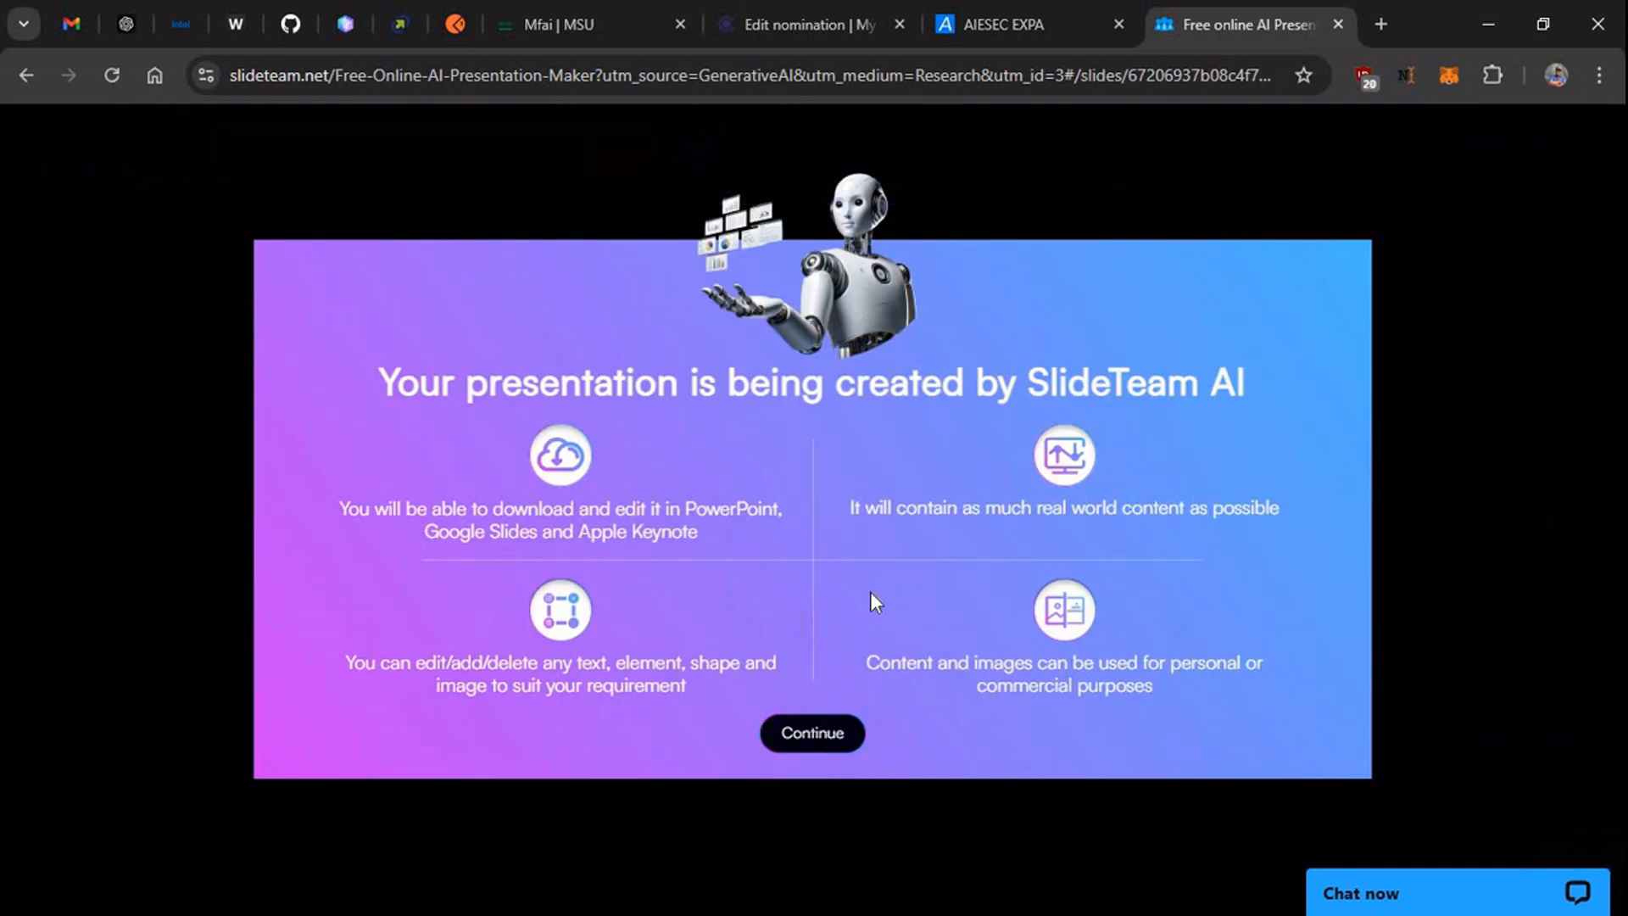
pyautogui.moveTo(843, 651)
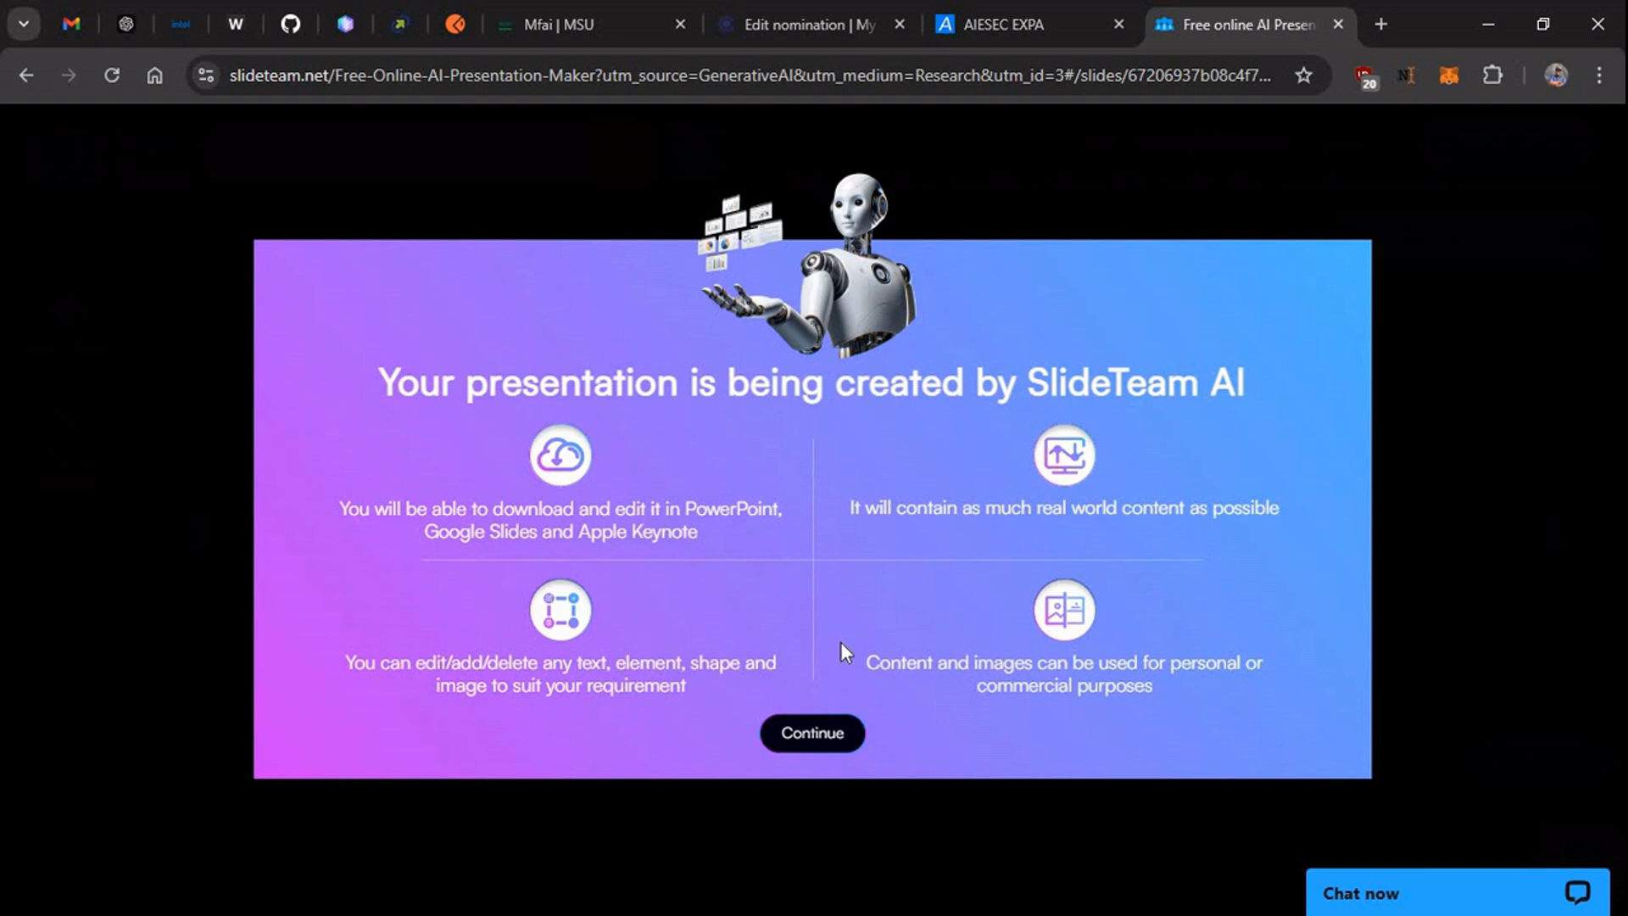
pyautogui.moveTo(515, 433)
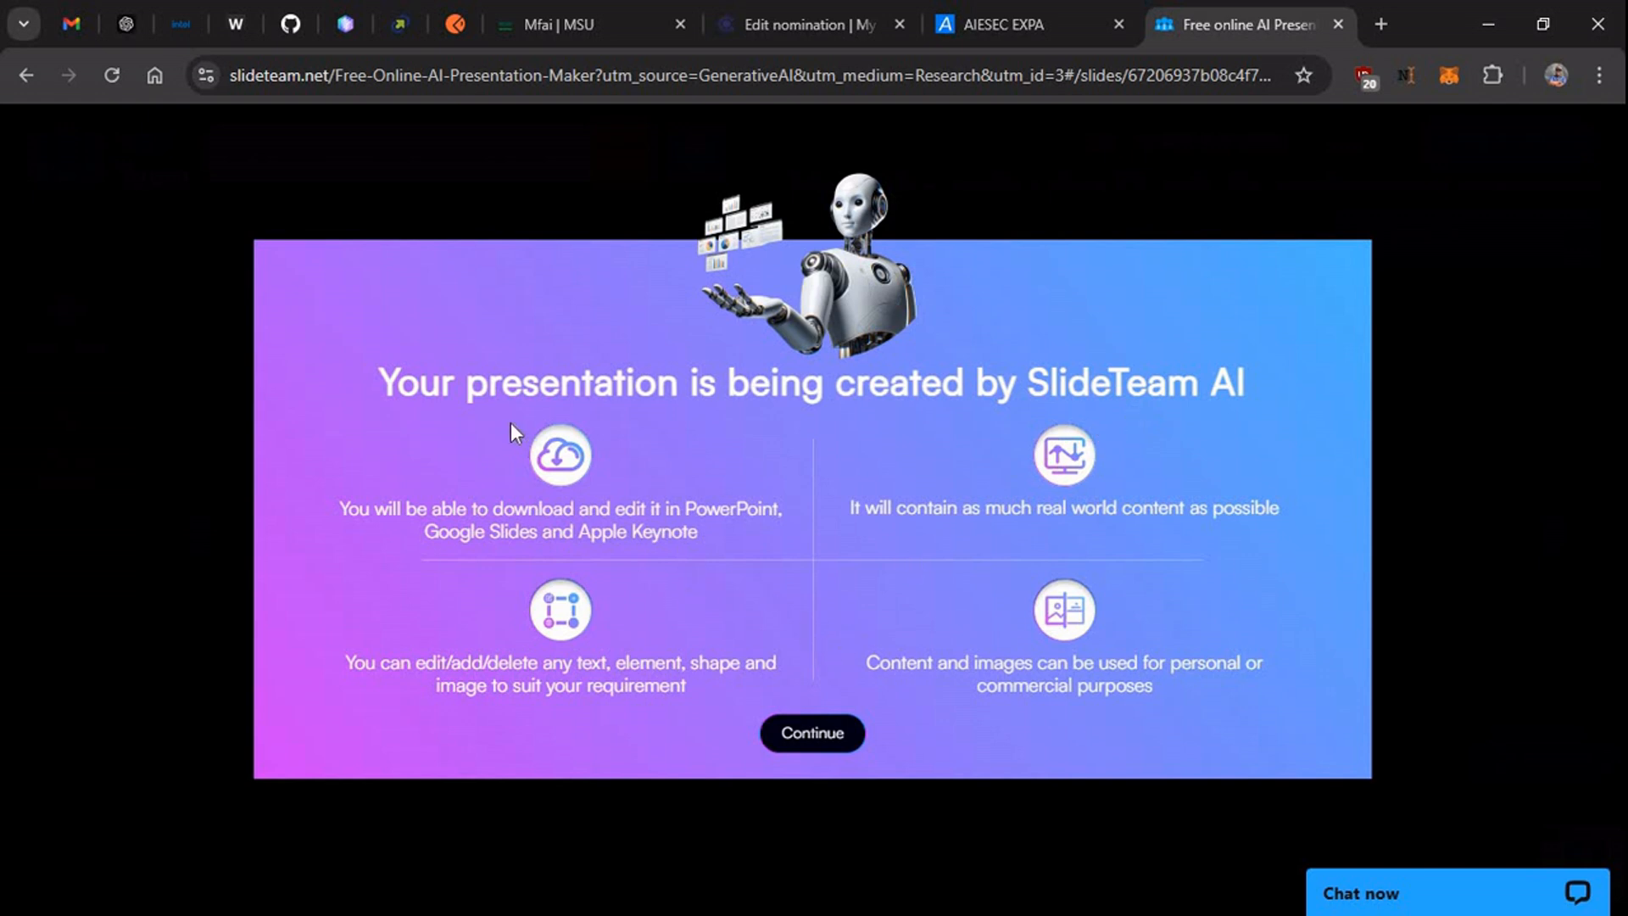
pyautogui.moveTo(1236, 392)
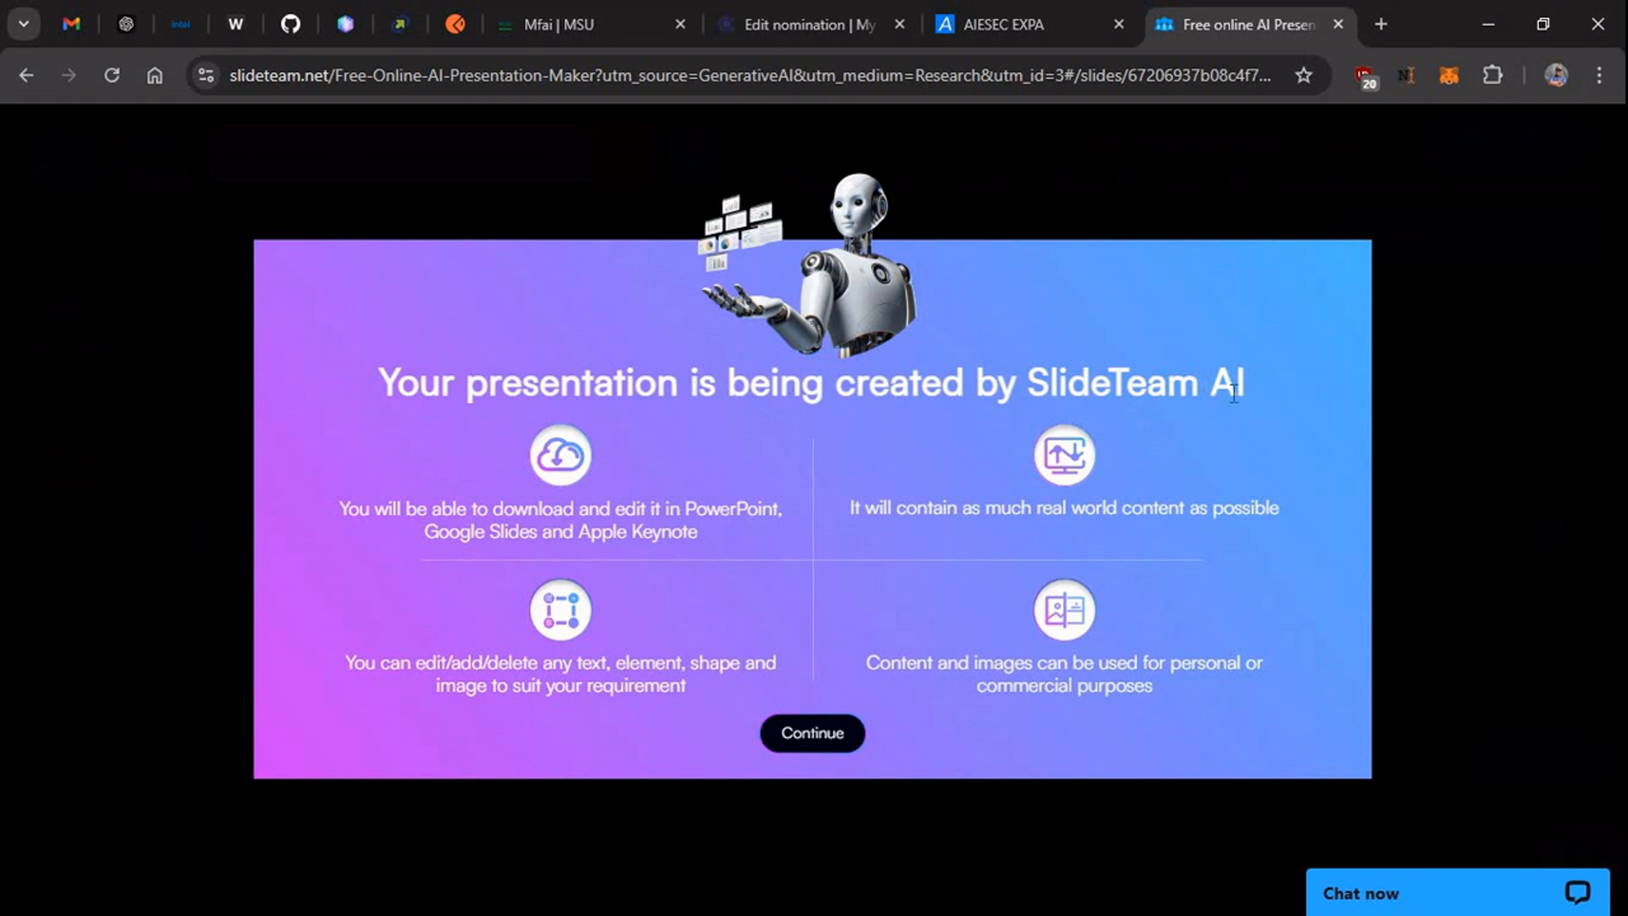
pyautogui.moveTo(1189, 419)
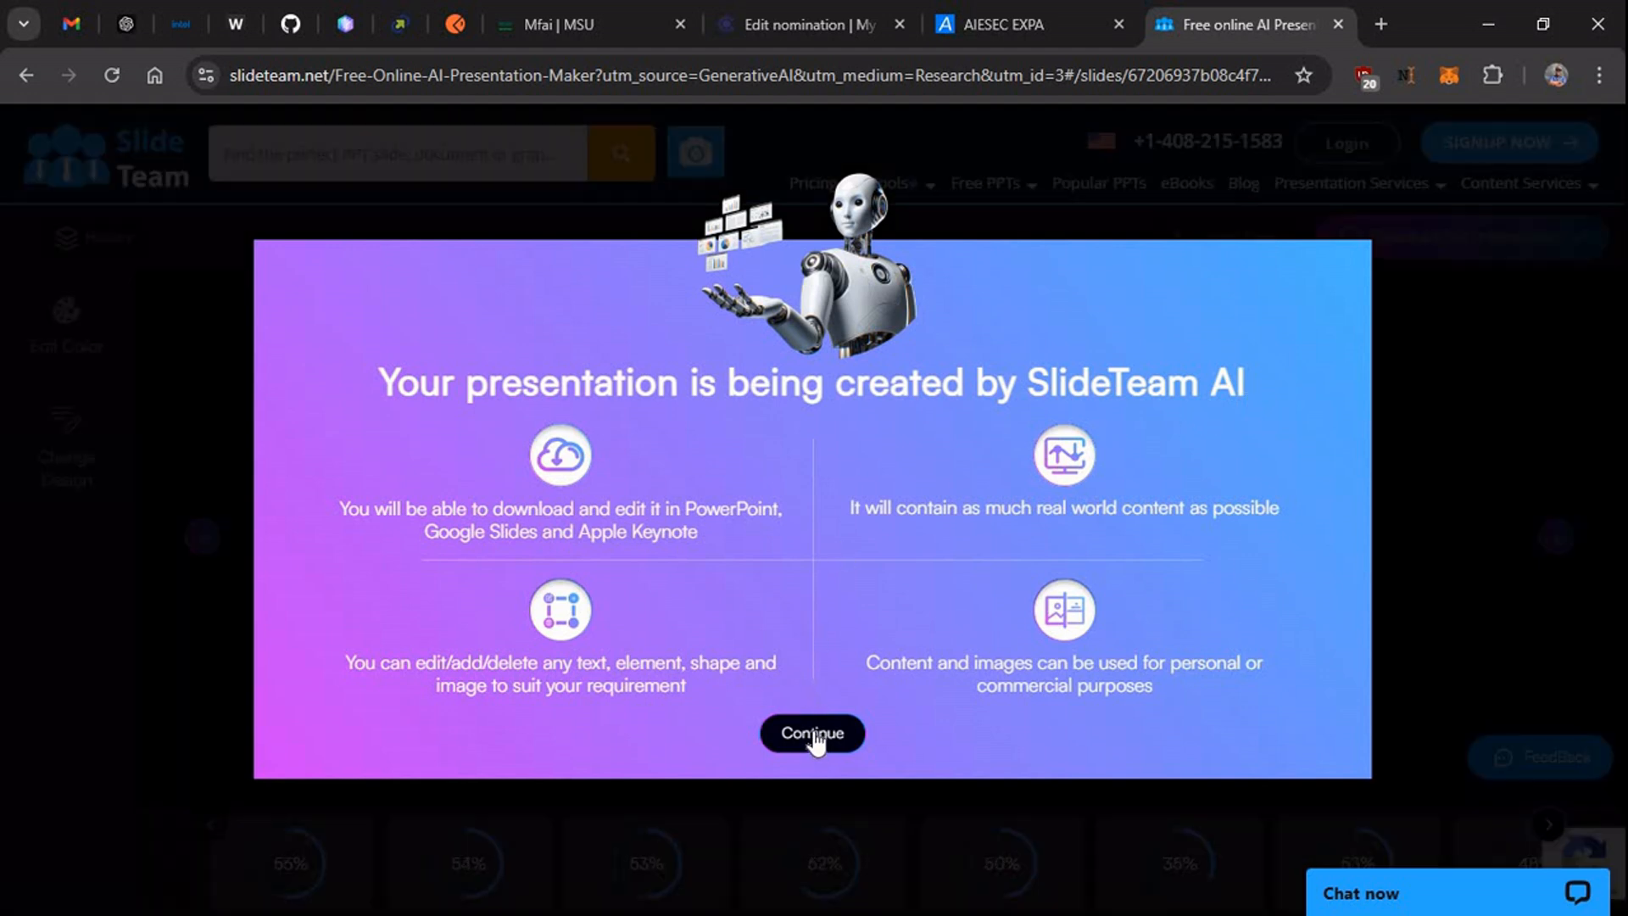
pyautogui.moveTo(724, 427)
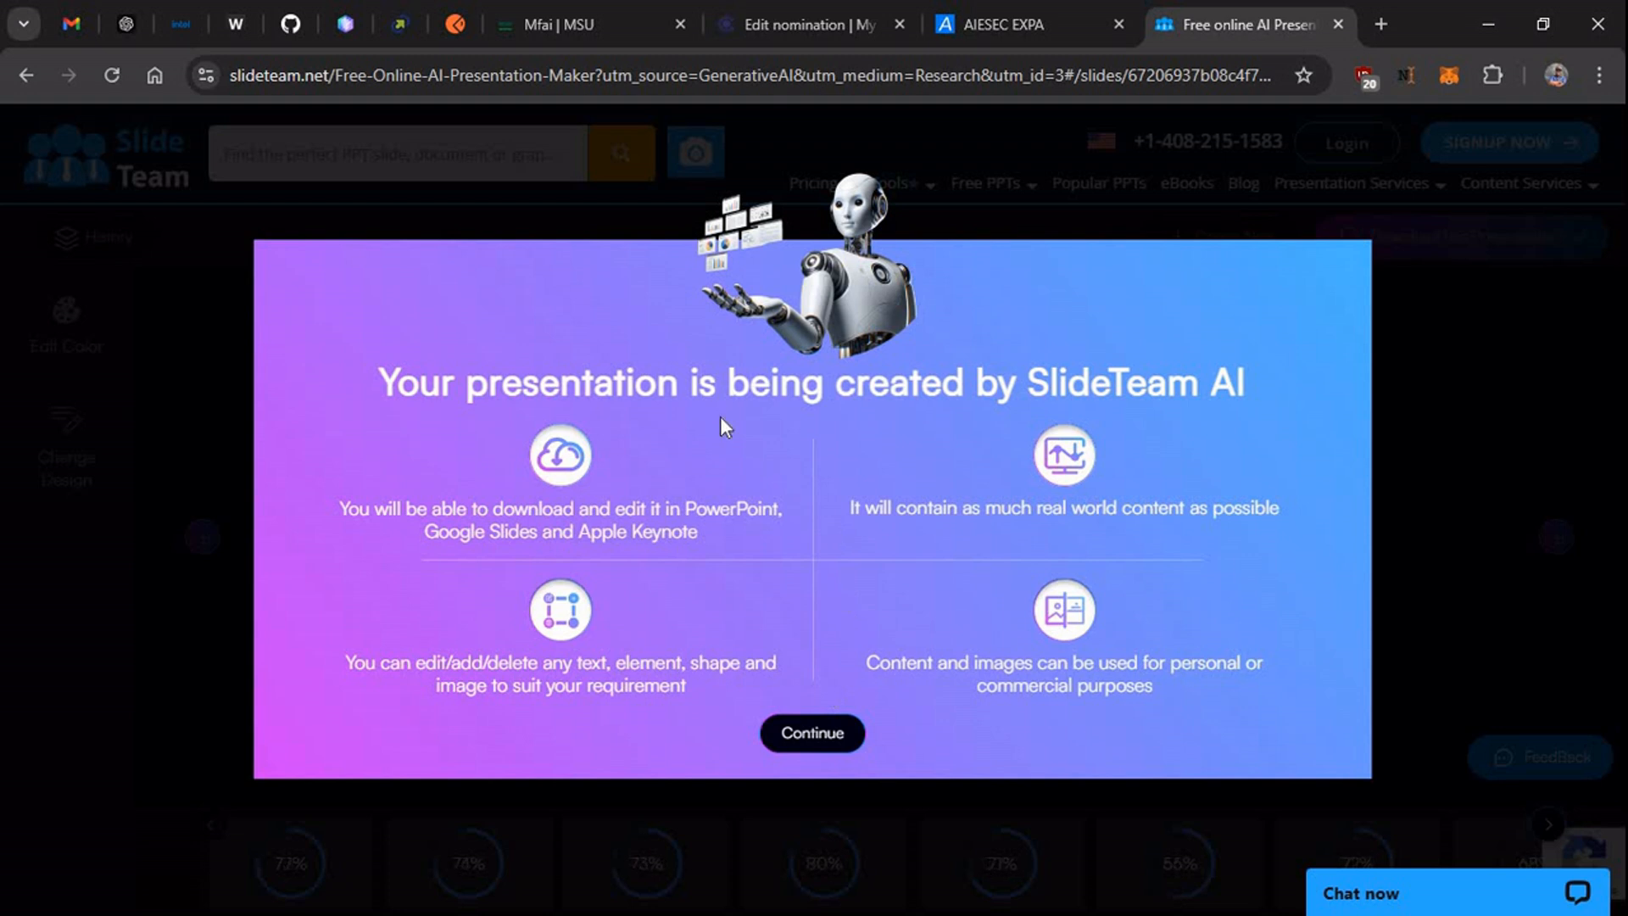
pyautogui.moveTo(353, 302)
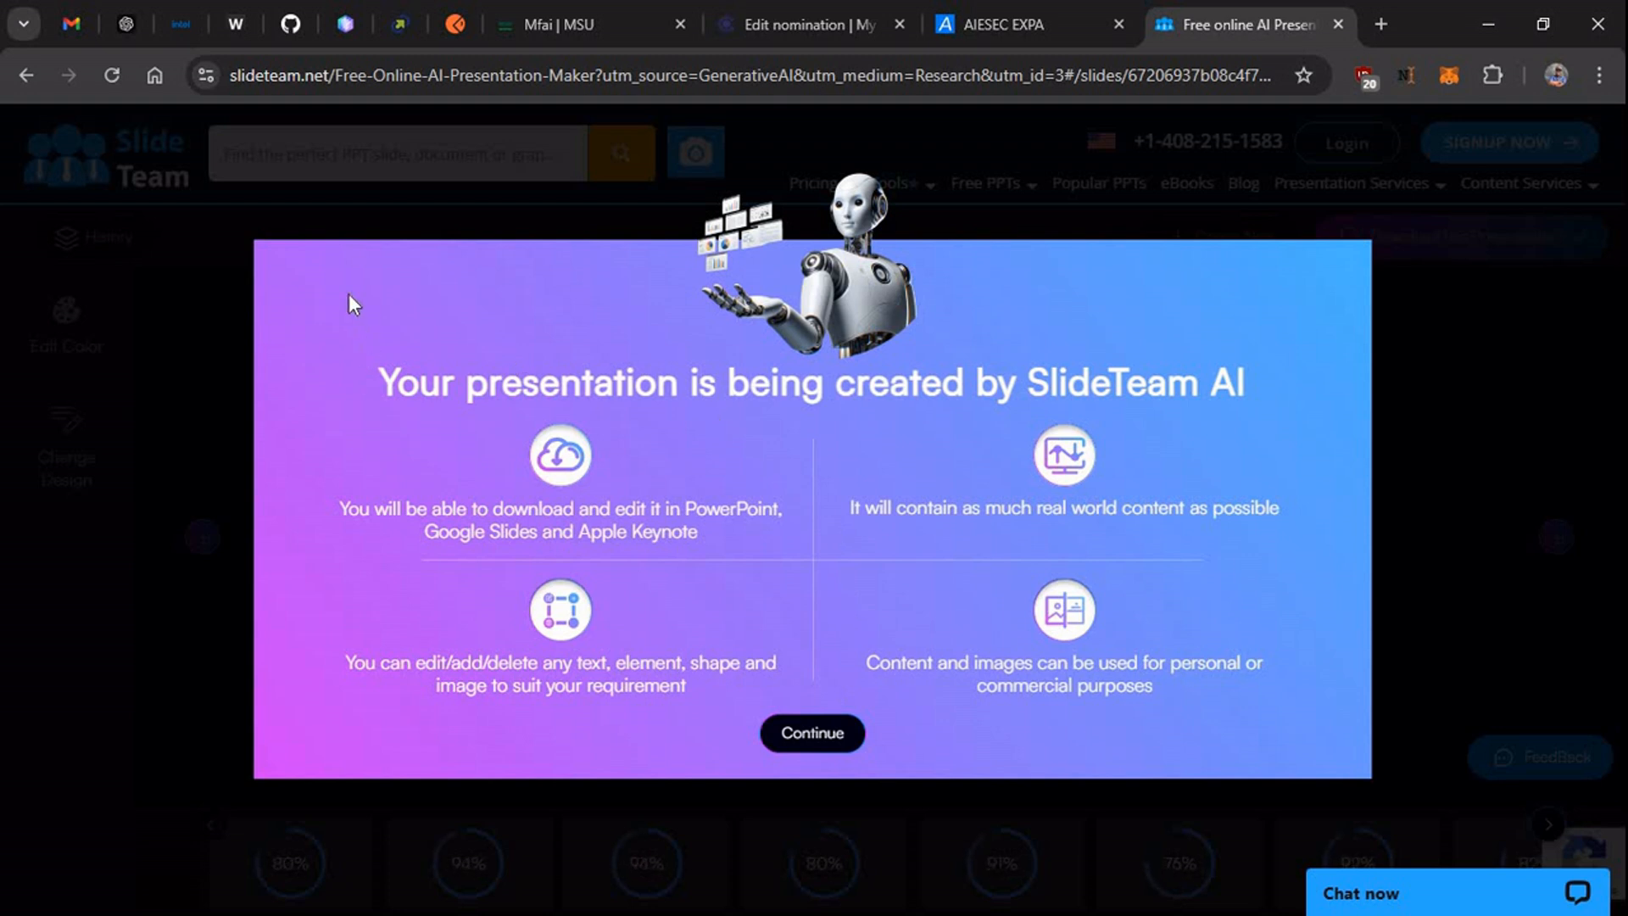
pyautogui.moveTo(813, 733)
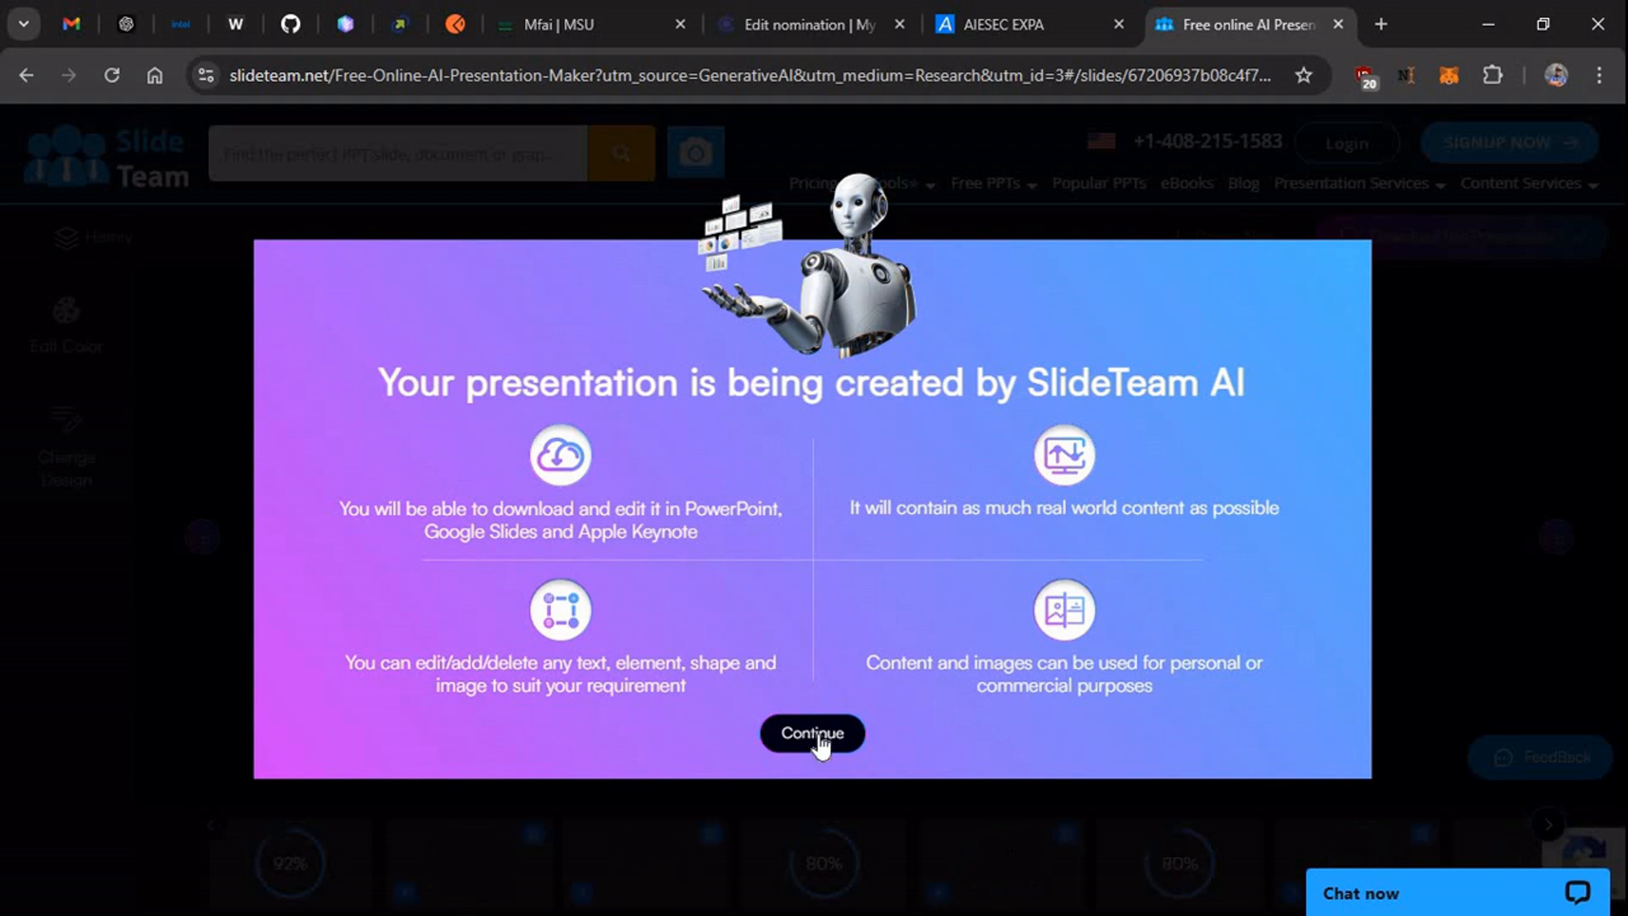
pyautogui.click(813, 734)
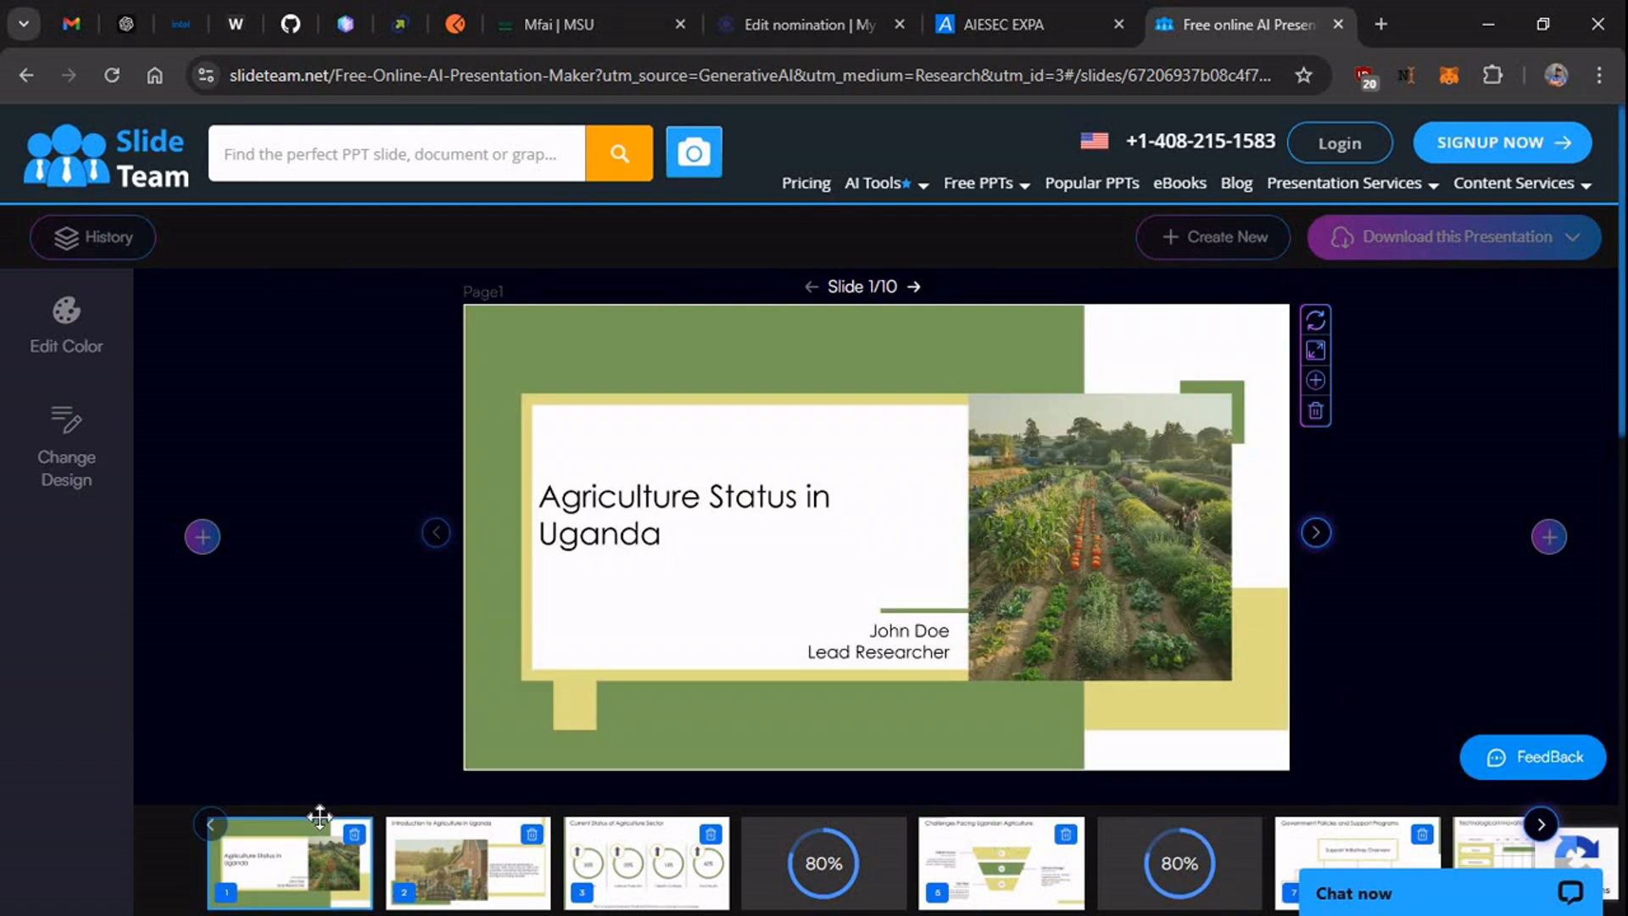
pyautogui.moveTo(567, 597)
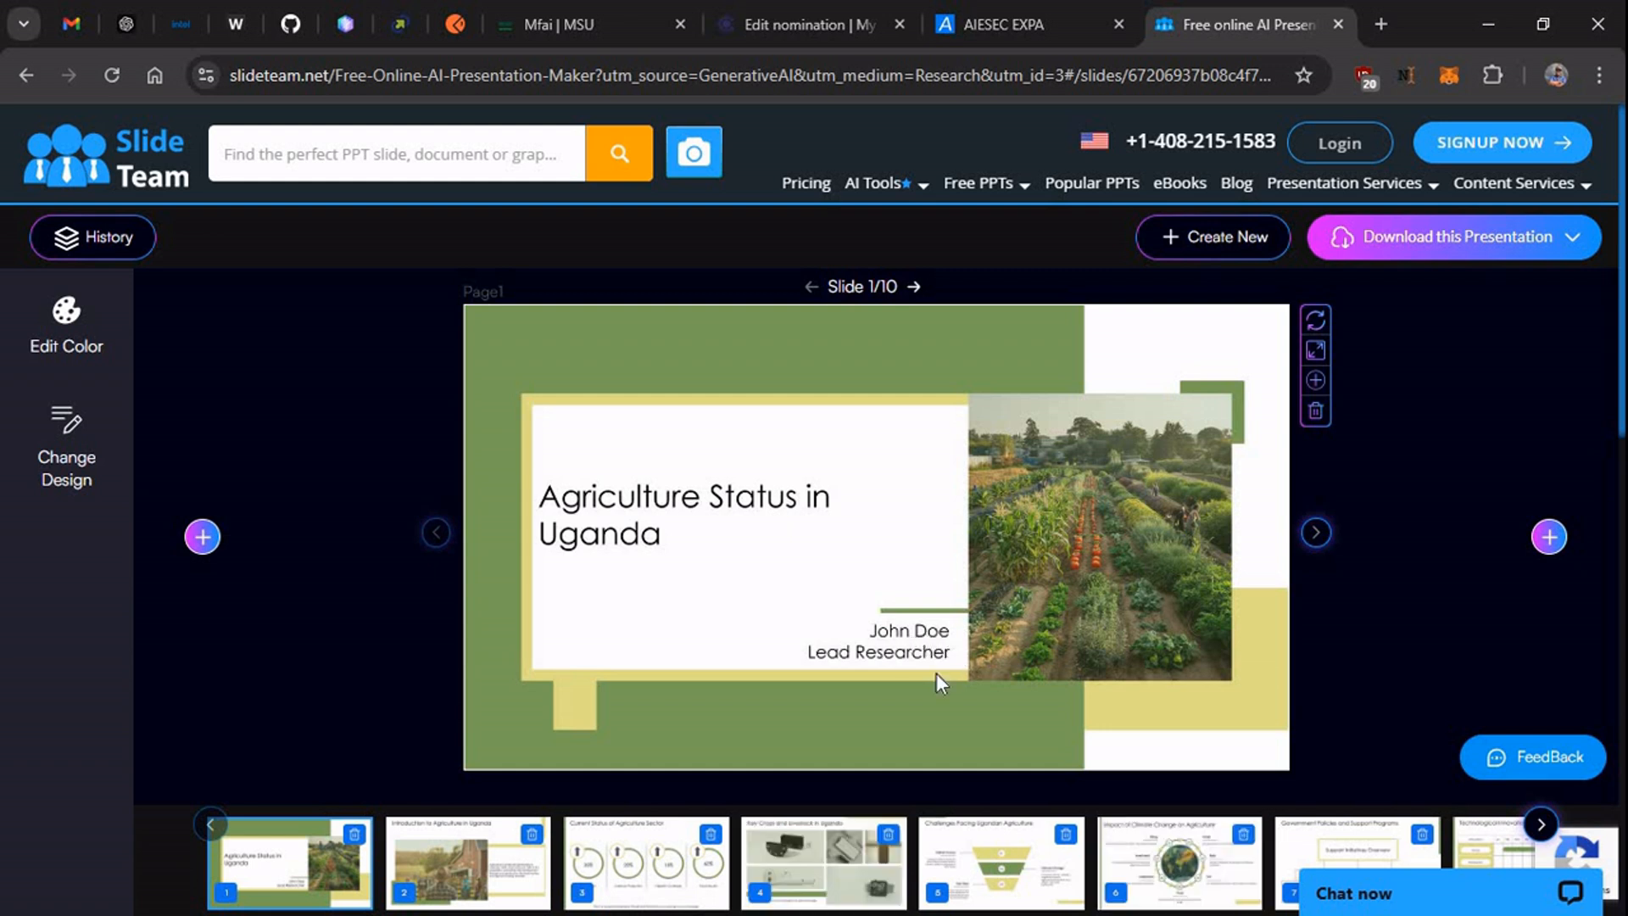
pyautogui.moveTo(1071, 468)
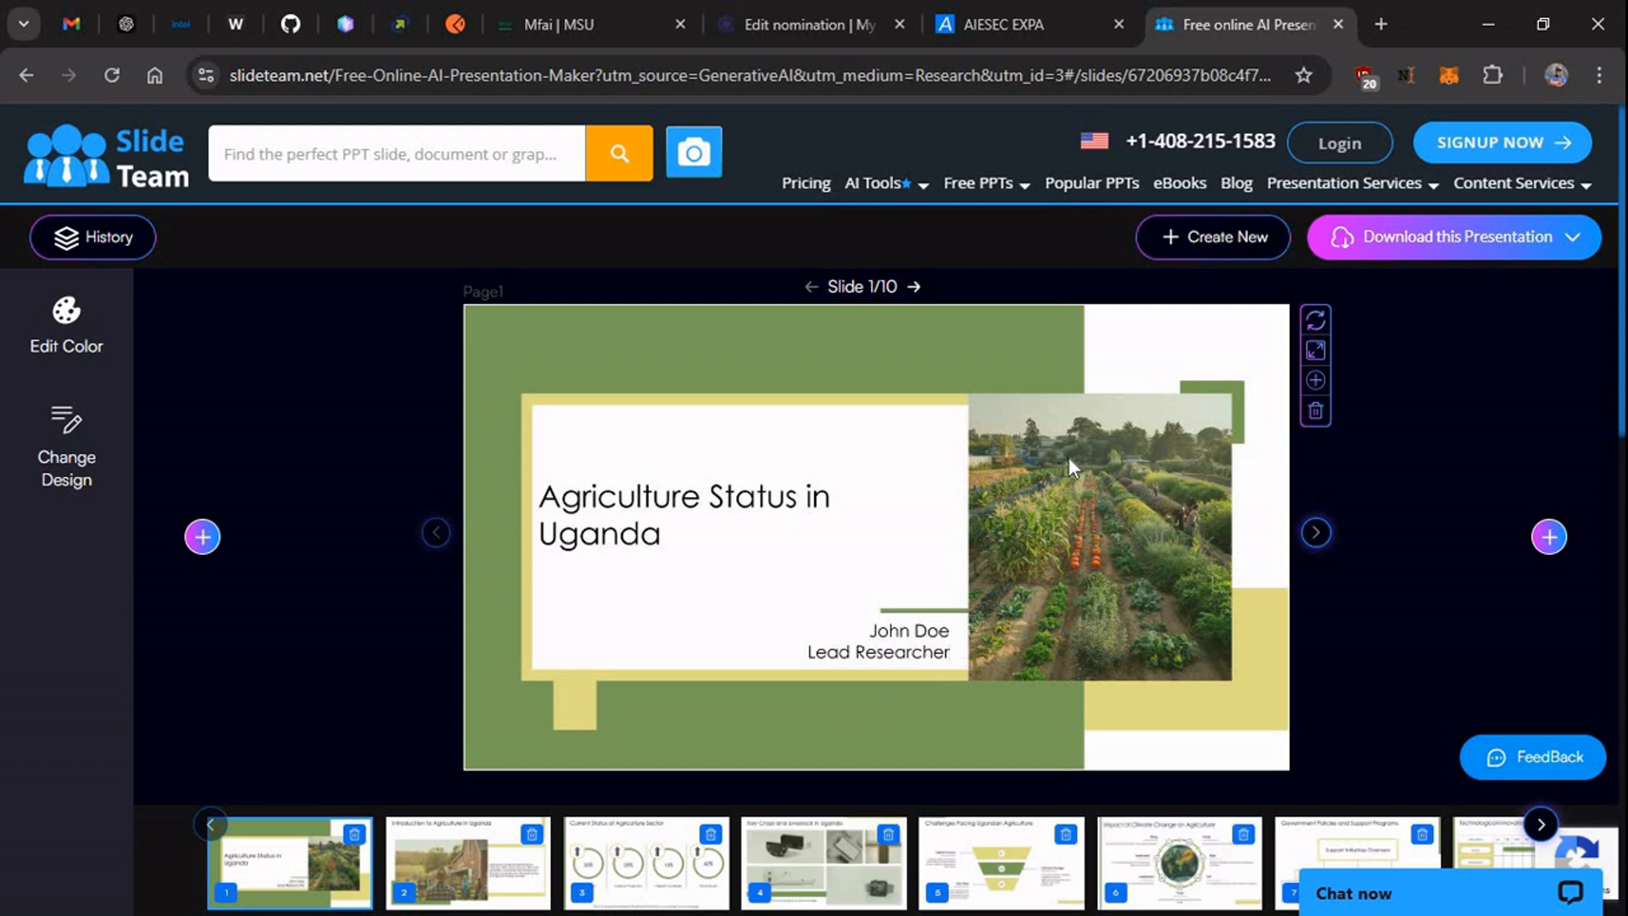
pyautogui.moveTo(1549, 537)
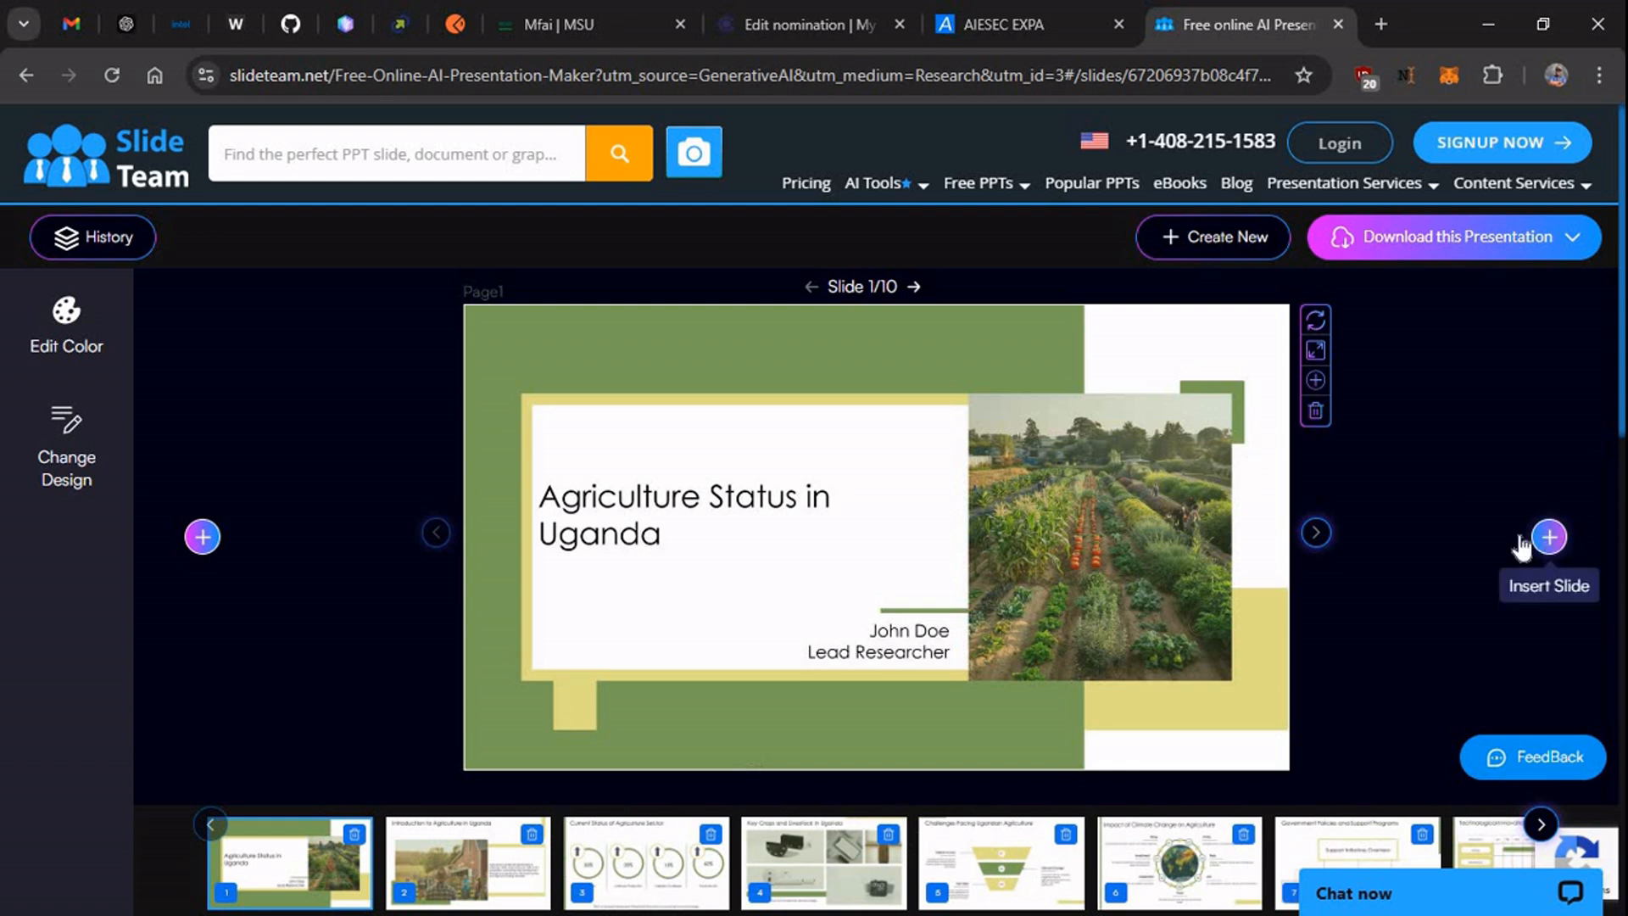
# Page forward through the generated slides from slide 2 to the final slide.
pyautogui.click(1316, 533)
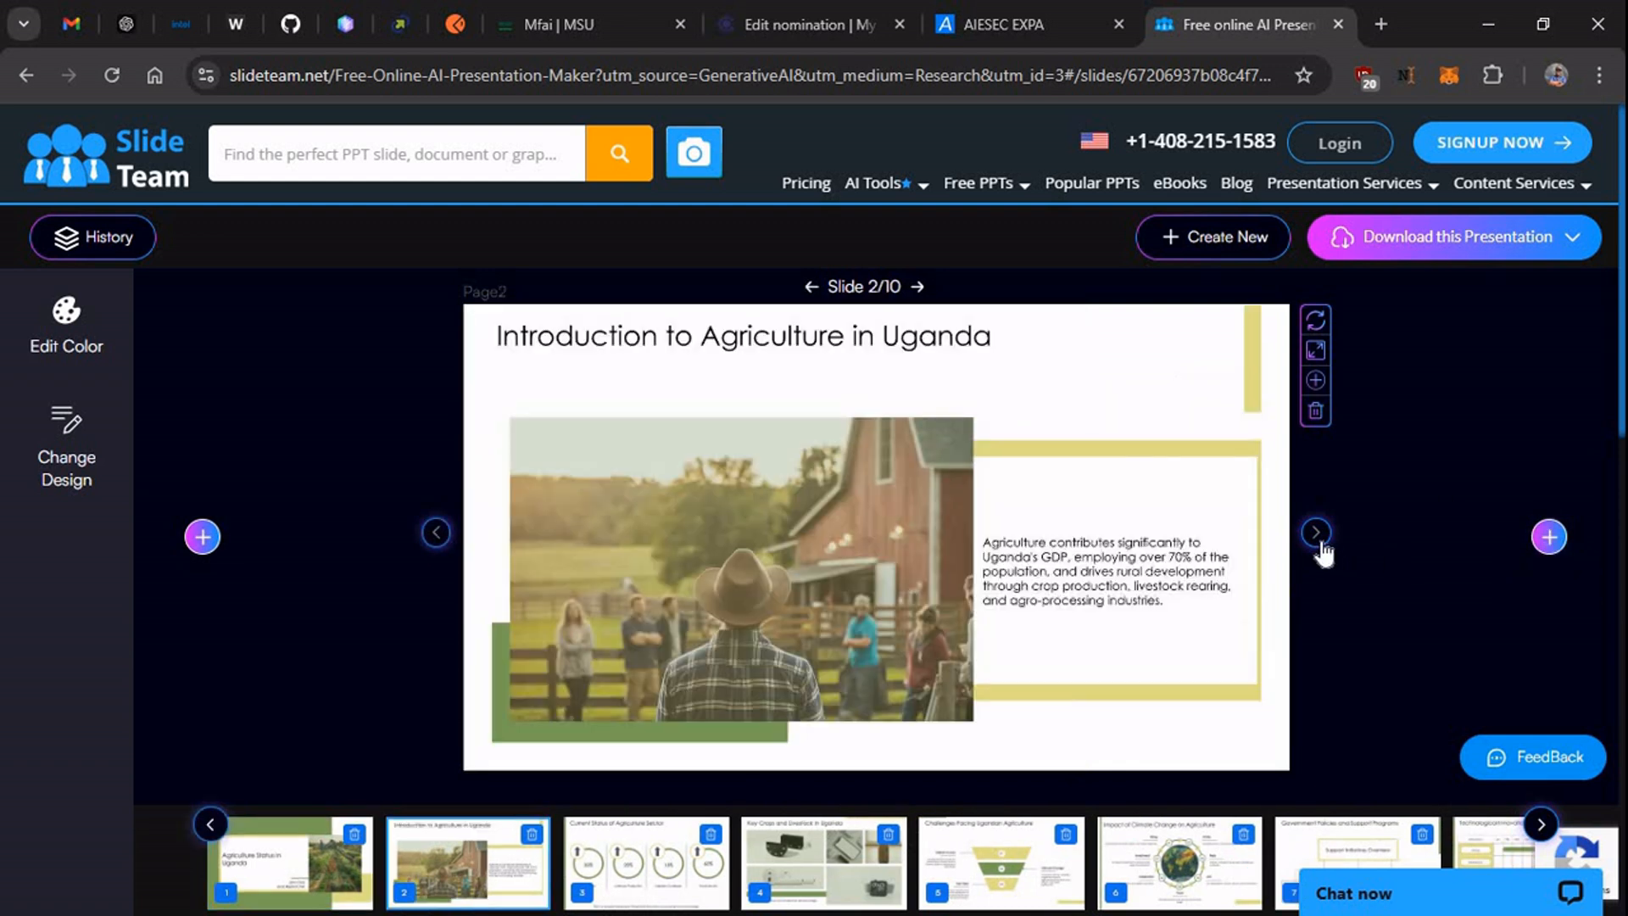
pyautogui.moveTo(1189, 568)
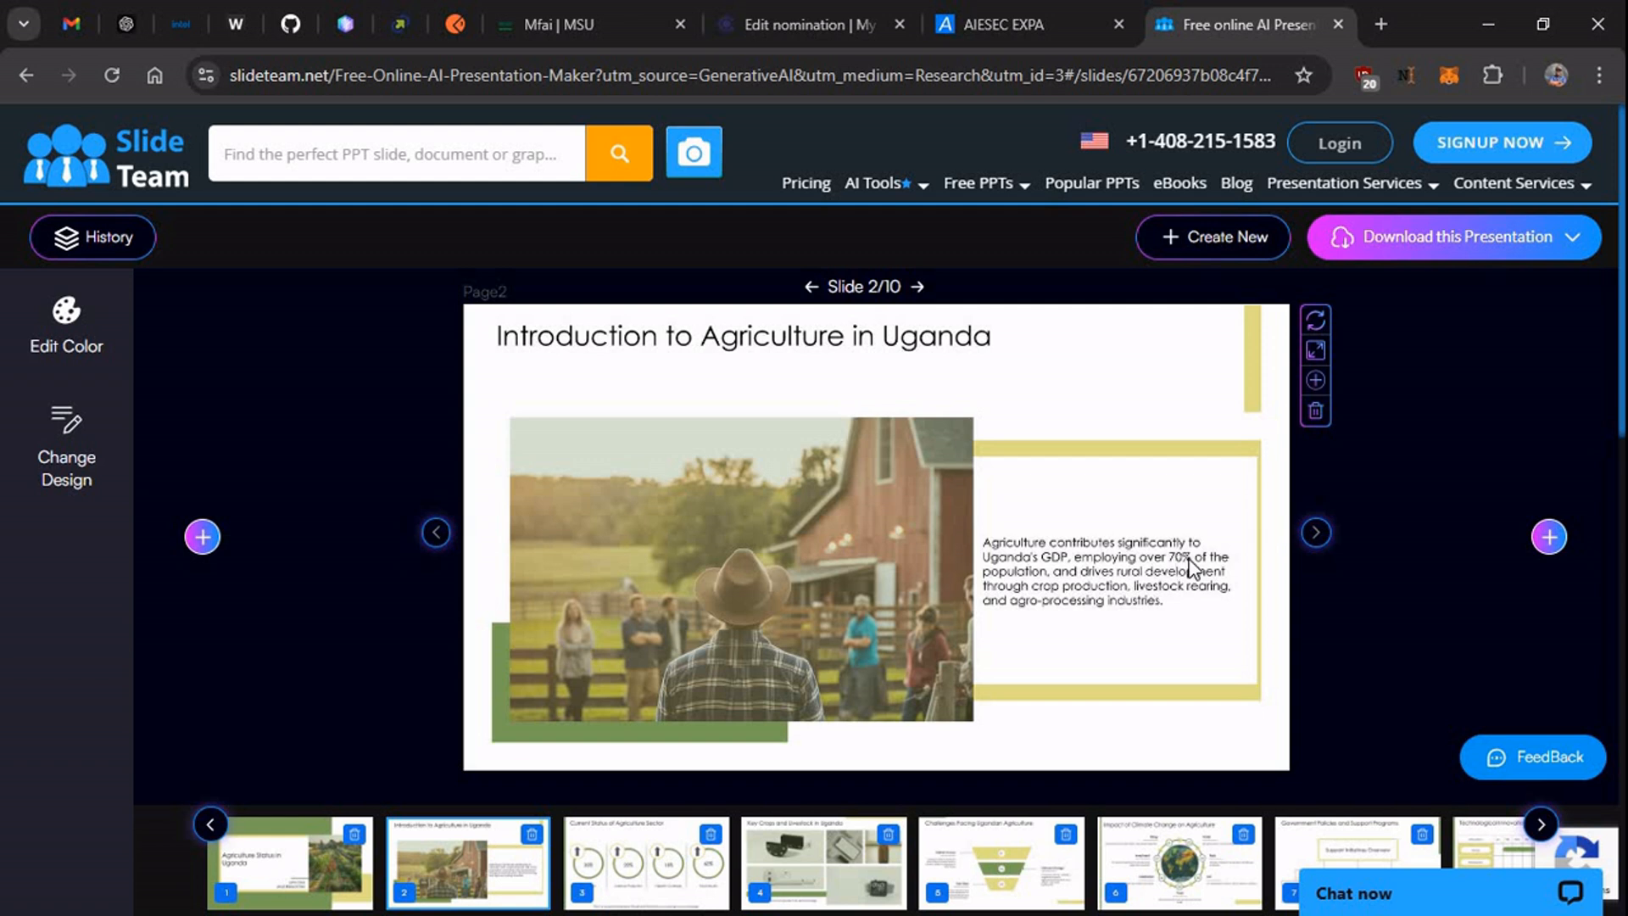
pyautogui.moveTo(1316, 532)
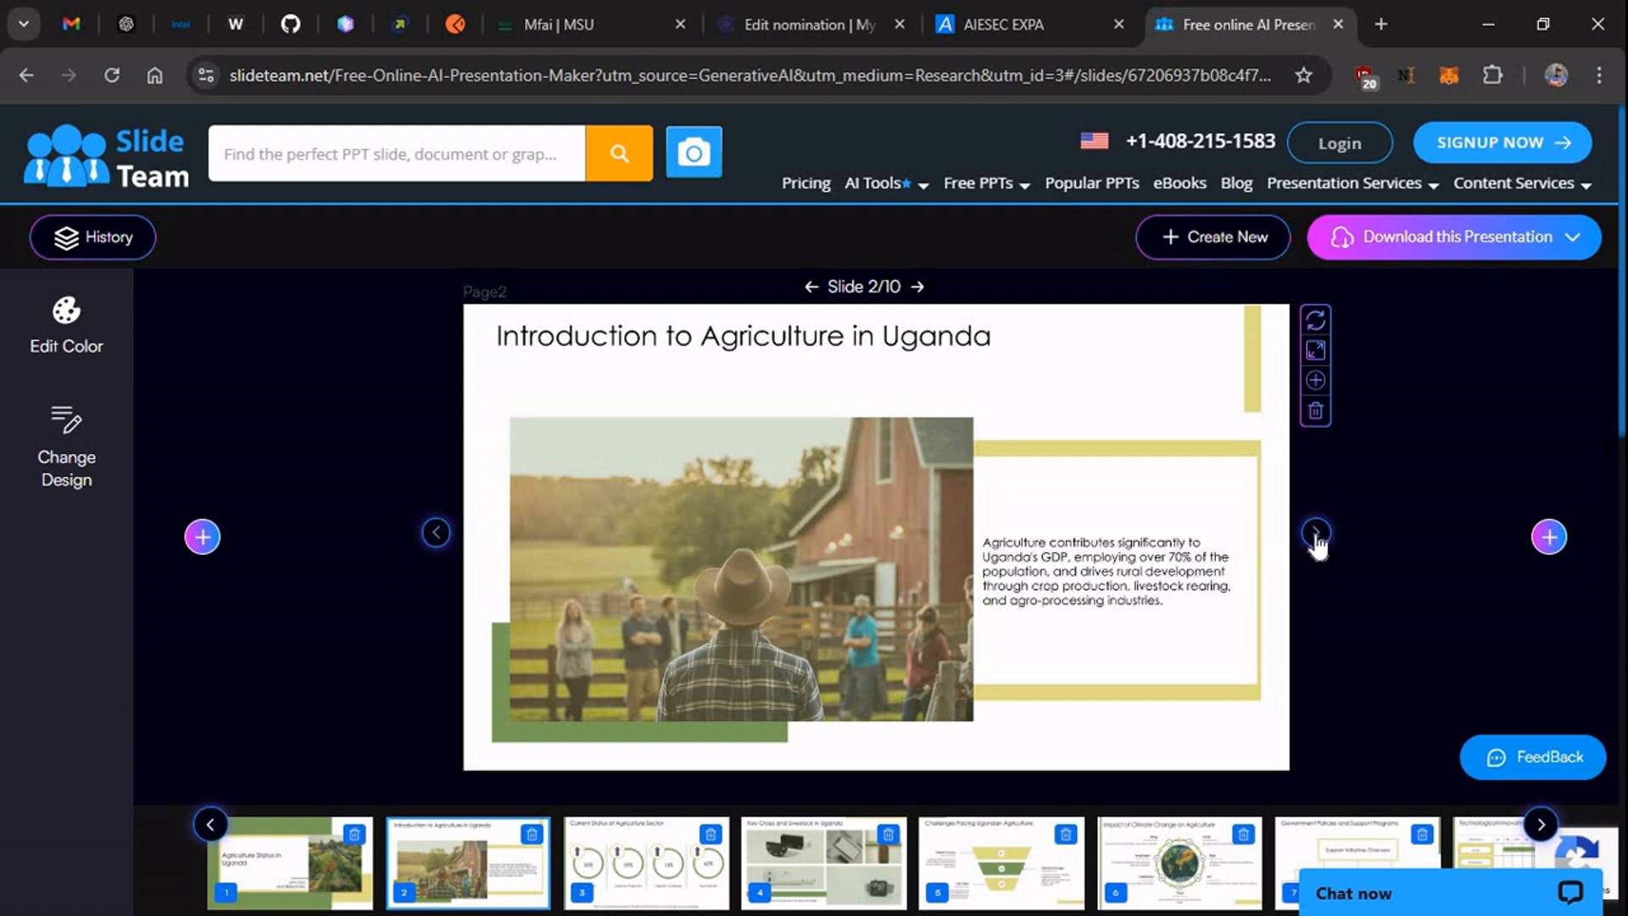
pyautogui.click(1316, 533)
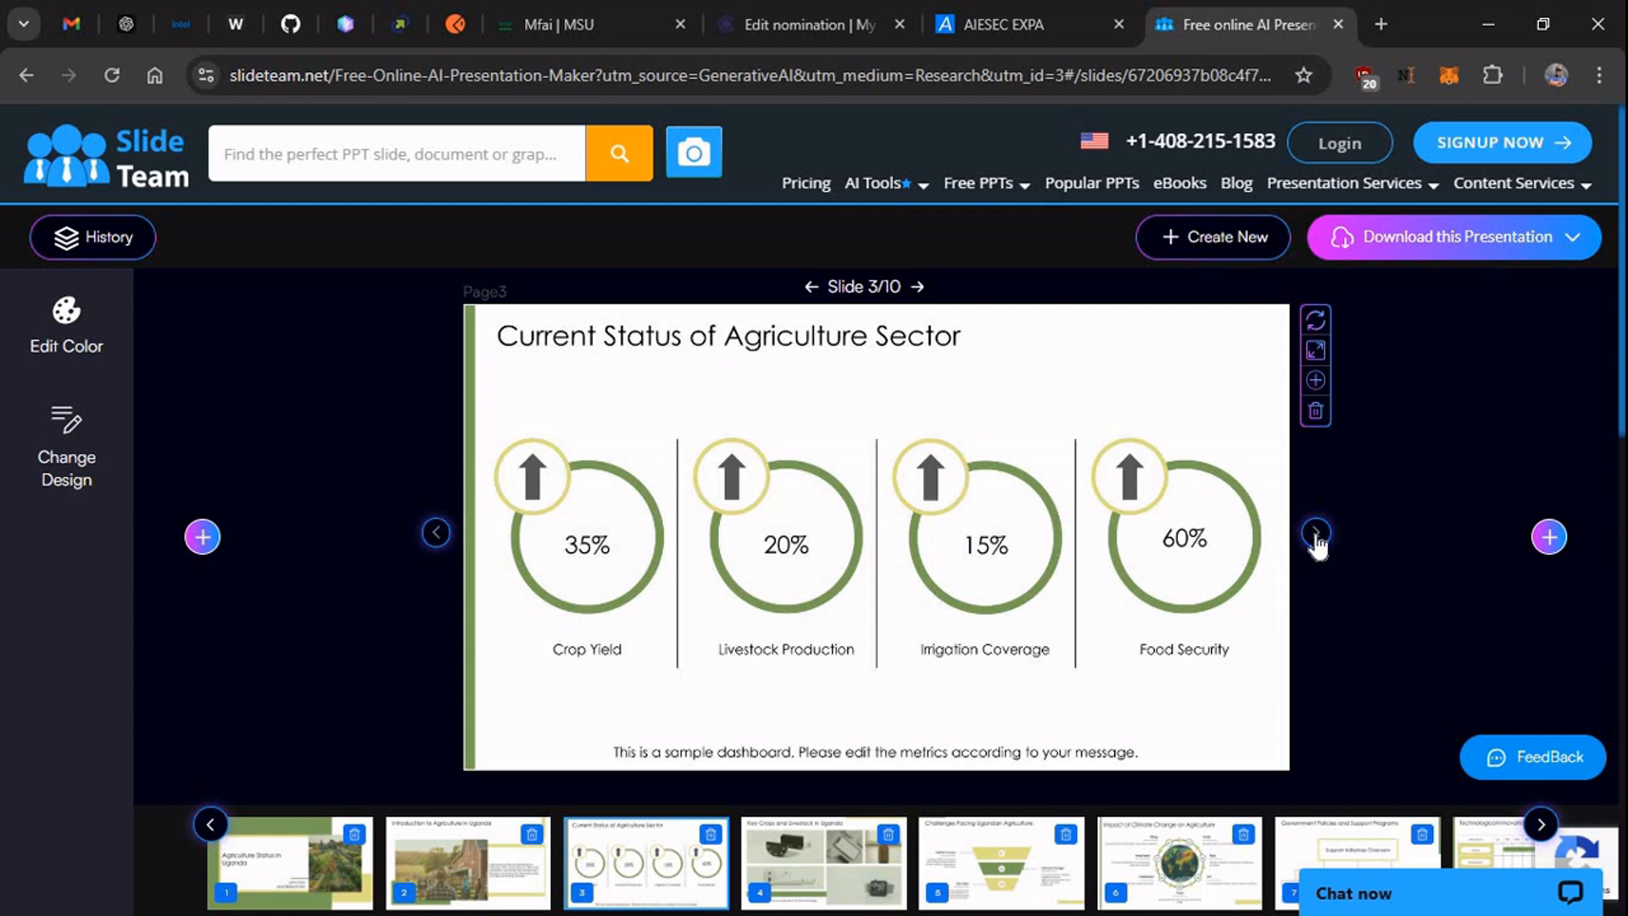
pyautogui.click(1316, 536)
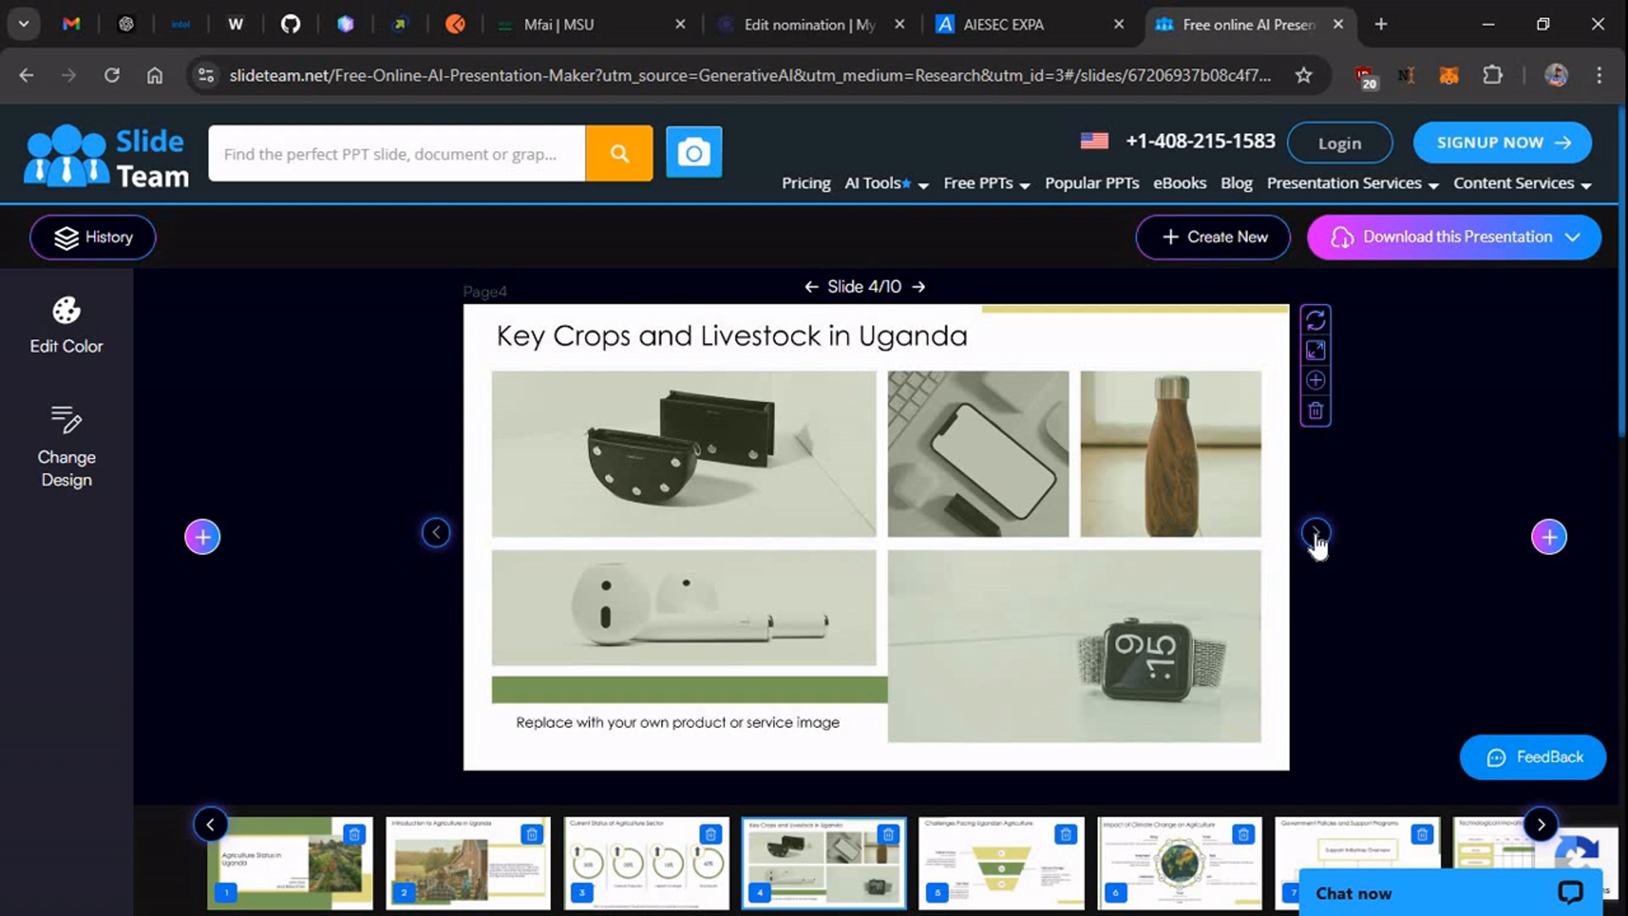
pyautogui.moveTo(724, 544)
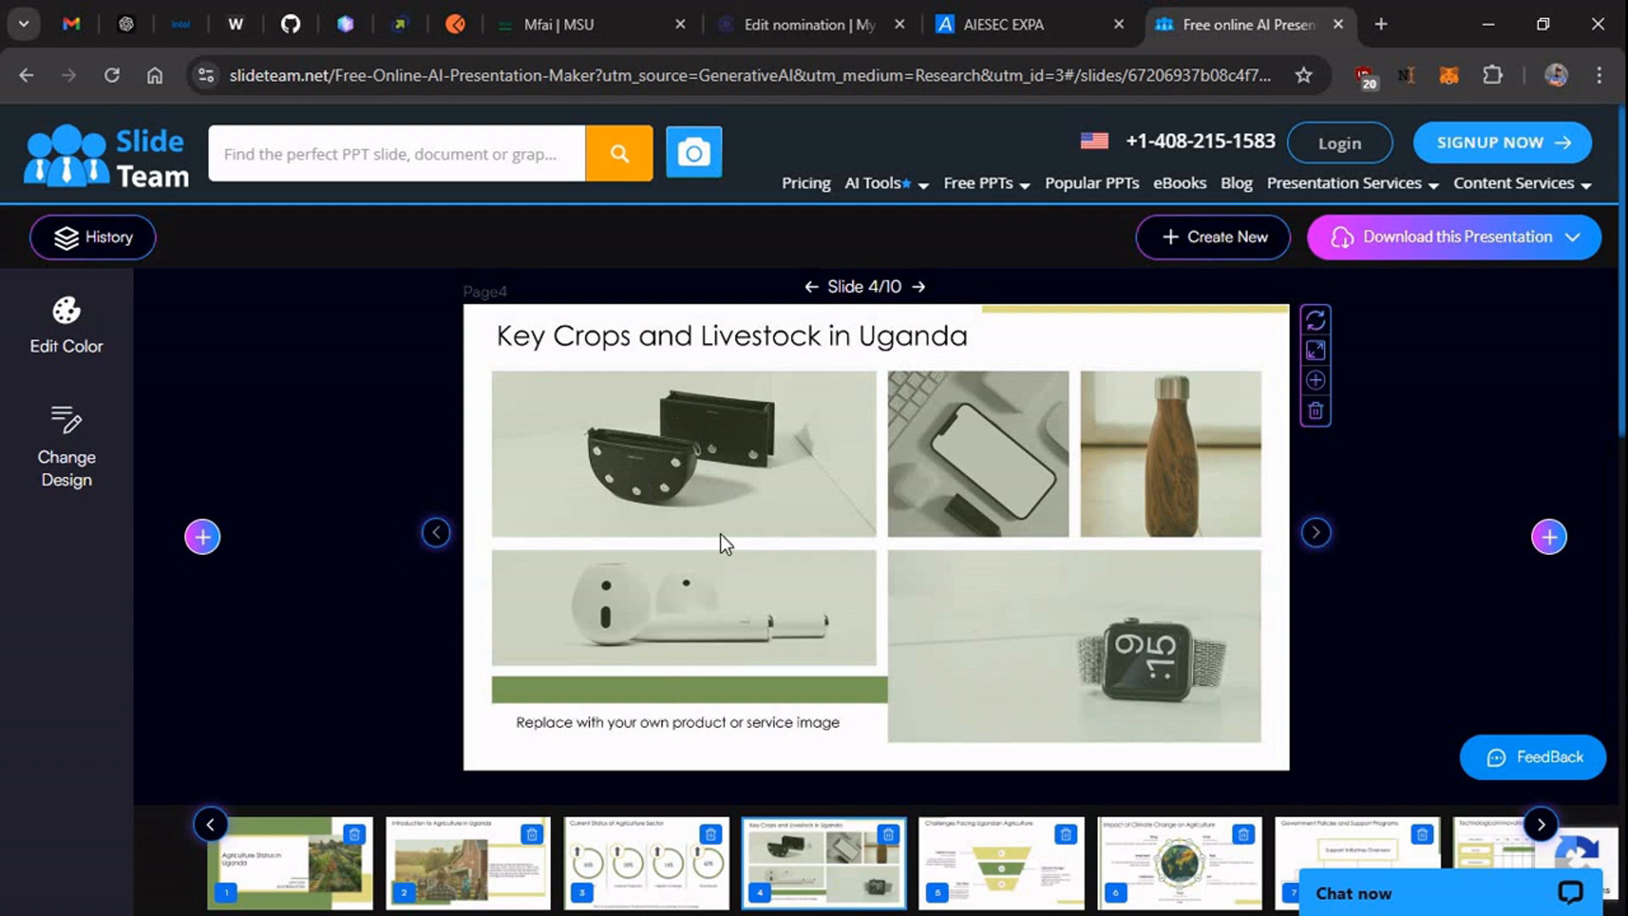
pyautogui.moveTo(869, 507)
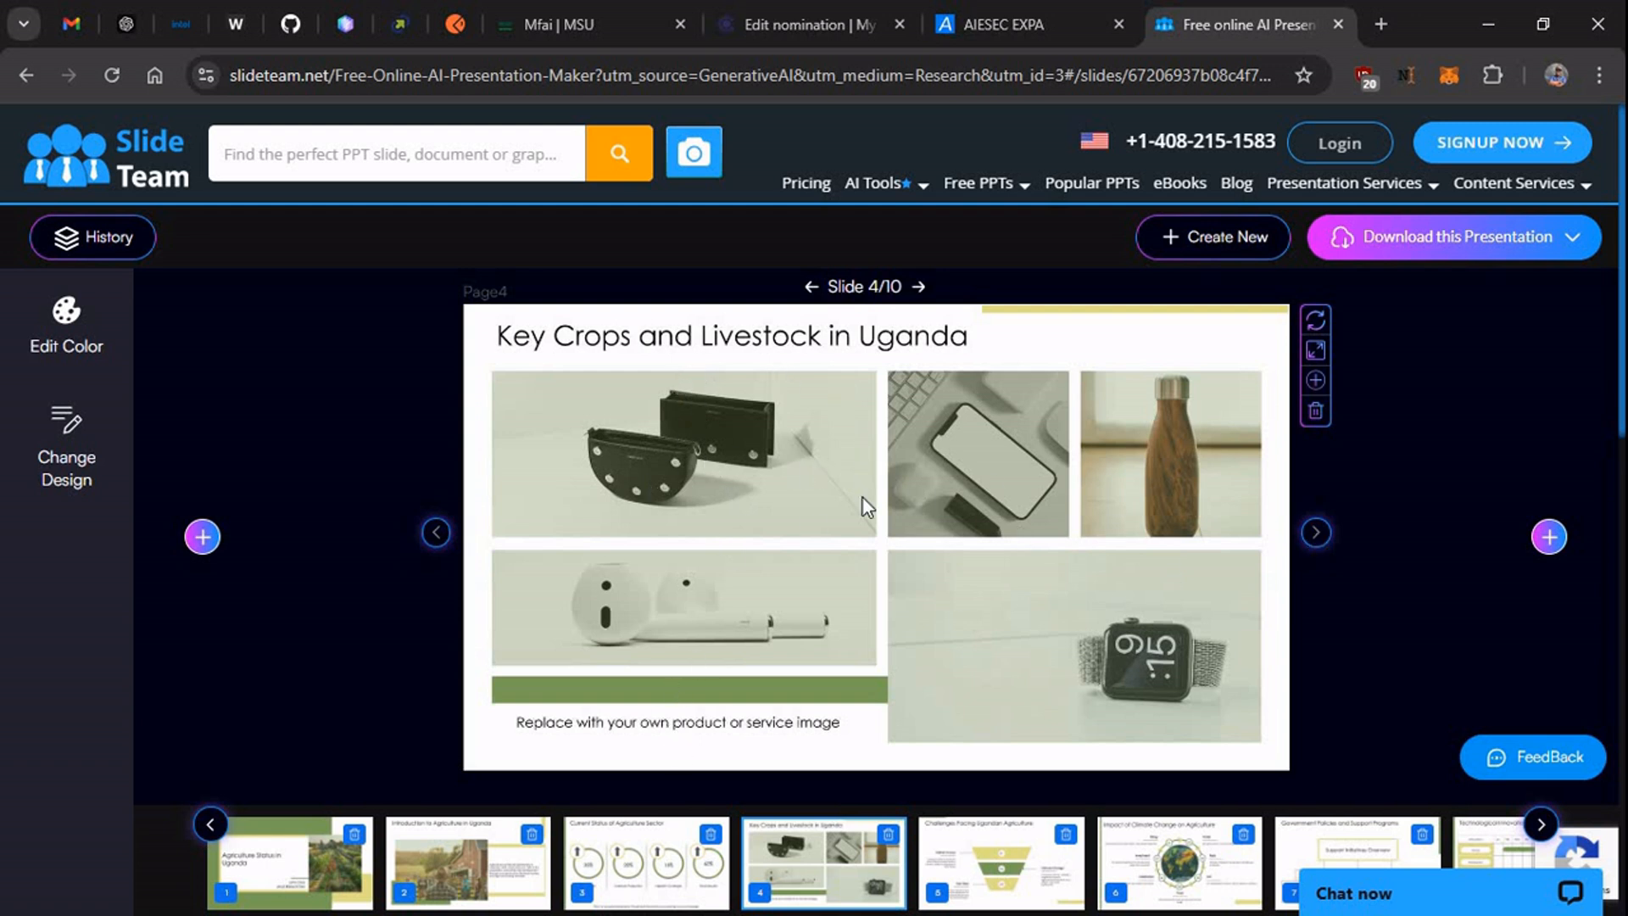
pyautogui.moveTo(1085, 550)
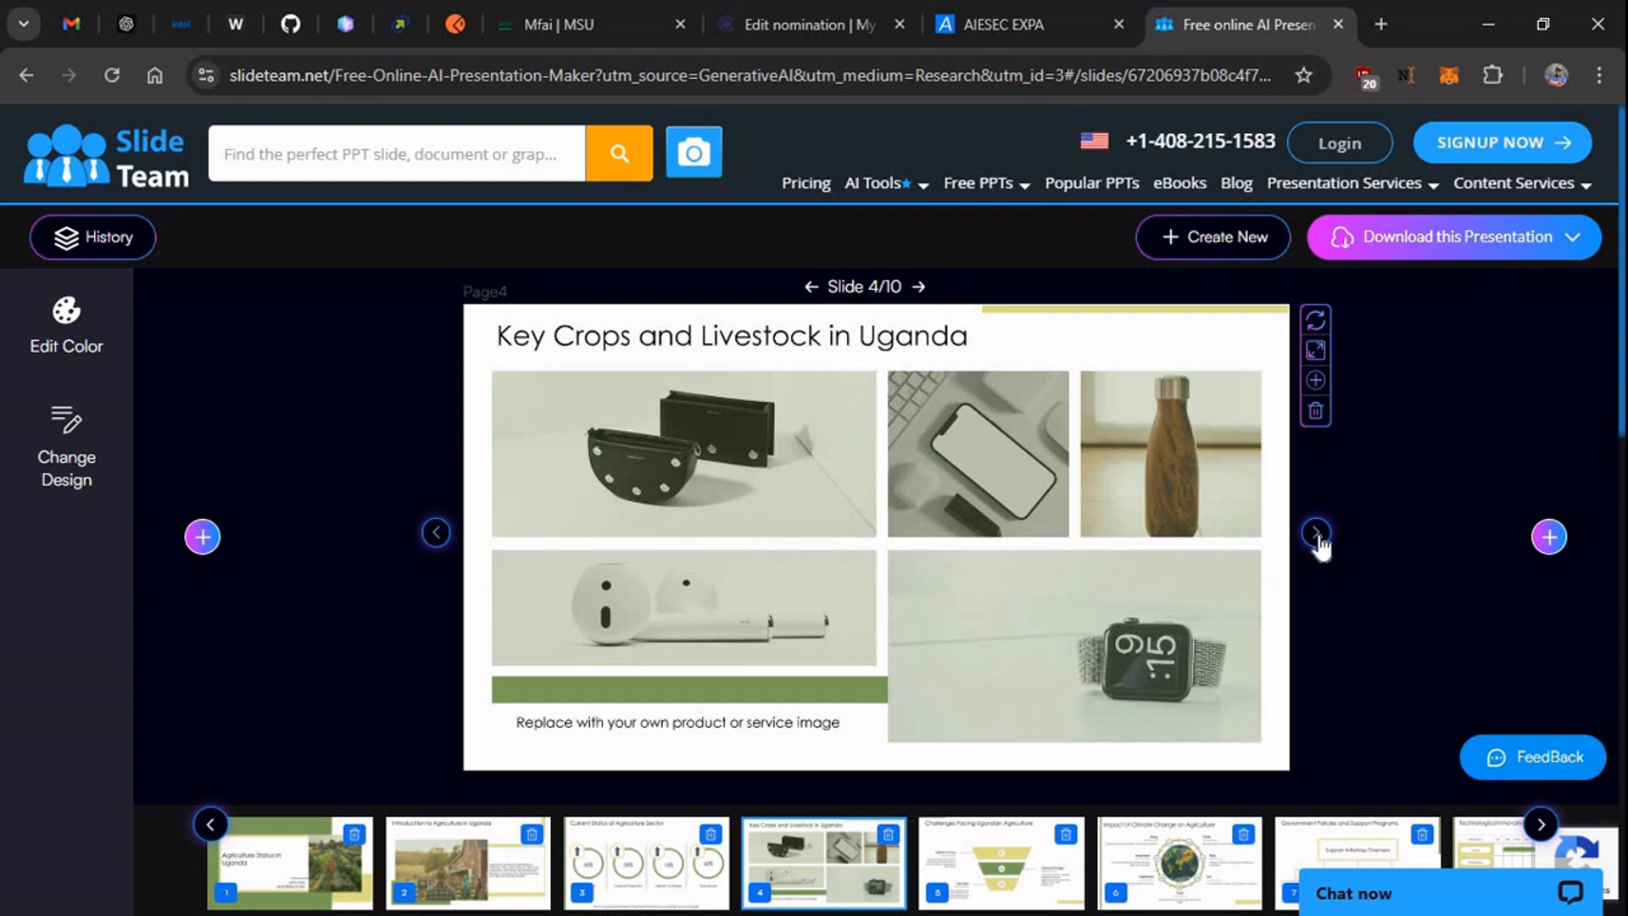
pyautogui.click(1316, 532)
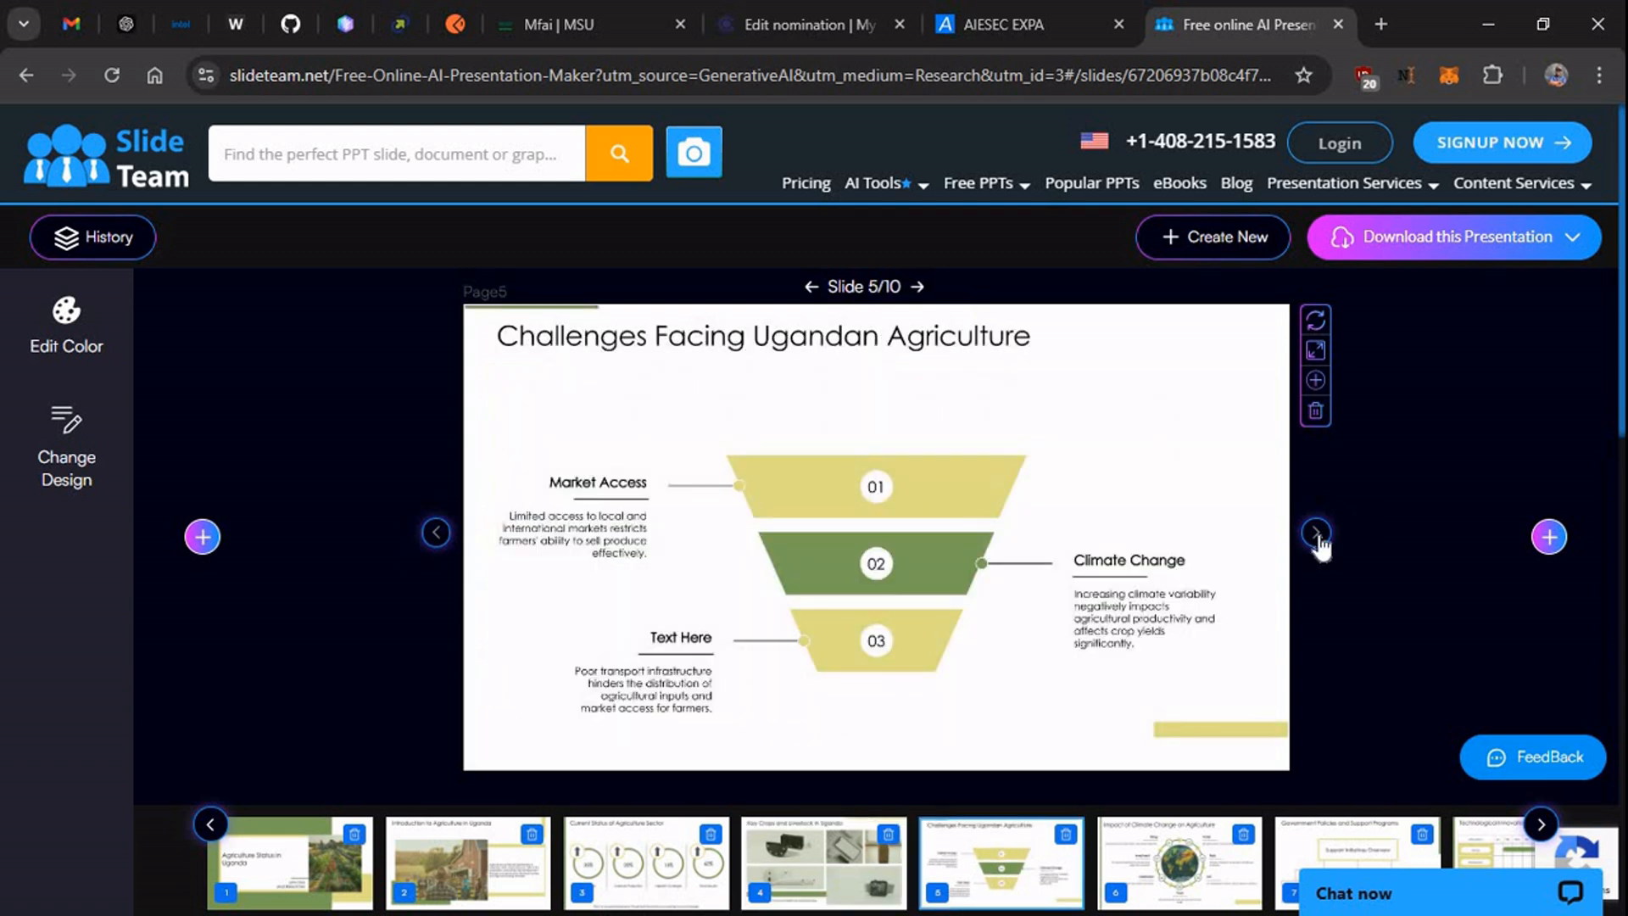
pyautogui.click(1316, 533)
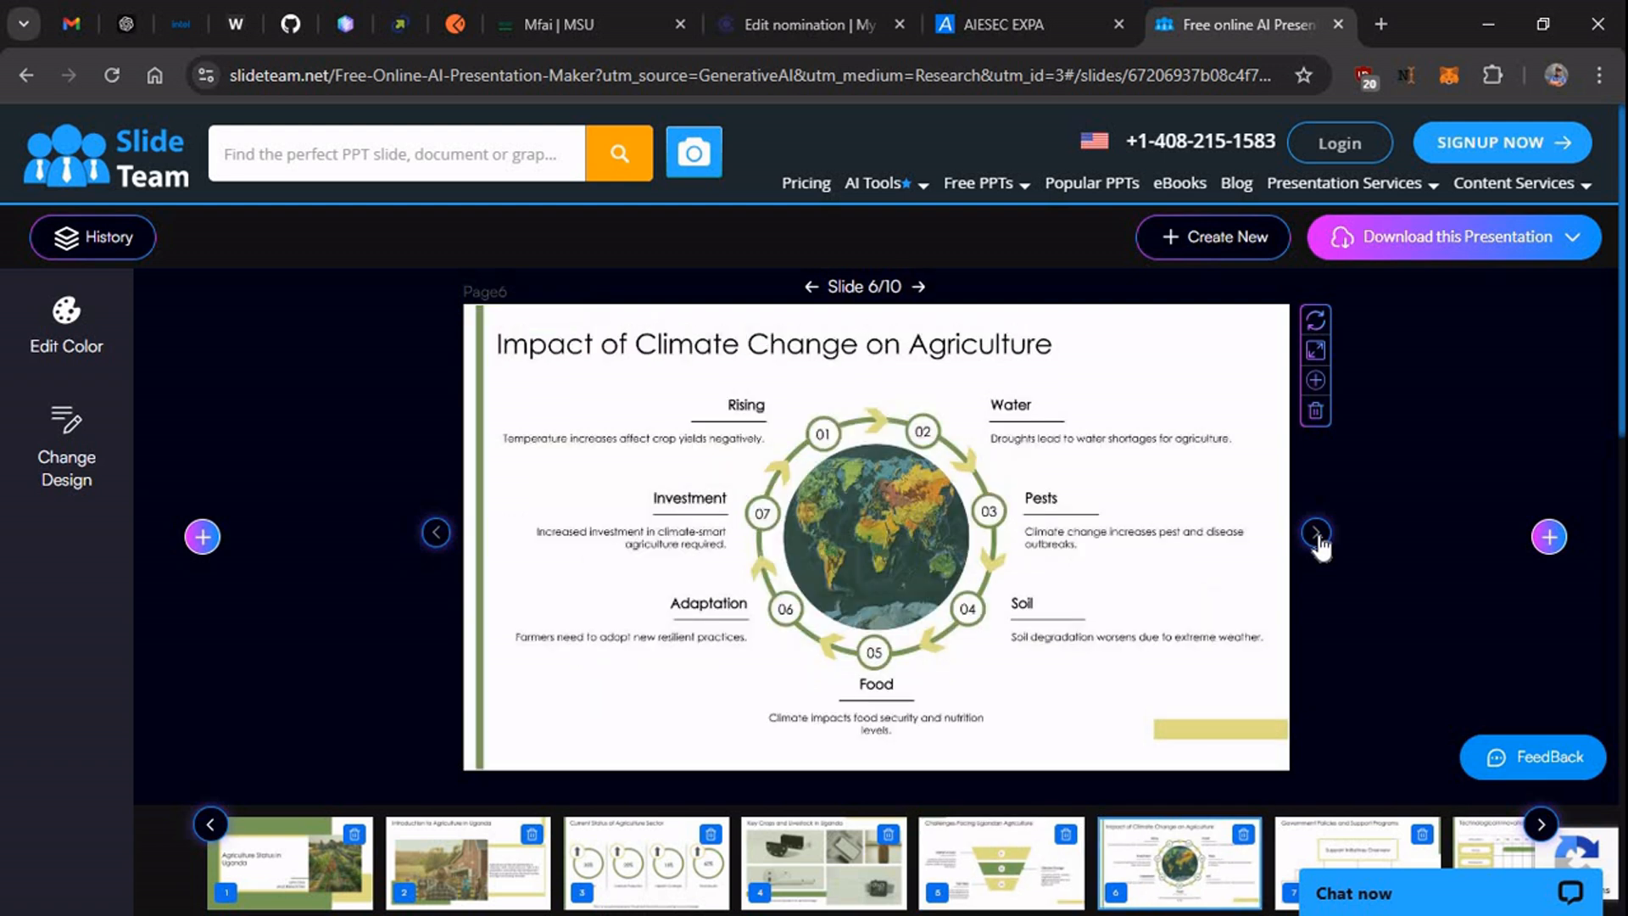
pyautogui.click(1316, 531)
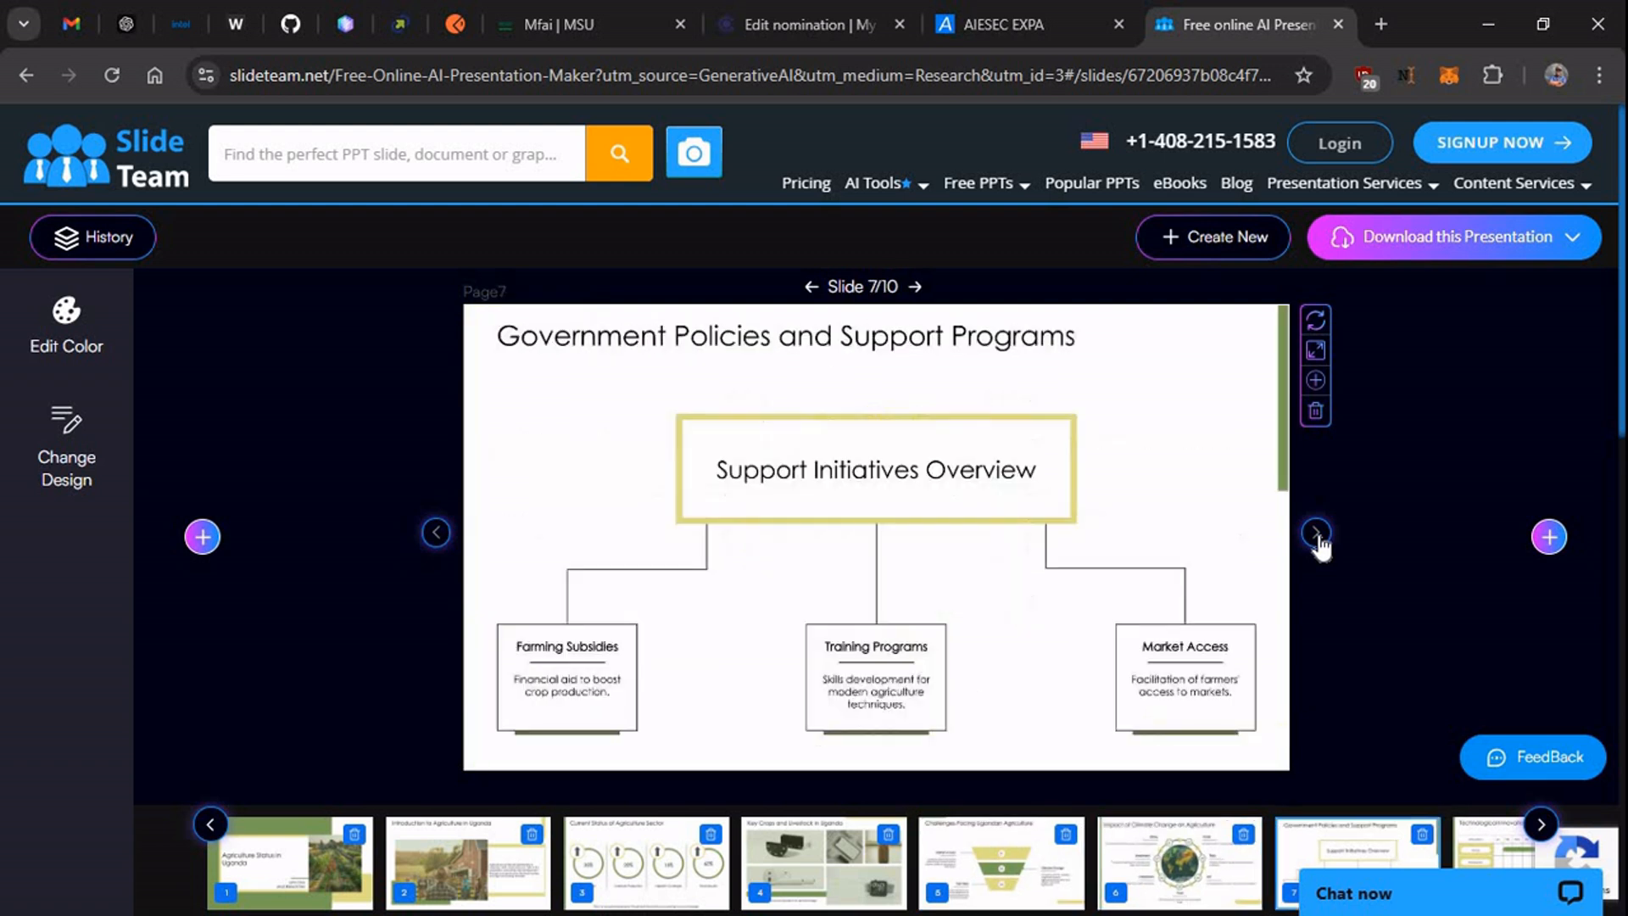
pyautogui.click(1316, 533)
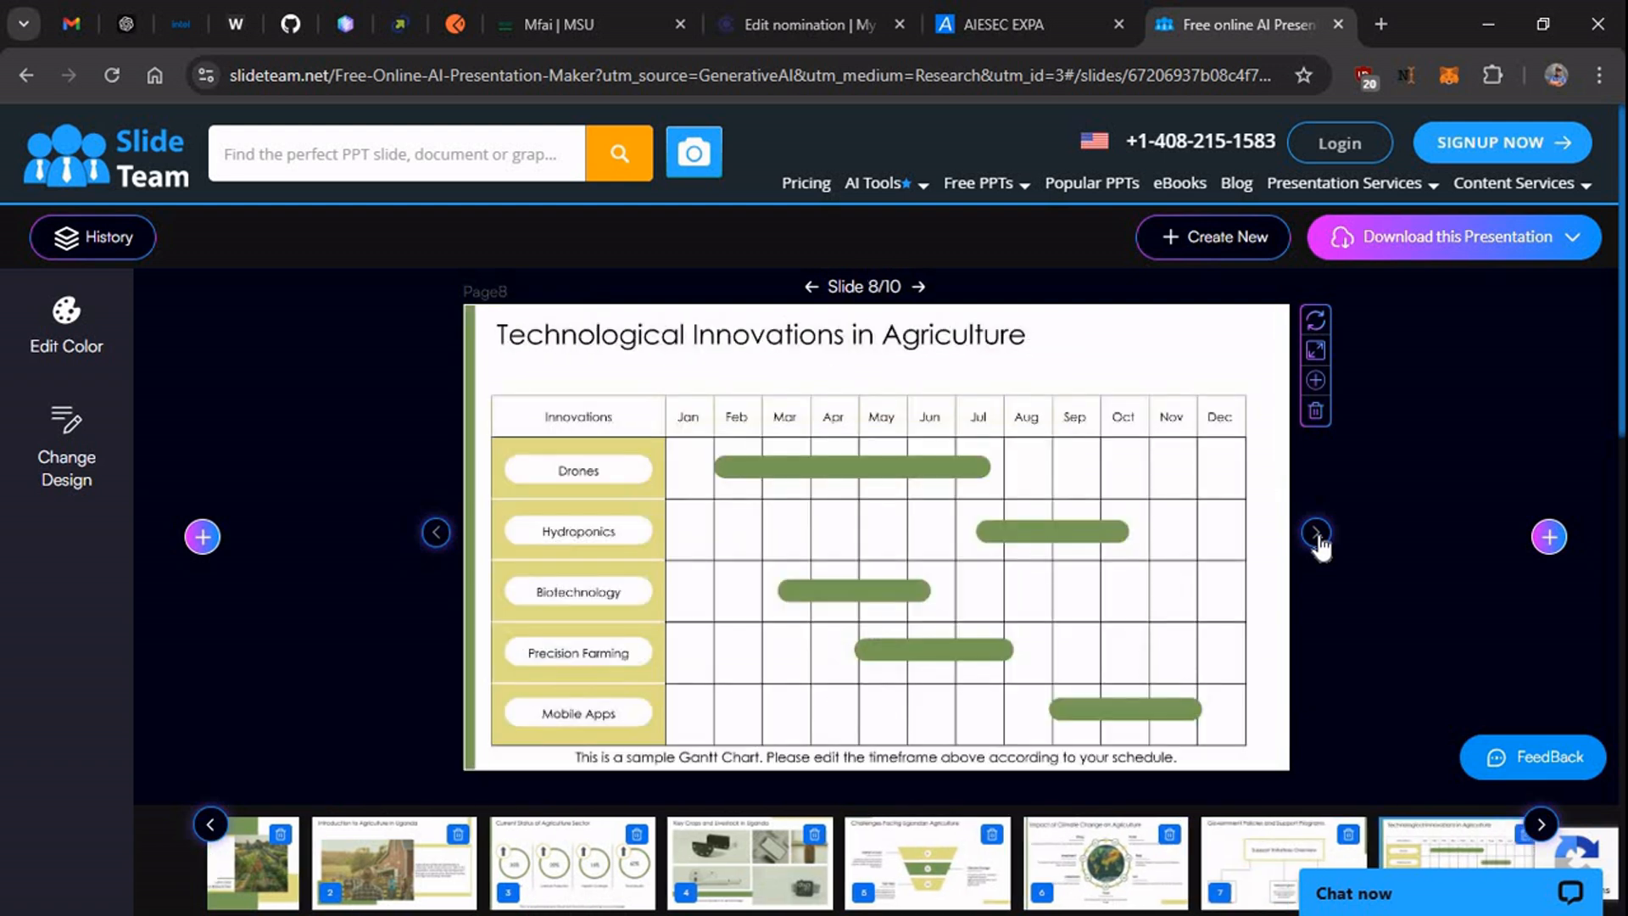
pyautogui.click(1316, 533)
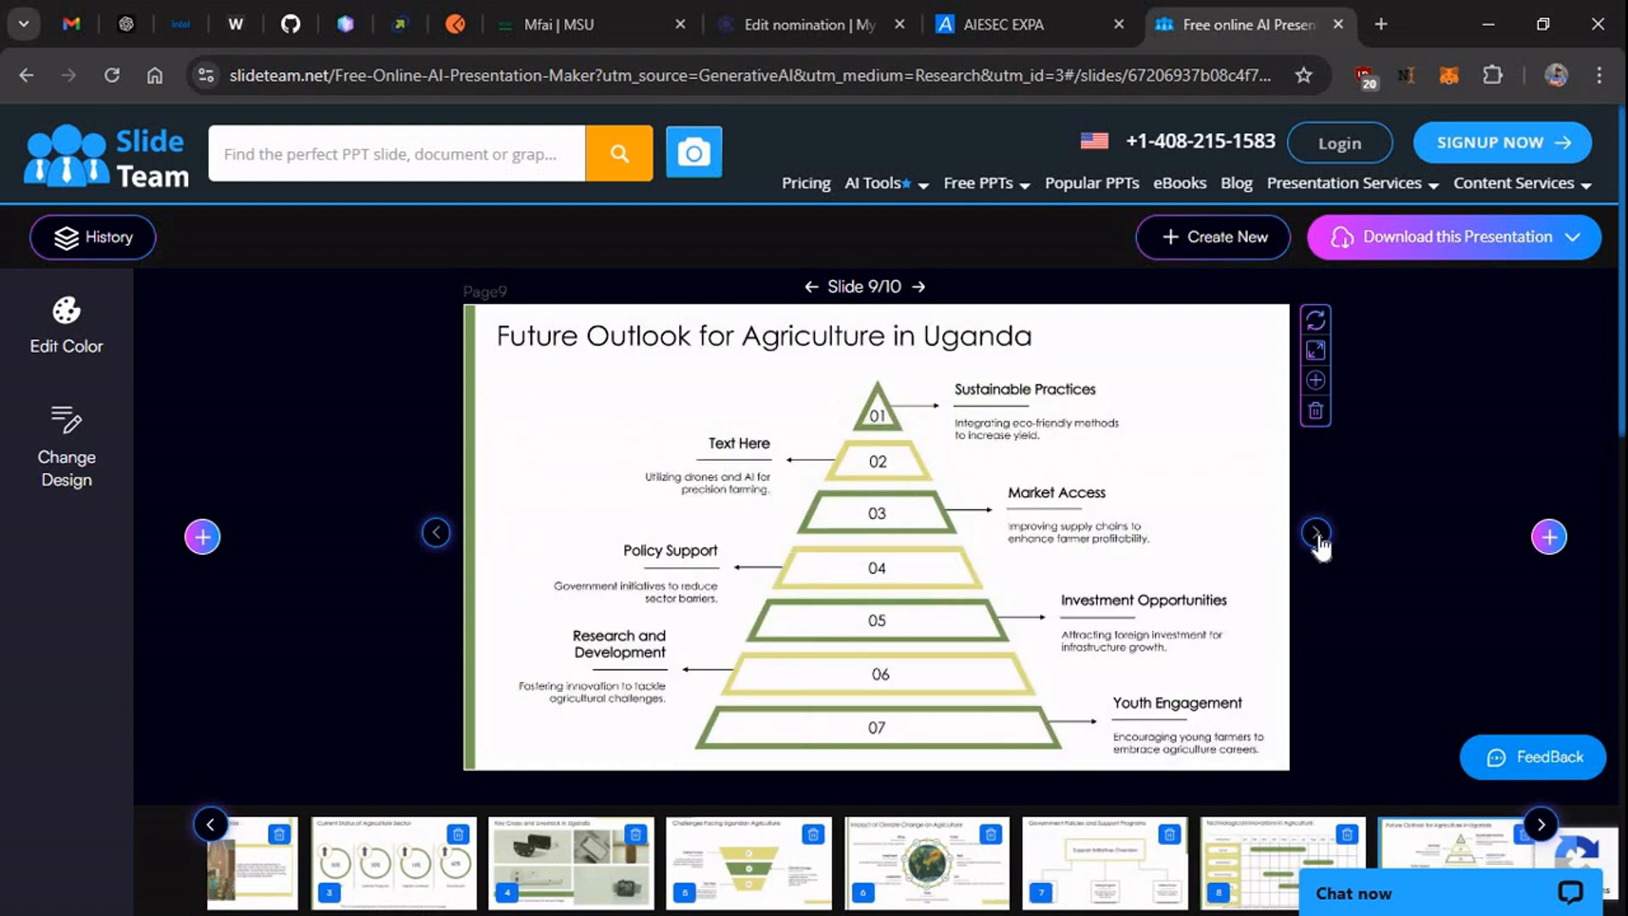
pyautogui.click(1316, 533)
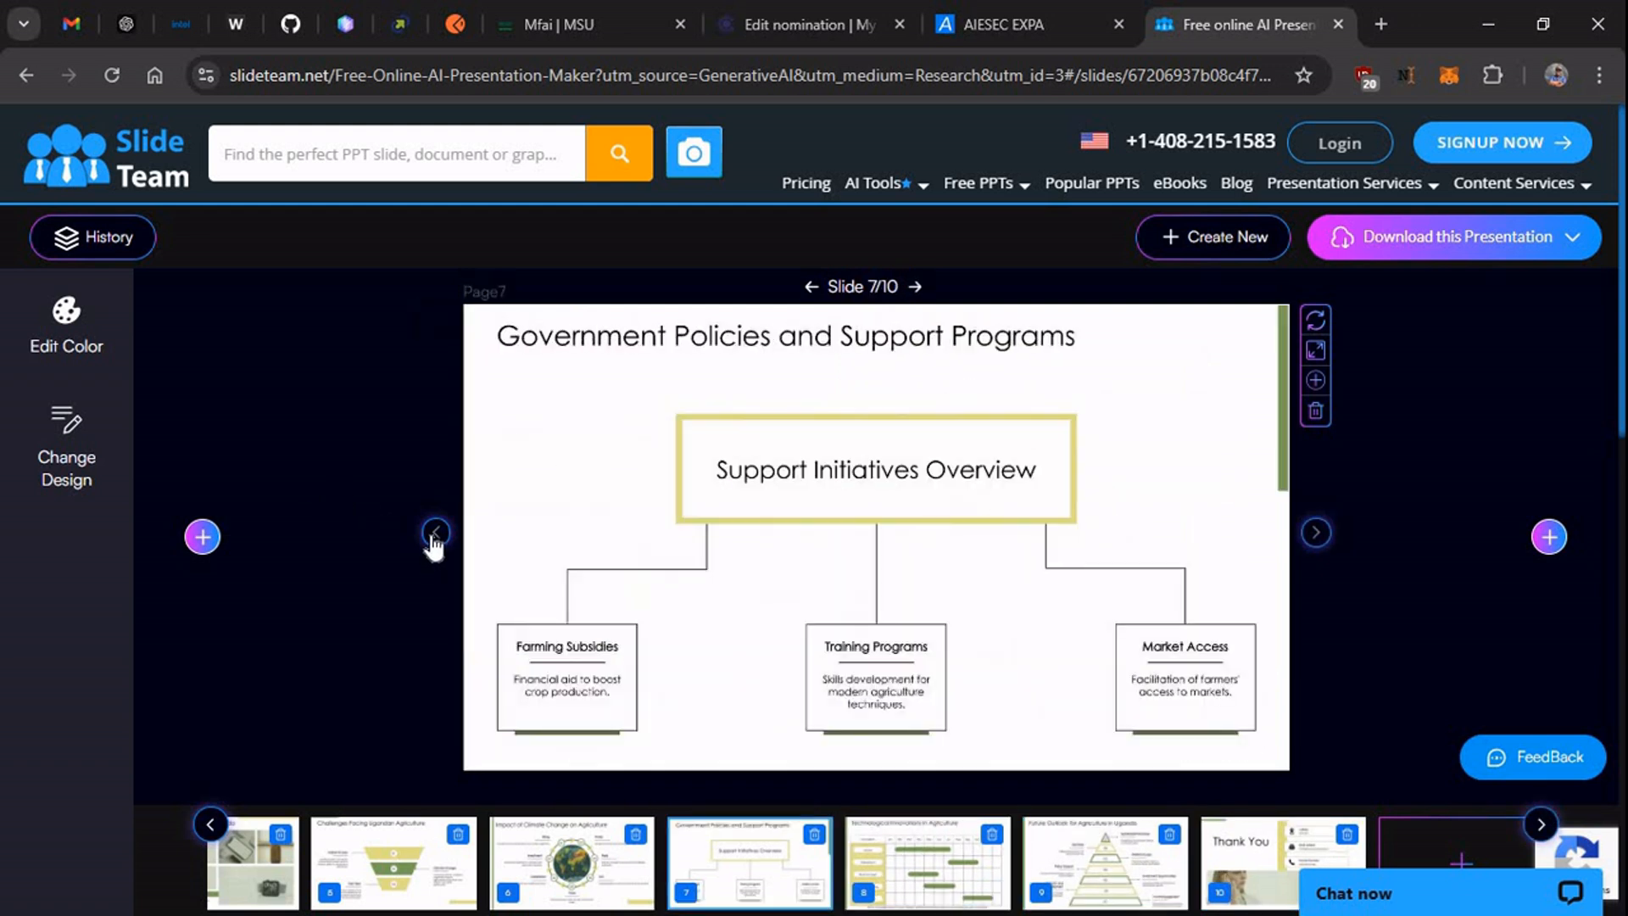
# Go back to slide 3, Current Status of Agriculture Sector, and check the download options below.
pyautogui.click(434, 531)
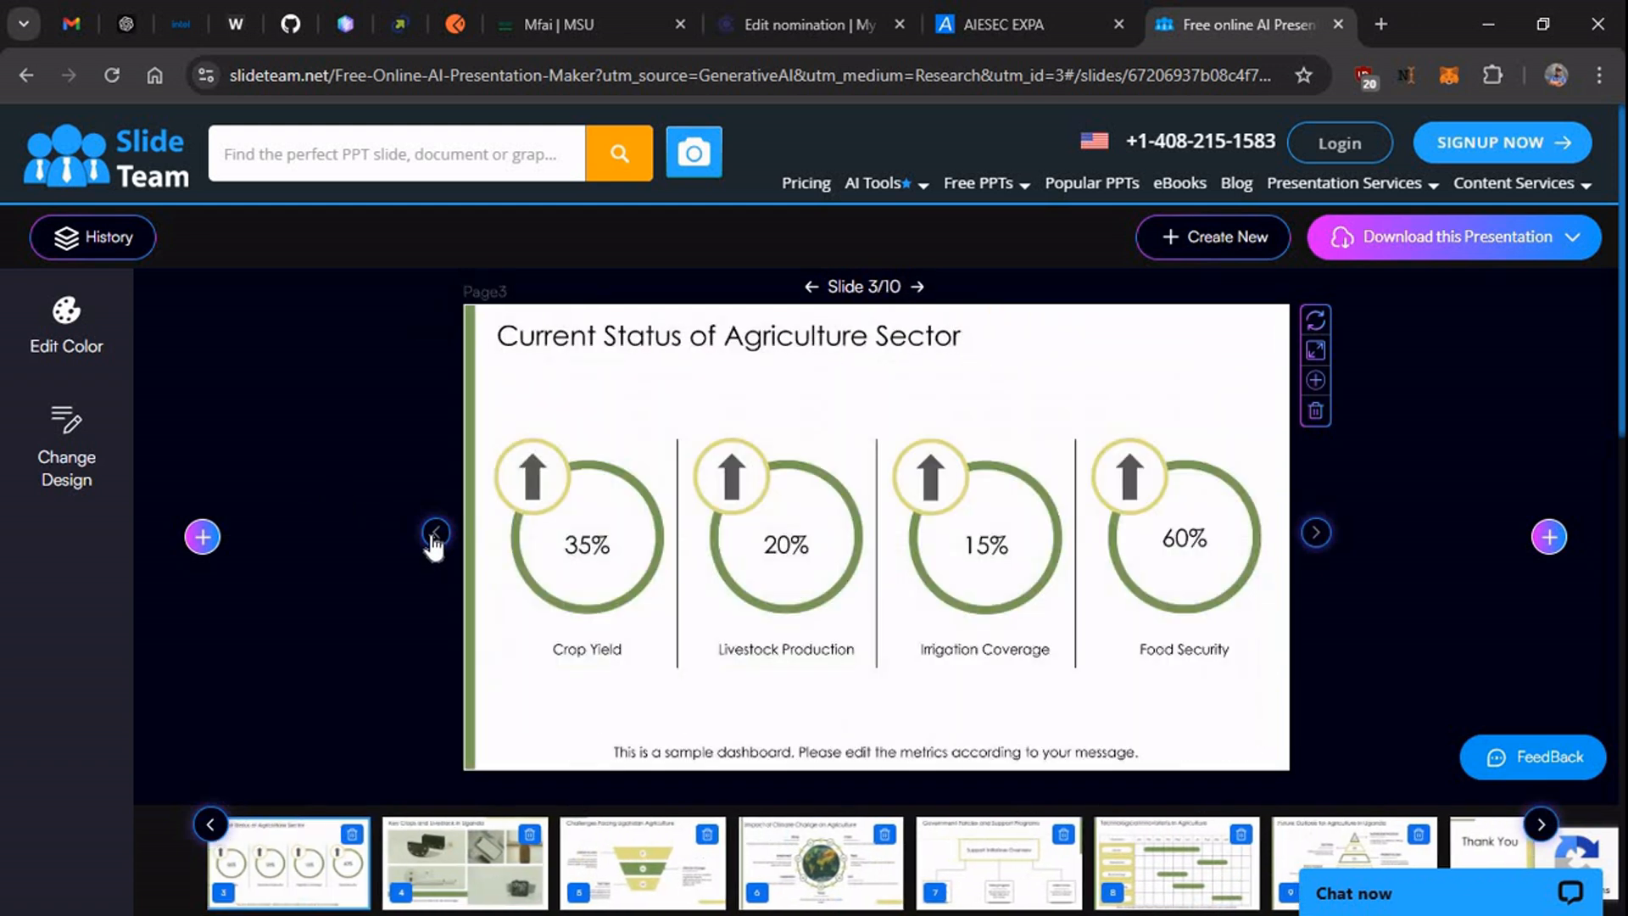
pyautogui.moveTo(1178, 524)
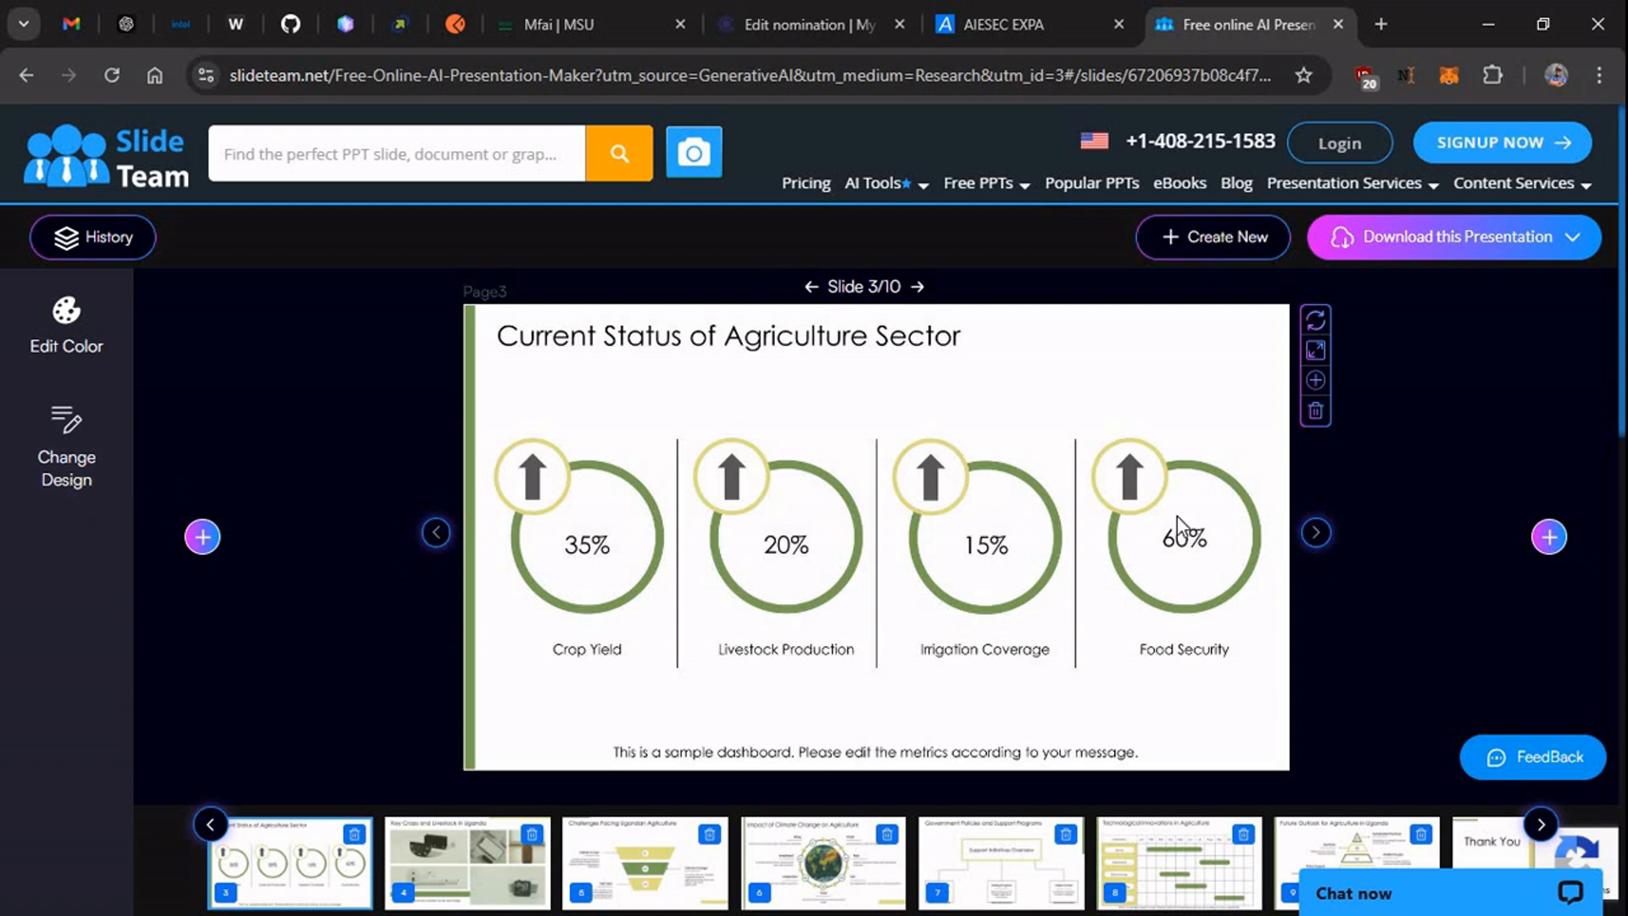
pyautogui.scroll(-3)
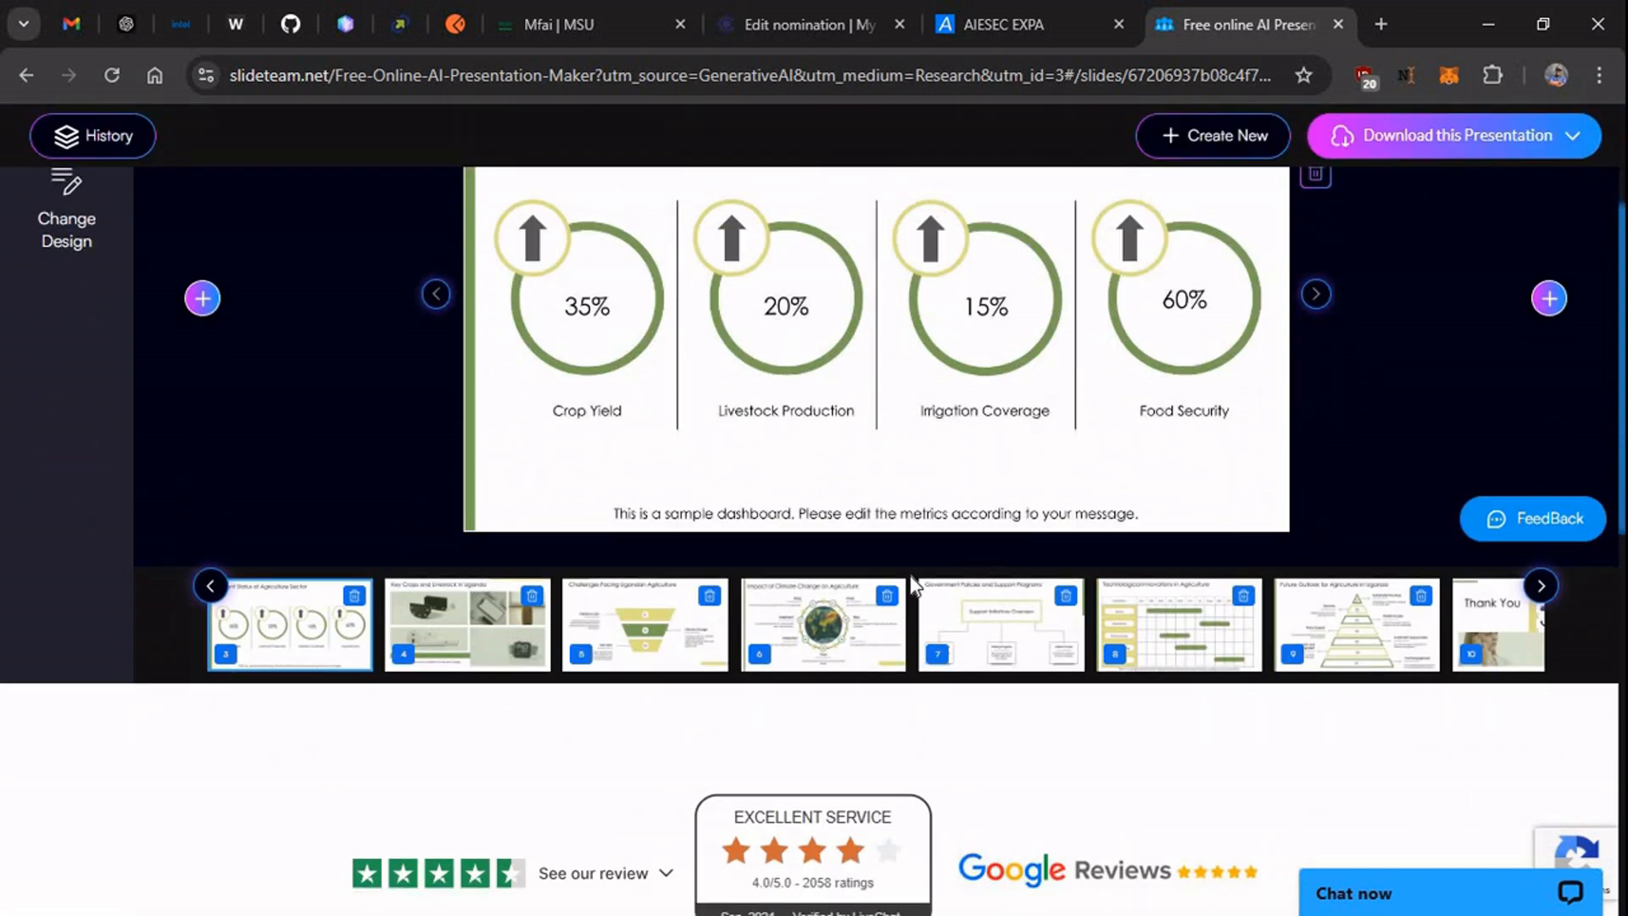
pyautogui.scroll(3)
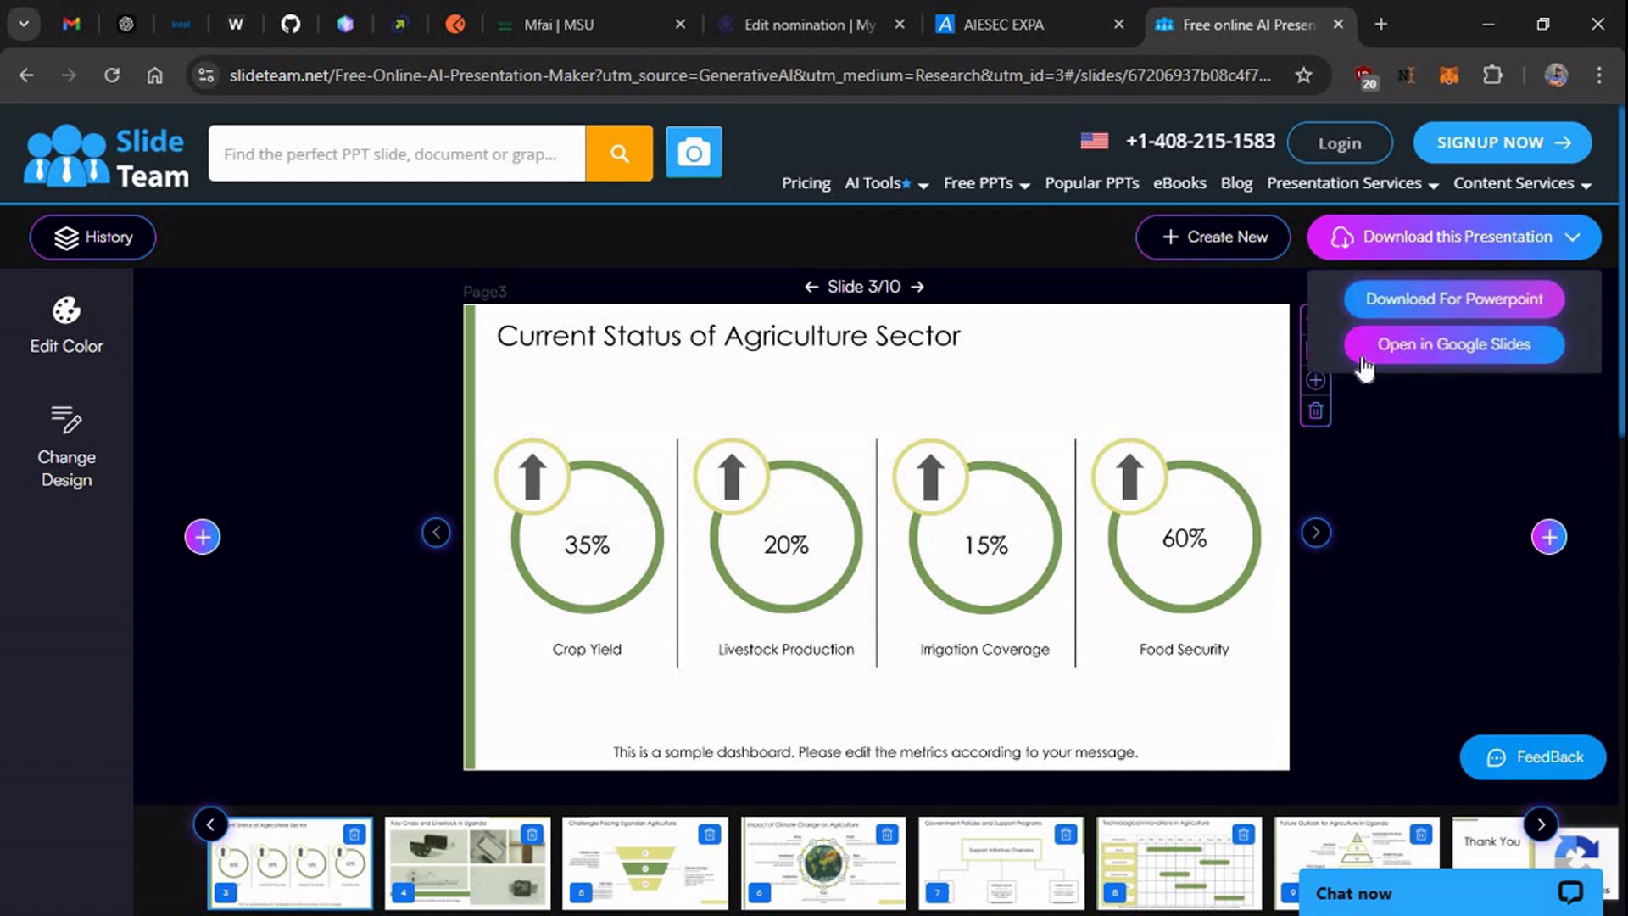
pyautogui.moveTo(1304, 280)
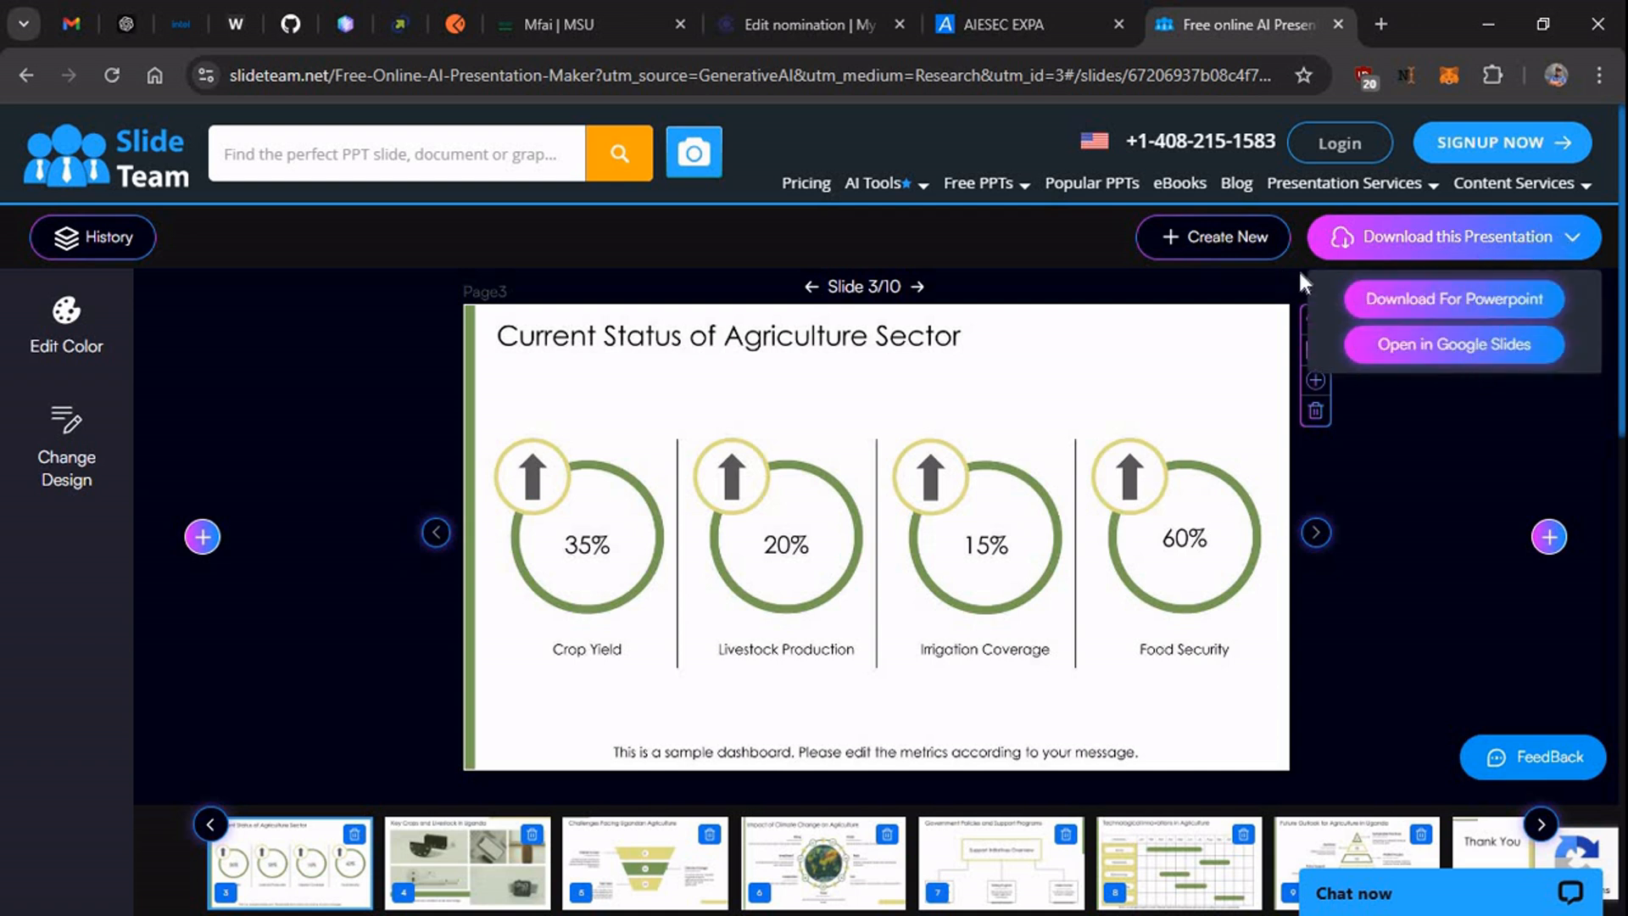
pyautogui.moveTo(1392, 154)
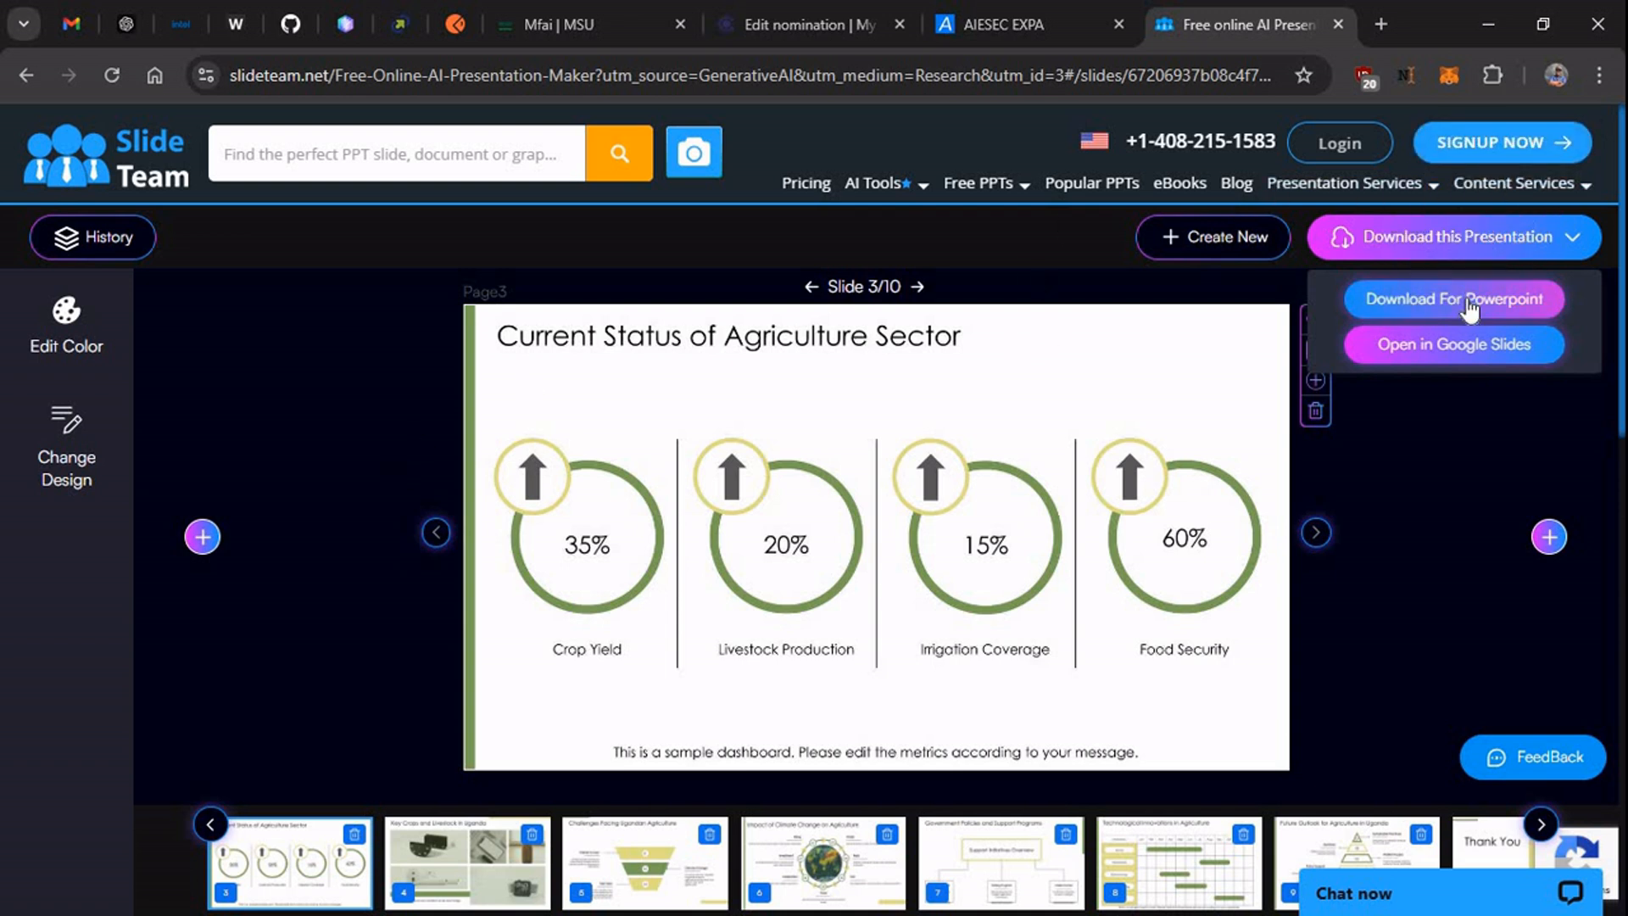
pyautogui.click(1453, 299)
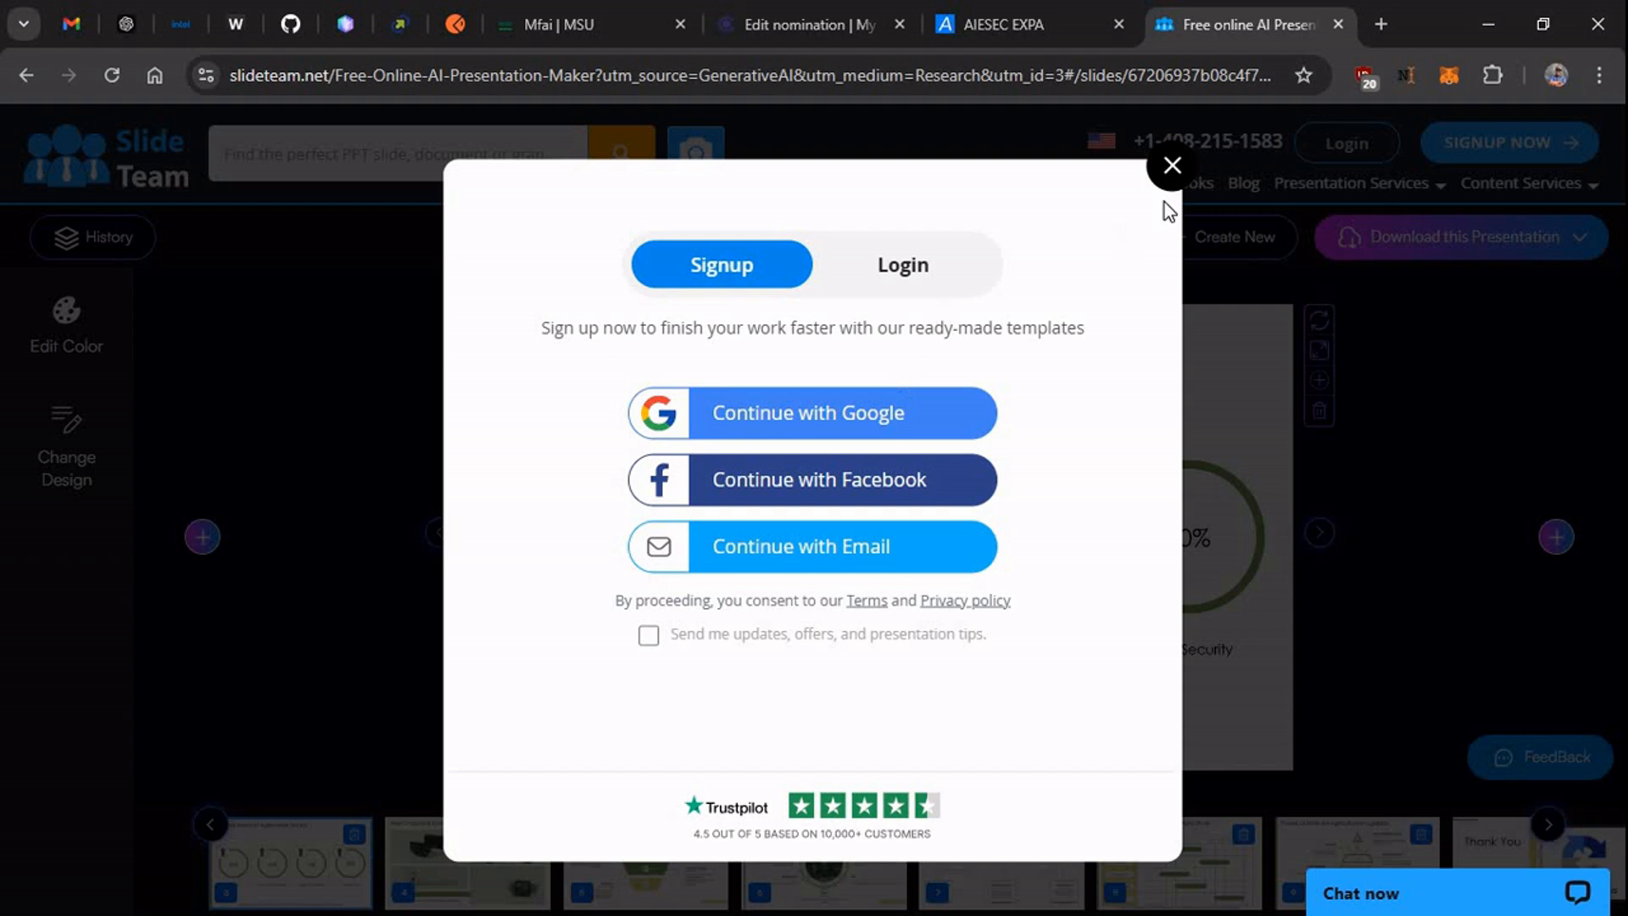
pyautogui.click(1171, 165)
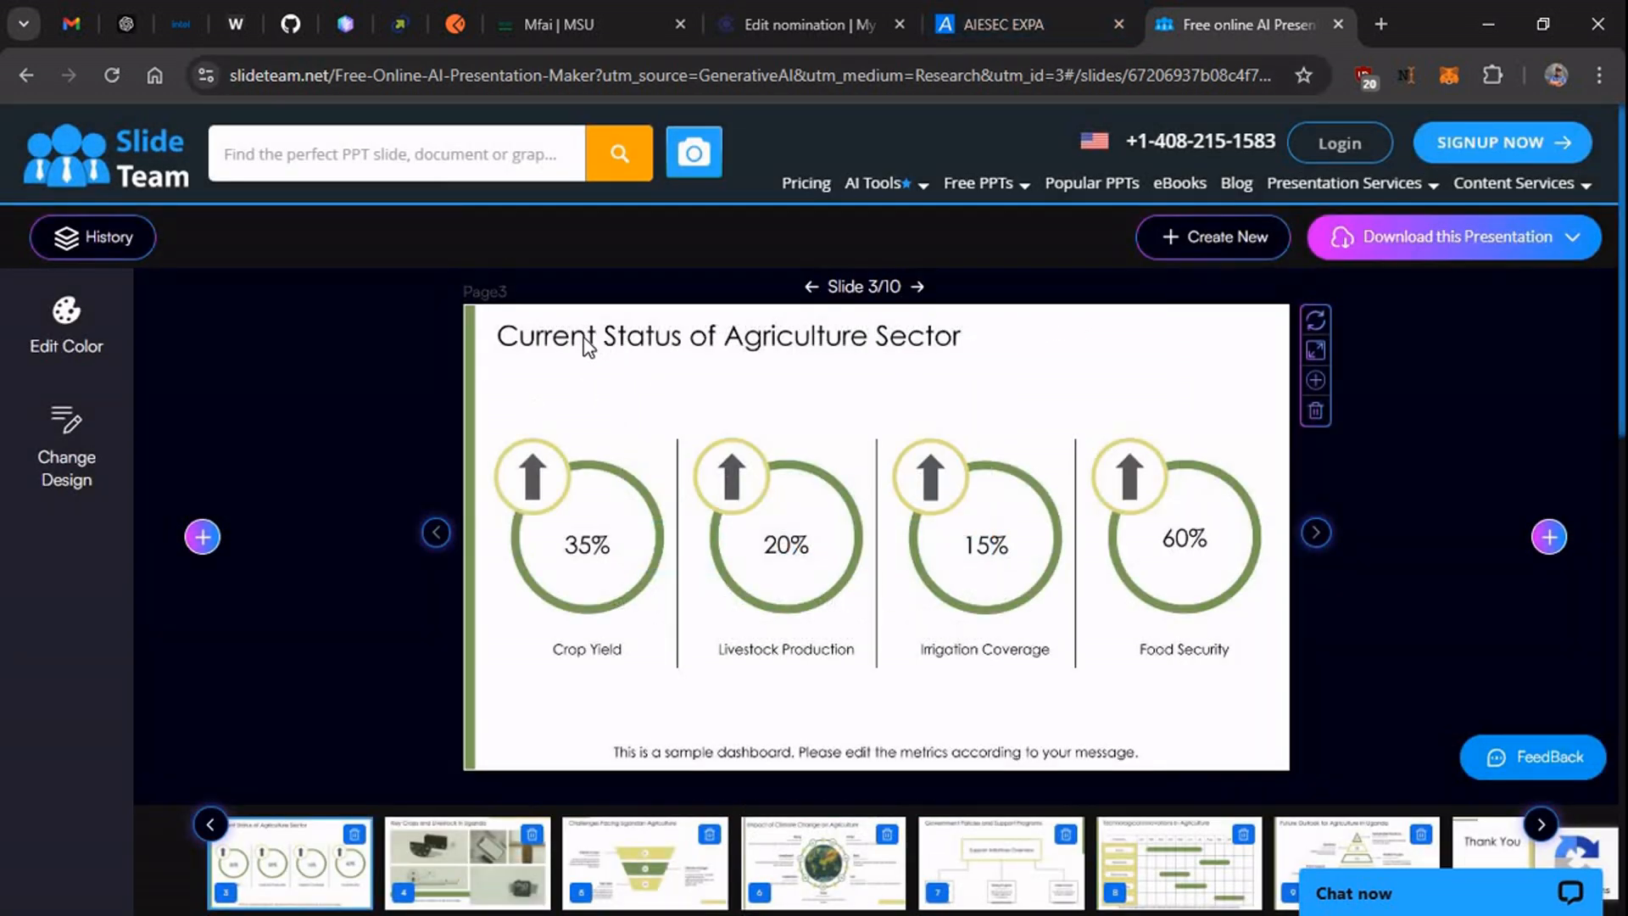
pyautogui.moveTo(326, 106)
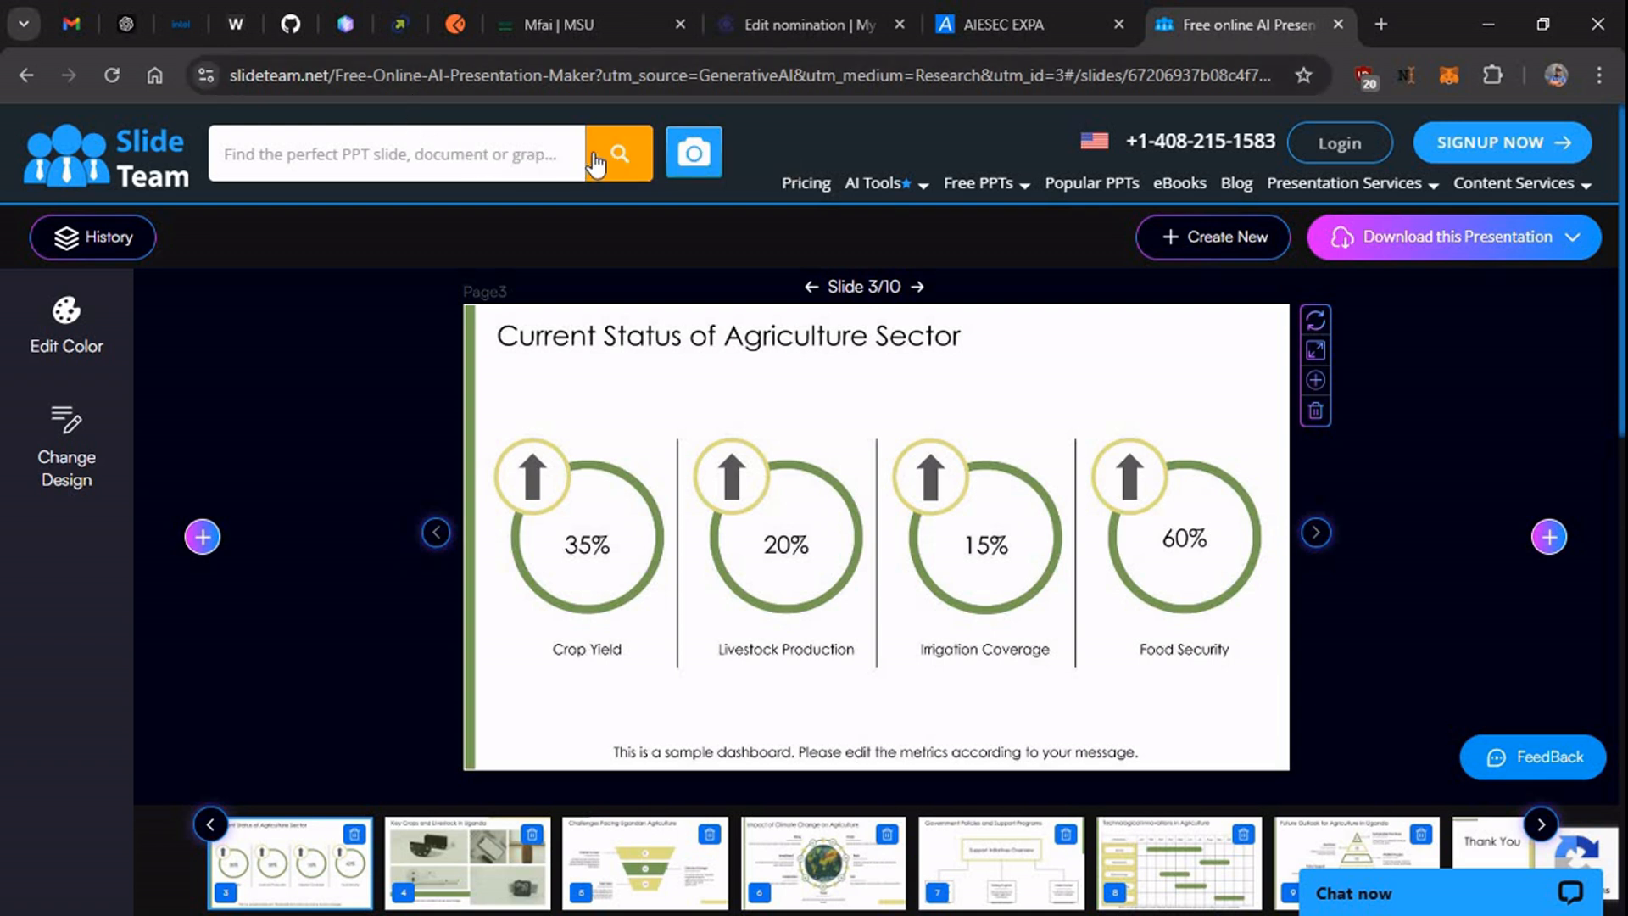
pyautogui.moveTo(727, 261)
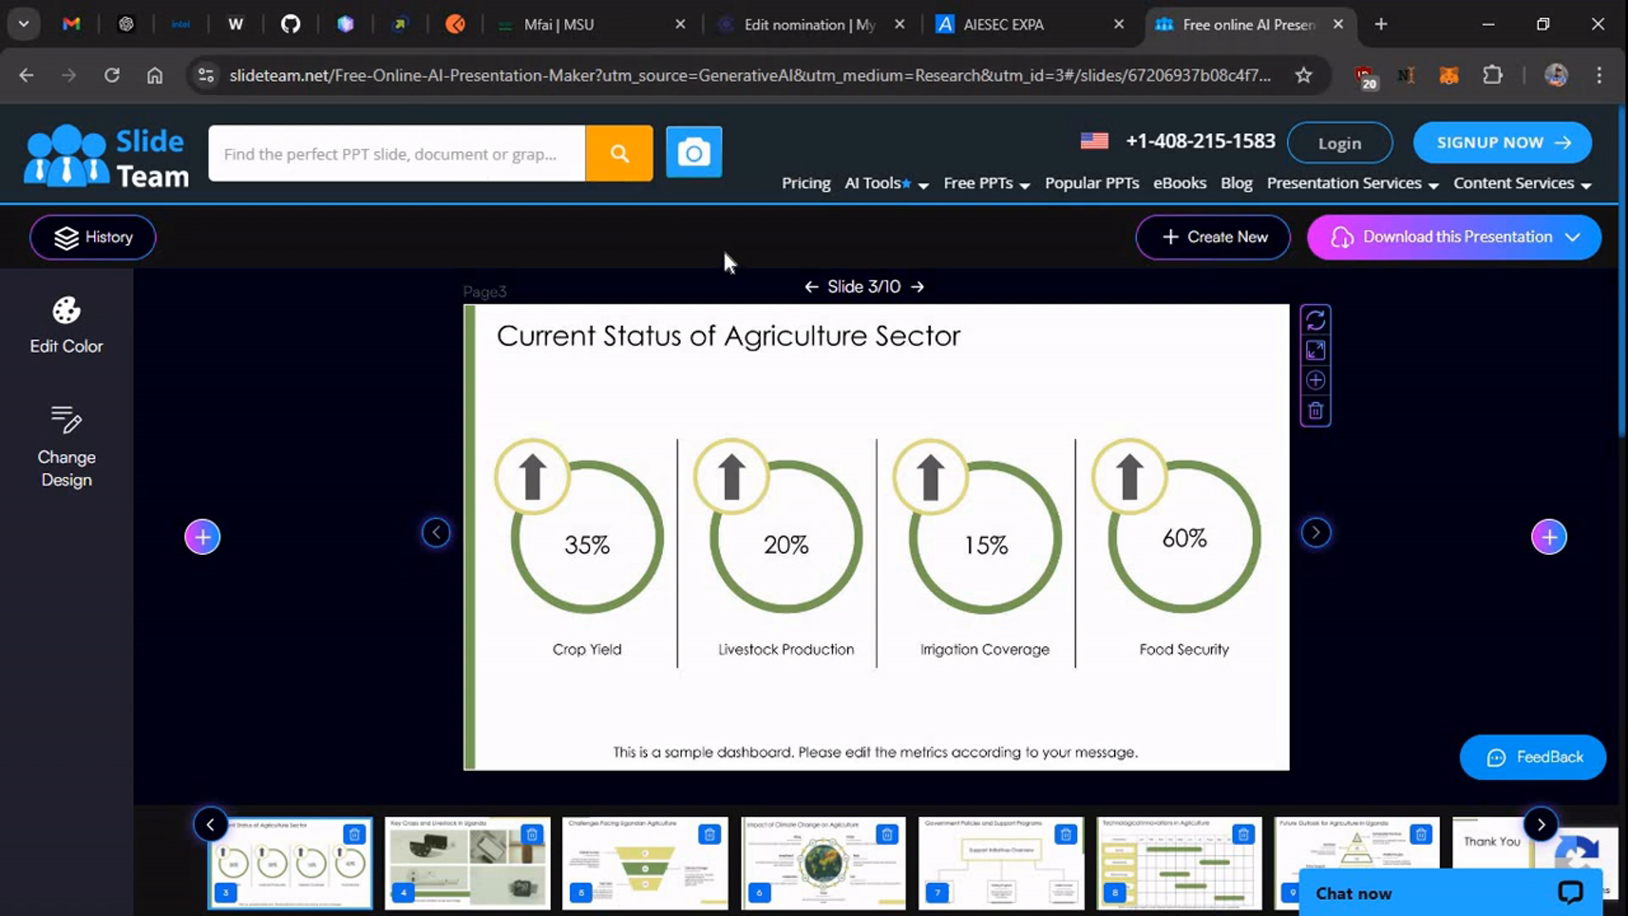
pyautogui.moveTo(697, 259)
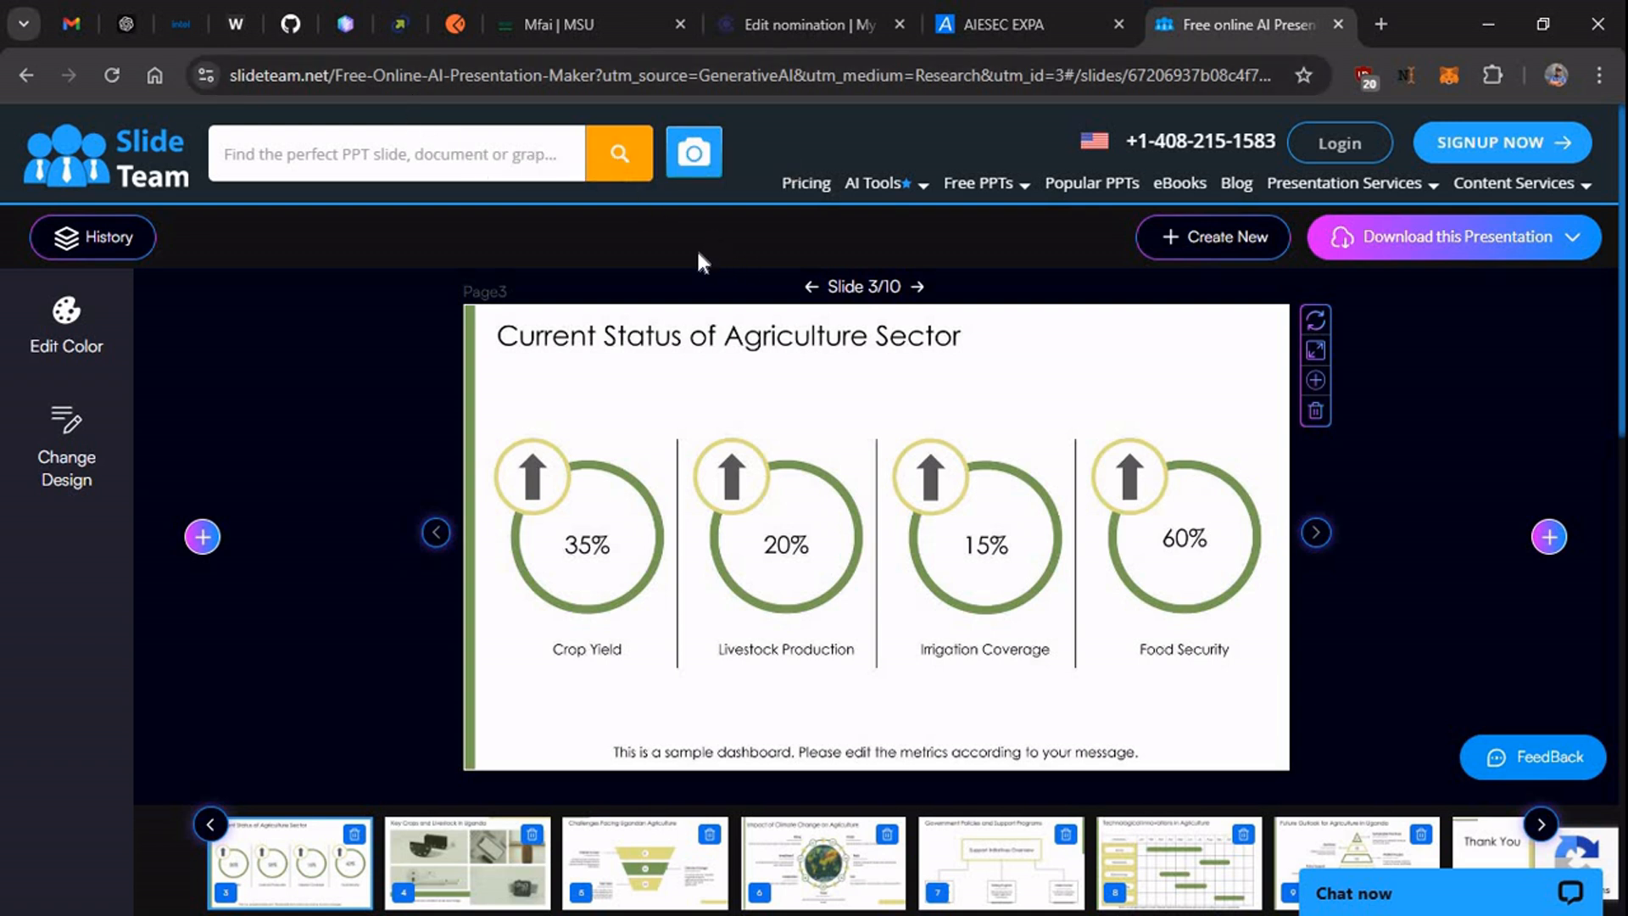